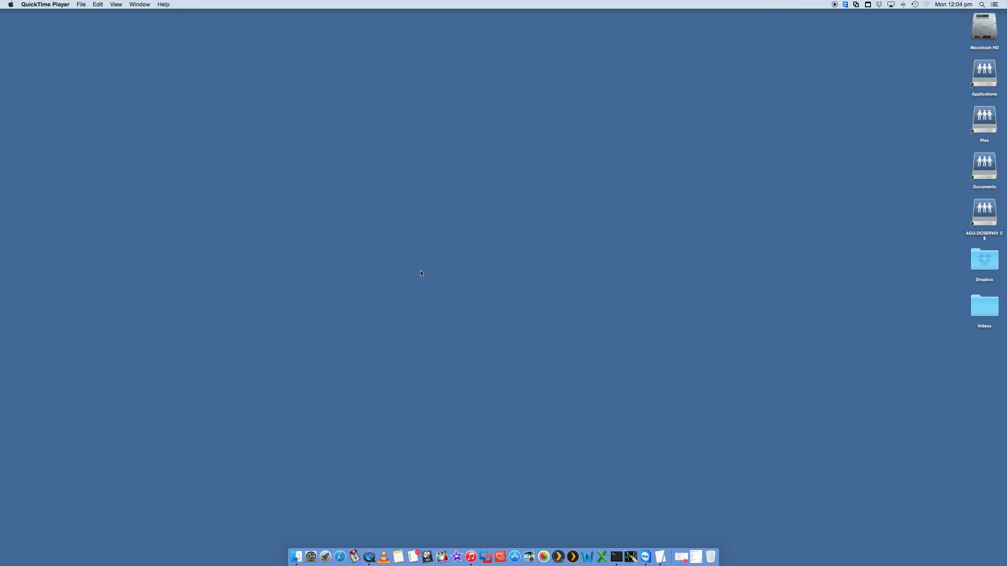
{"action": "mouse_move", "coordinate": [929, 85]}
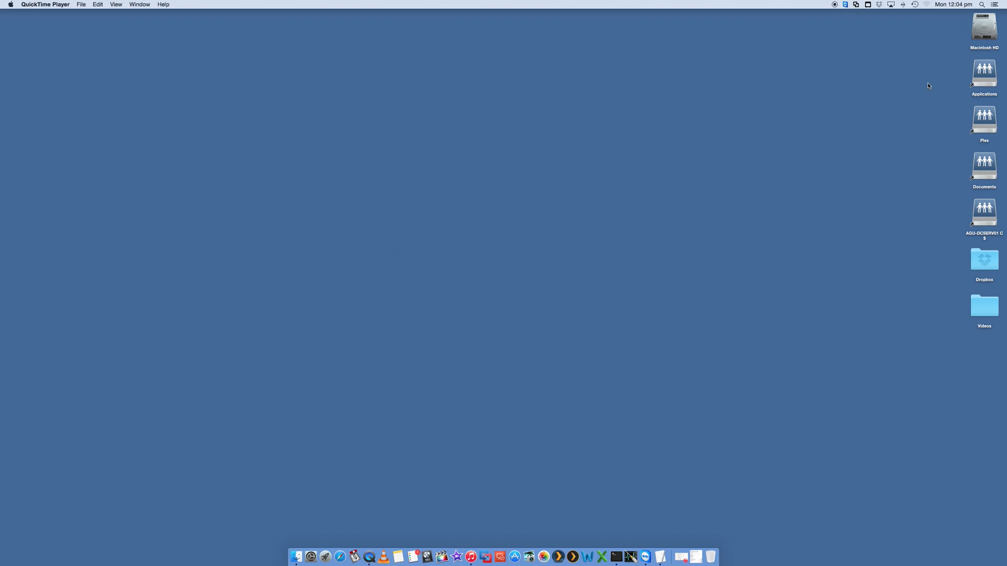
{"action": "mouse_move", "coordinate": [926, 5]}
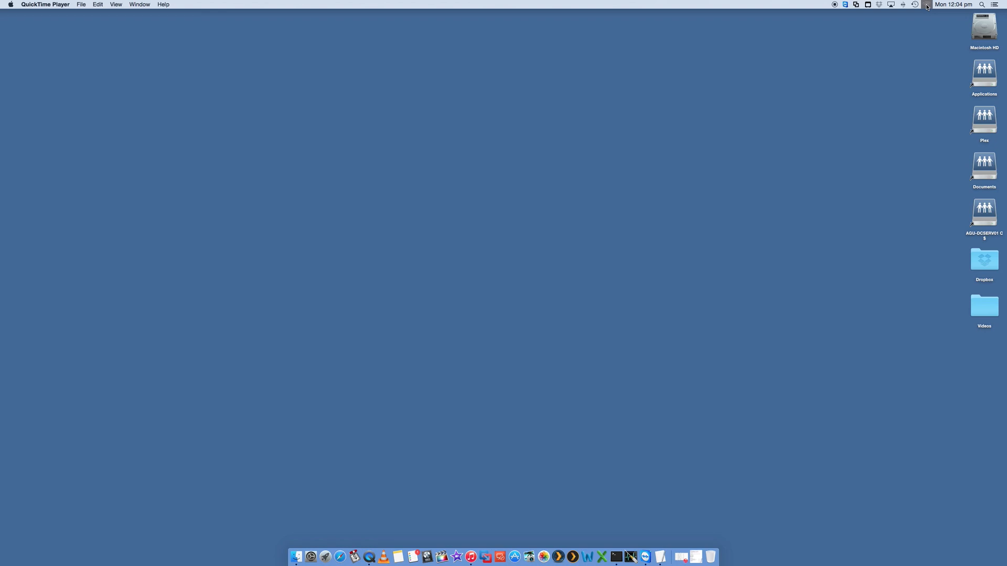
From the menu-bar Wi-Fi list, choose the new AirPort Extreme base station to set up
{"action": "left_click", "coordinate": [927, 5]}
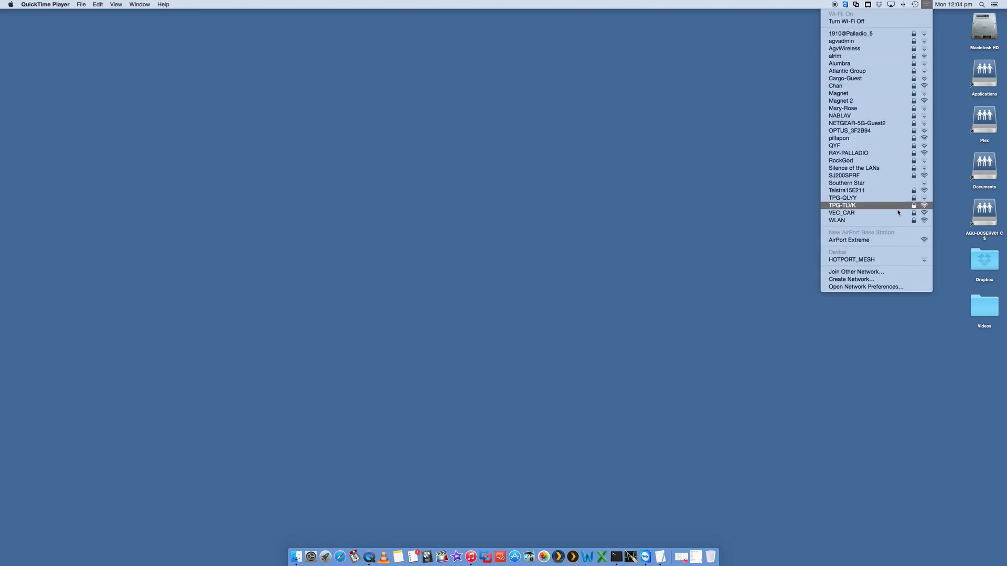
{"action": "mouse_move", "coordinate": [863, 239]}
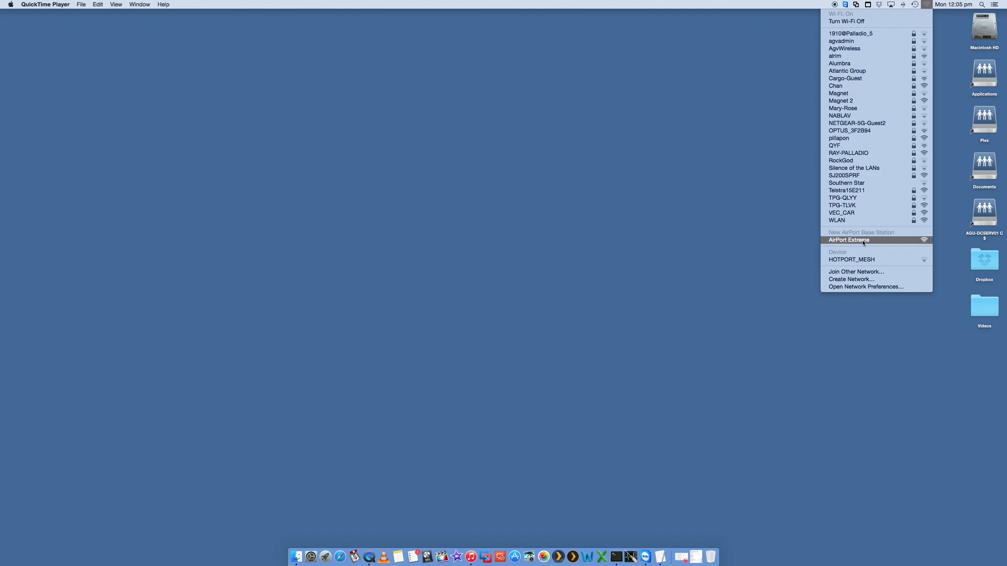
{"action": "mouse_move", "coordinate": [860, 245]}
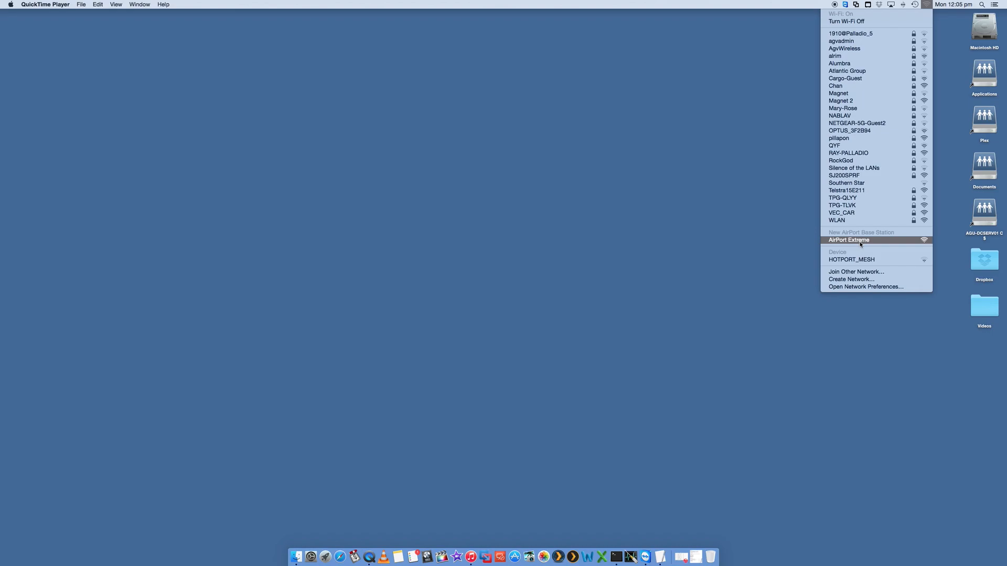
{"action": "left_click", "coordinate": [848, 239]}
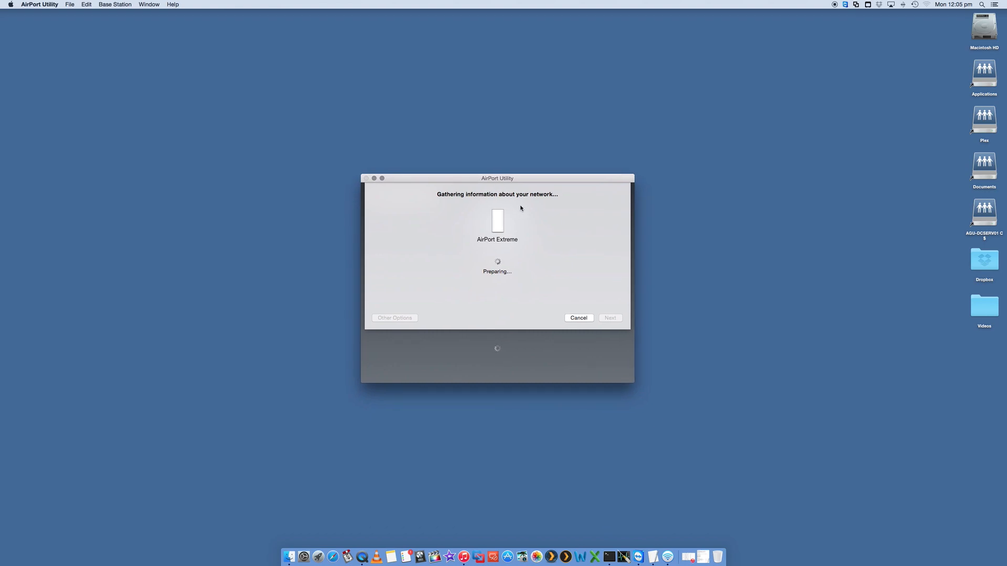
{"action": "mouse_move", "coordinate": [971, 13]}
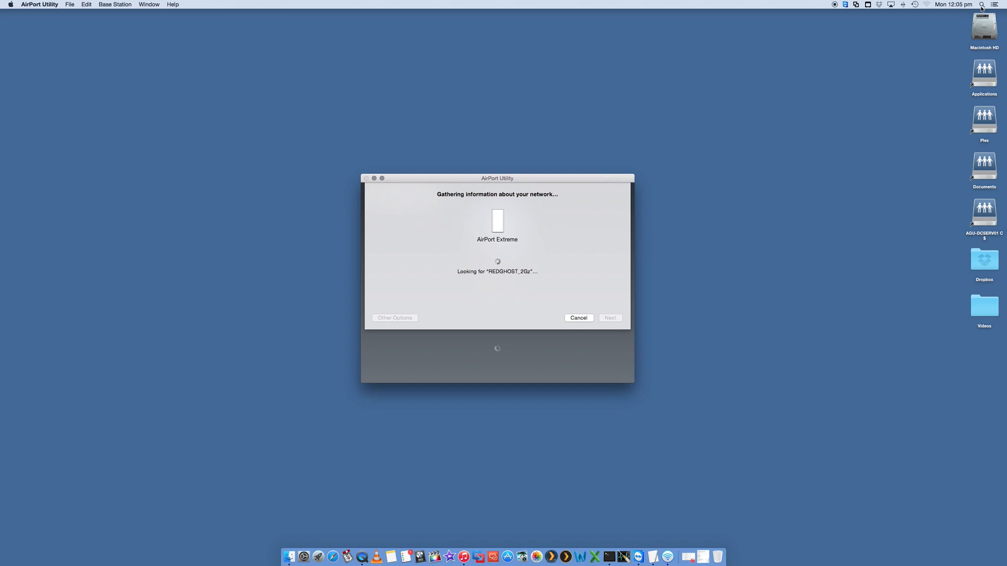
{"action": "mouse_move", "coordinate": [539, 272]}
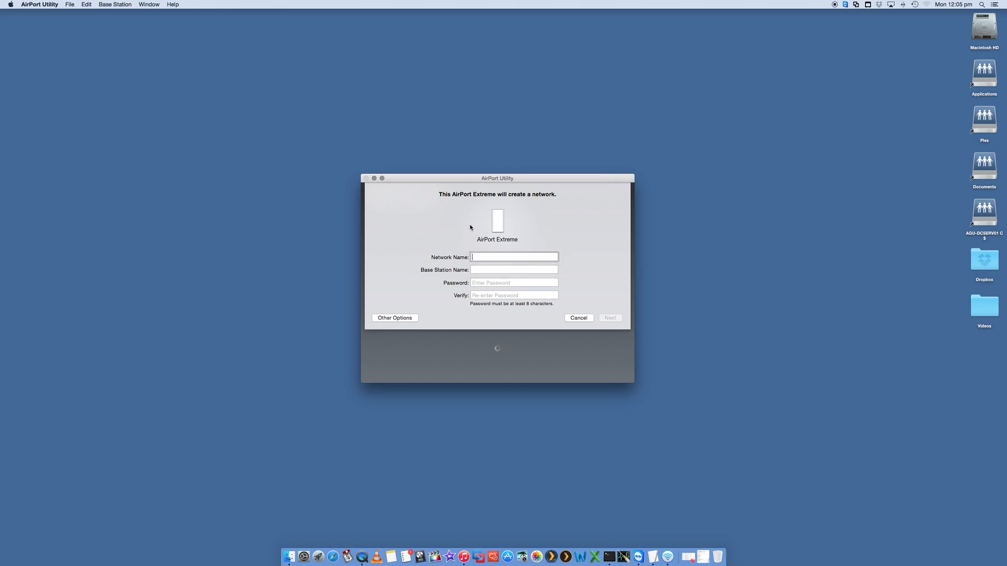
{"action": "mouse_move", "coordinate": [448, 180]}
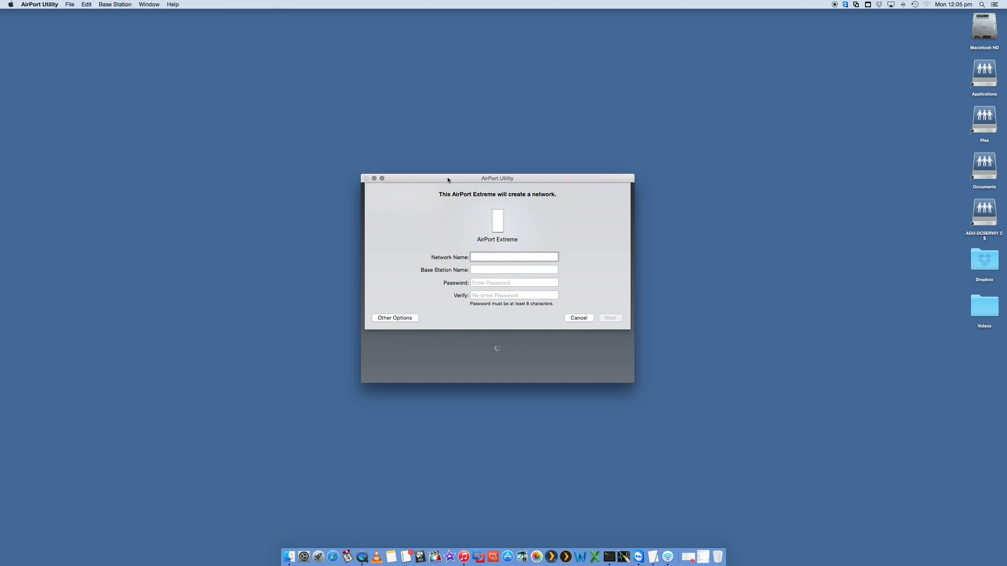
Enter the wireless network name REDGHOST_2ghz
{"action": "left_click", "coordinate": [514, 257]}
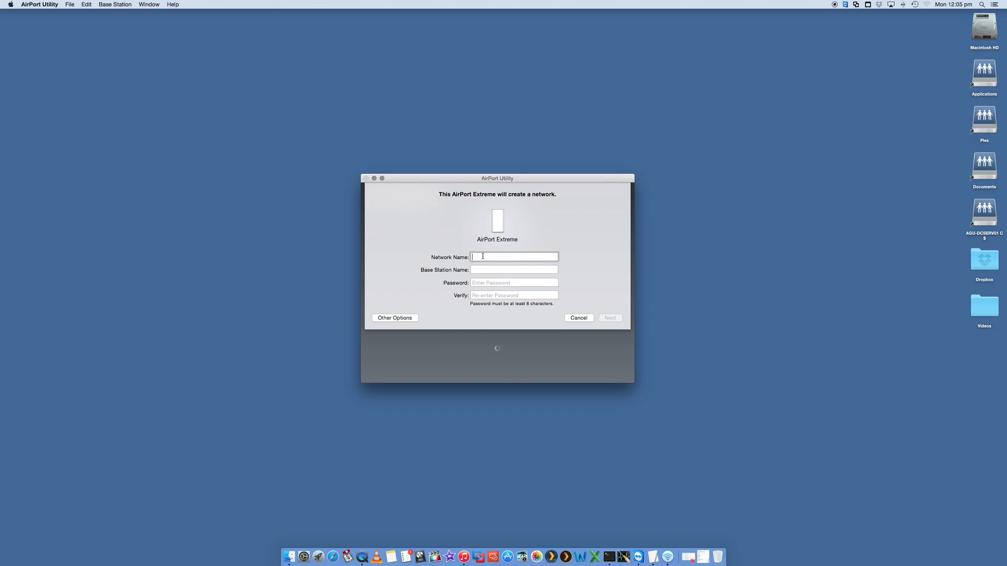
{"action": "type", "text": "Re"}
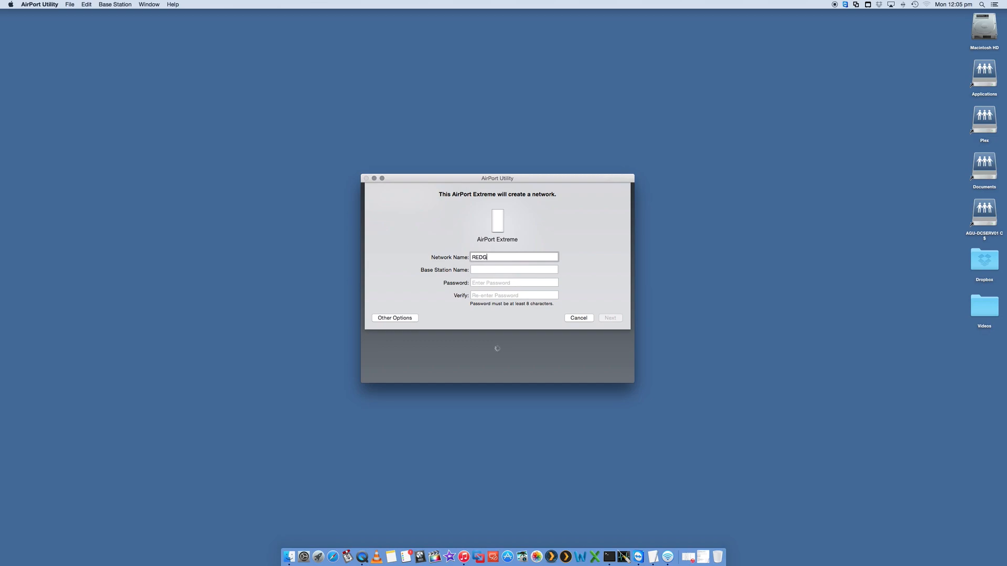
{"action": "type", "text": "HOST"}
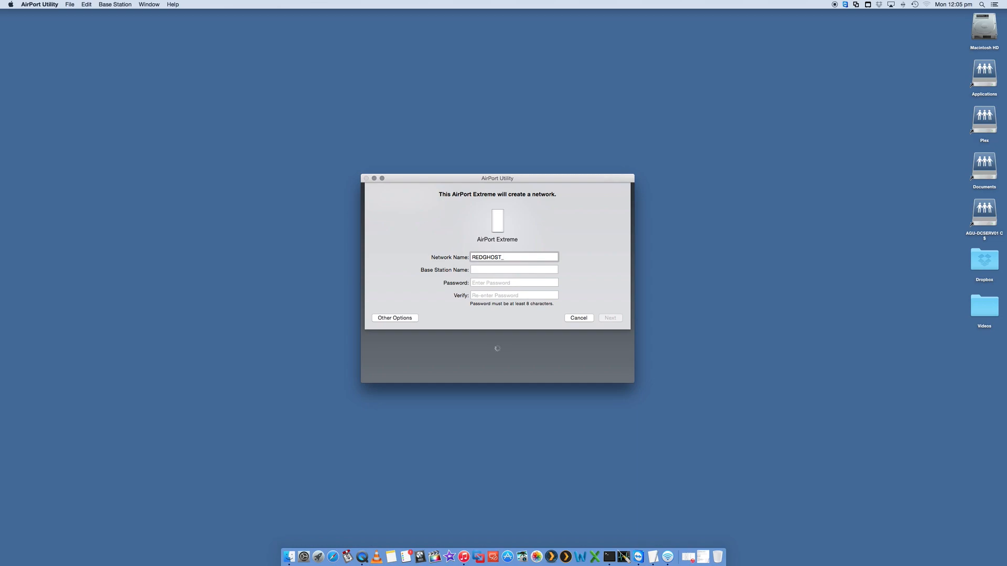
{"action": "type", "text": "_2ghz"}
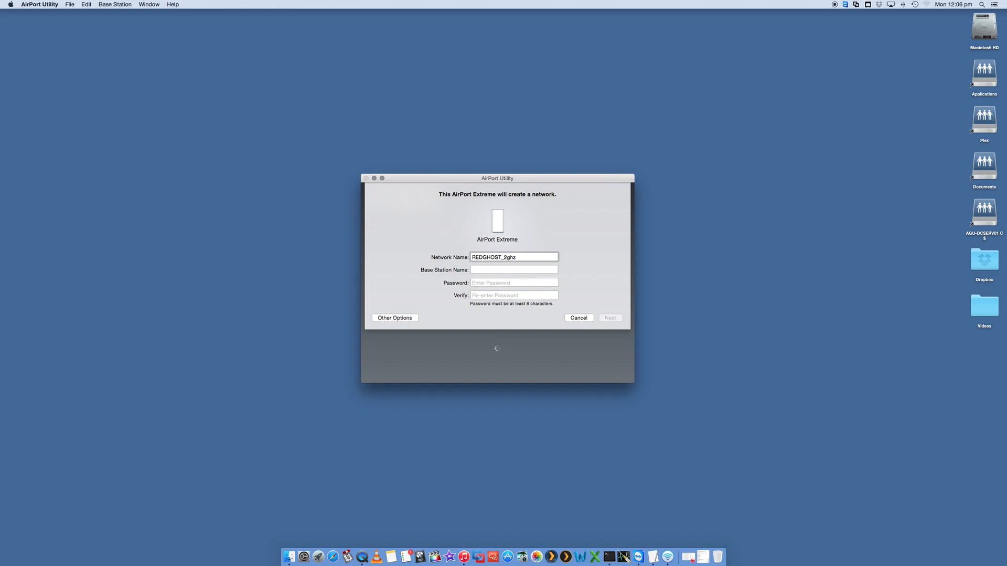
{"action": "double_click", "coordinate": [507, 257]}
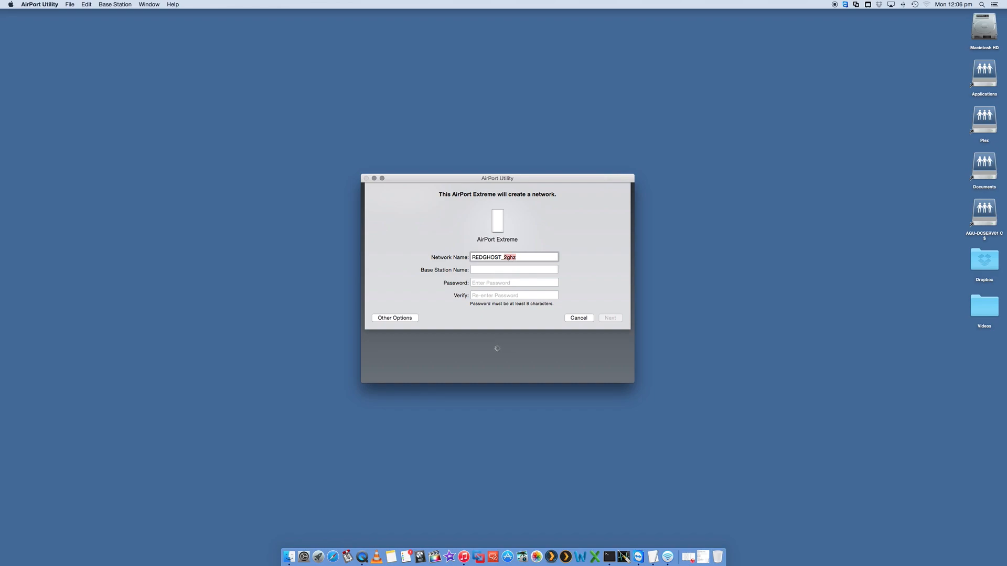
Name the base station Airport_Extreme and enter the network password
{"action": "left_click", "coordinate": [513, 269]}
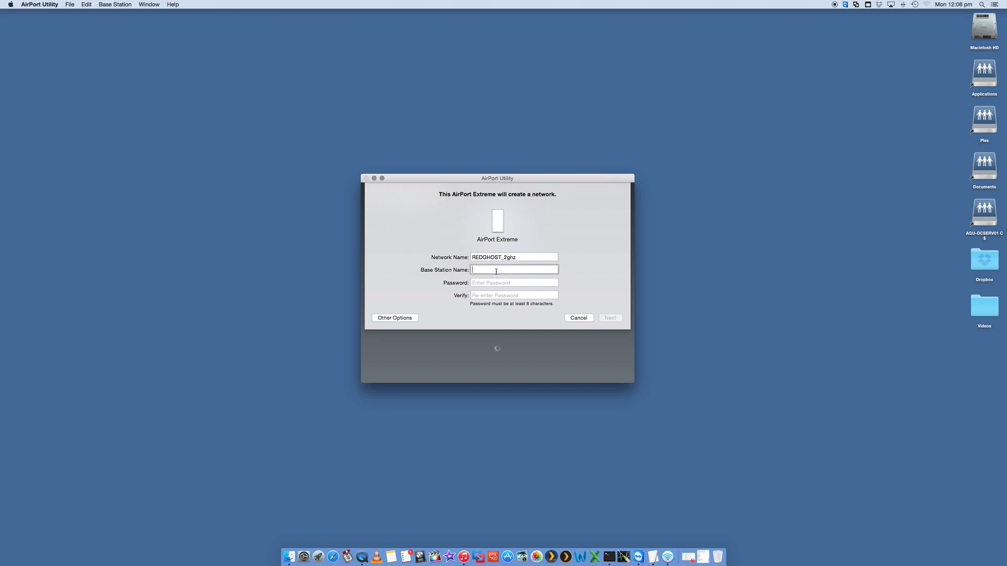
{"action": "type", "text": "Airport"}
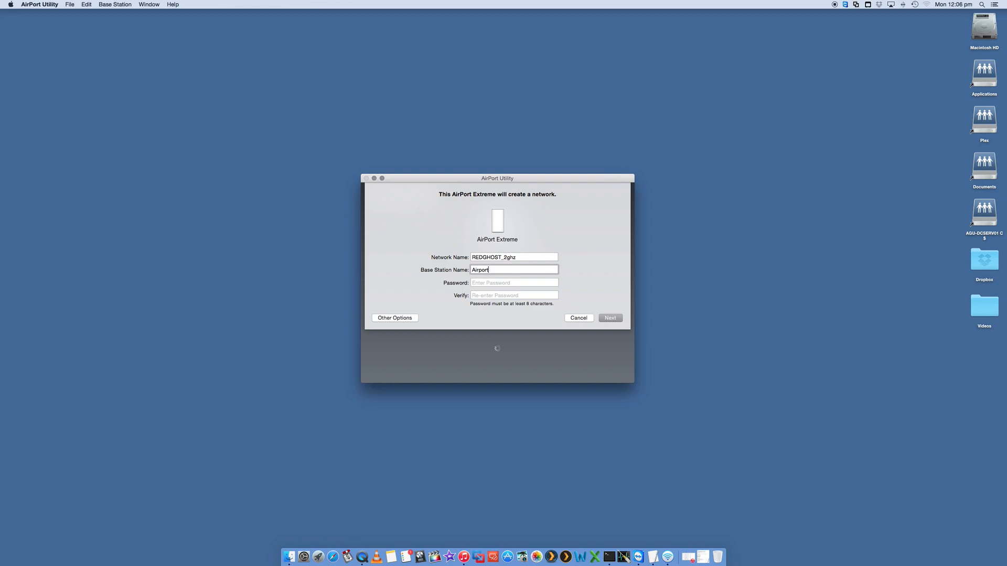
{"action": "type", "text": "_Extreme"}
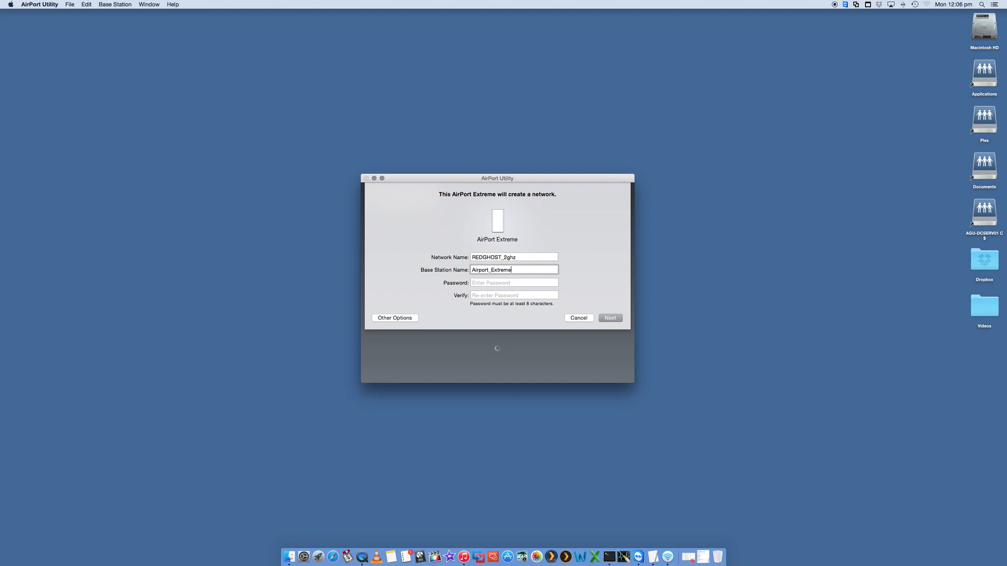
{"action": "left_click", "coordinate": [514, 282]}
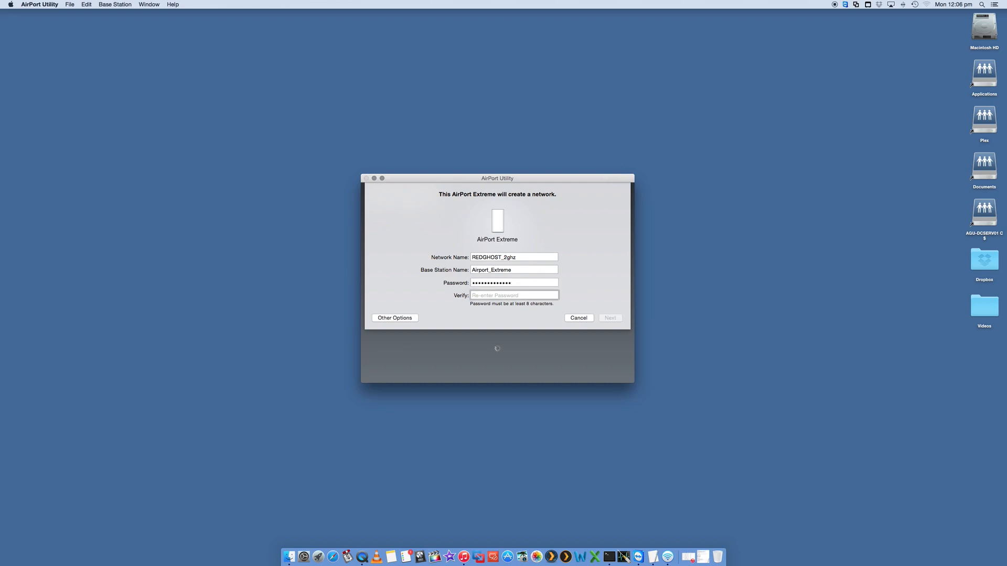
{"action": "type", "text": "•••"}
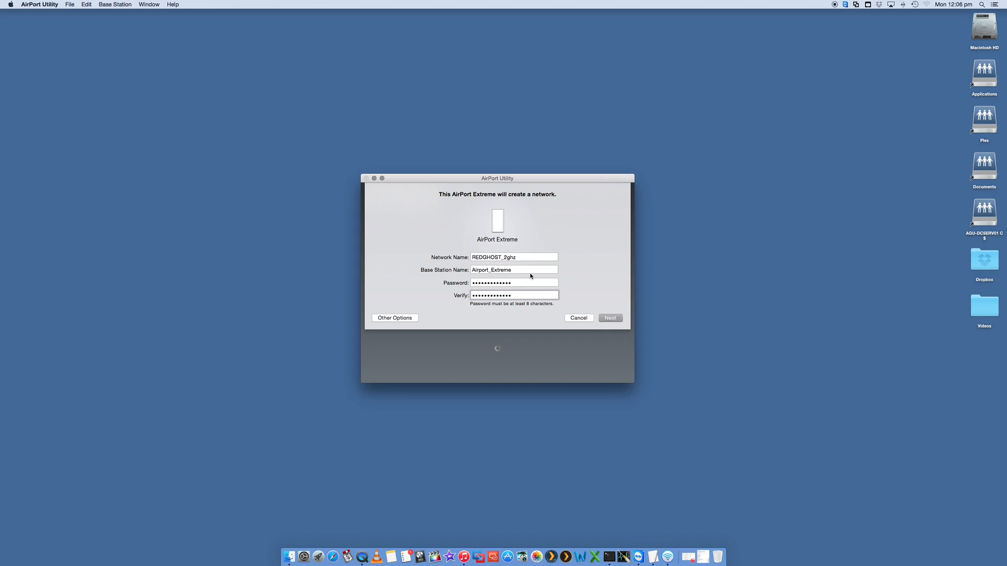
{"action": "mouse_move", "coordinate": [531, 305]}
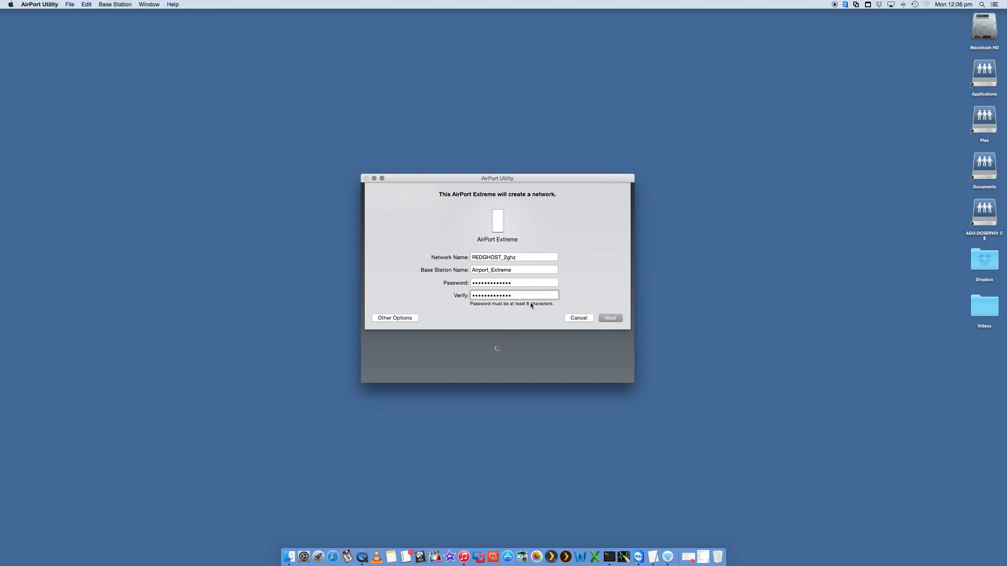
Submit the new network details with Next, reaching the modem power-cycle advice
{"action": "left_click", "coordinate": [609, 318]}
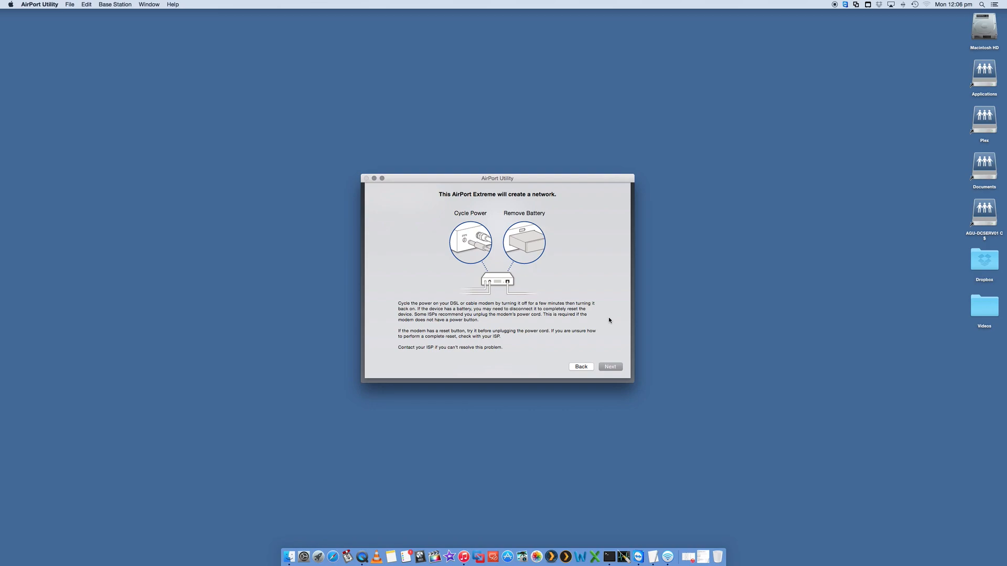
{"action": "mouse_move", "coordinate": [489, 237]}
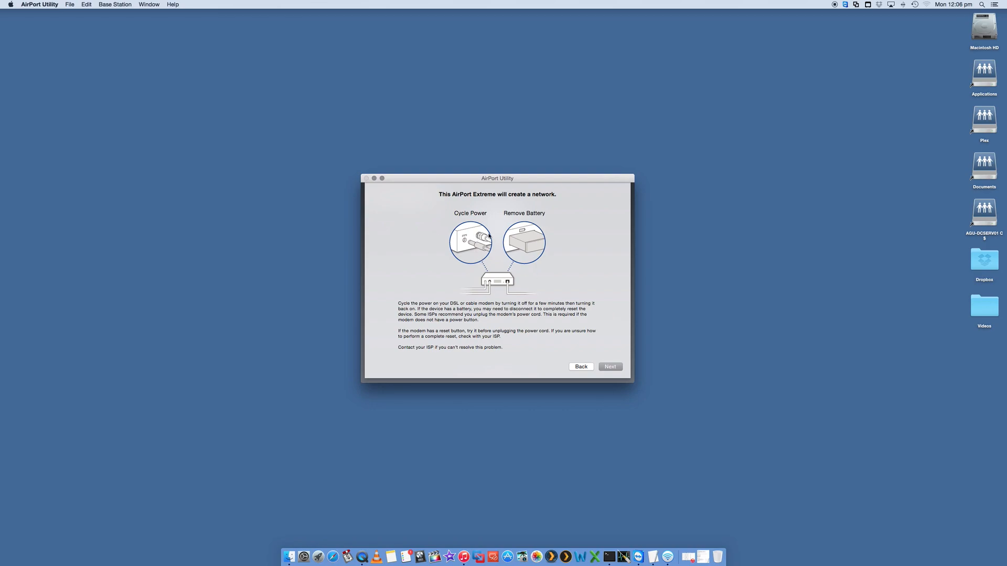
{"action": "mouse_move", "coordinate": [492, 207]}
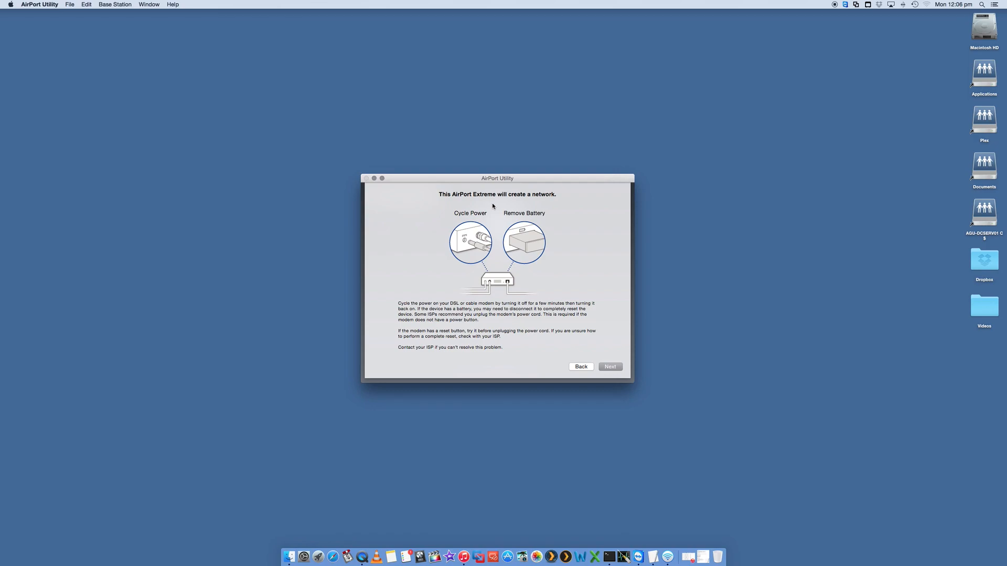
{"action": "mouse_move", "coordinate": [482, 320]}
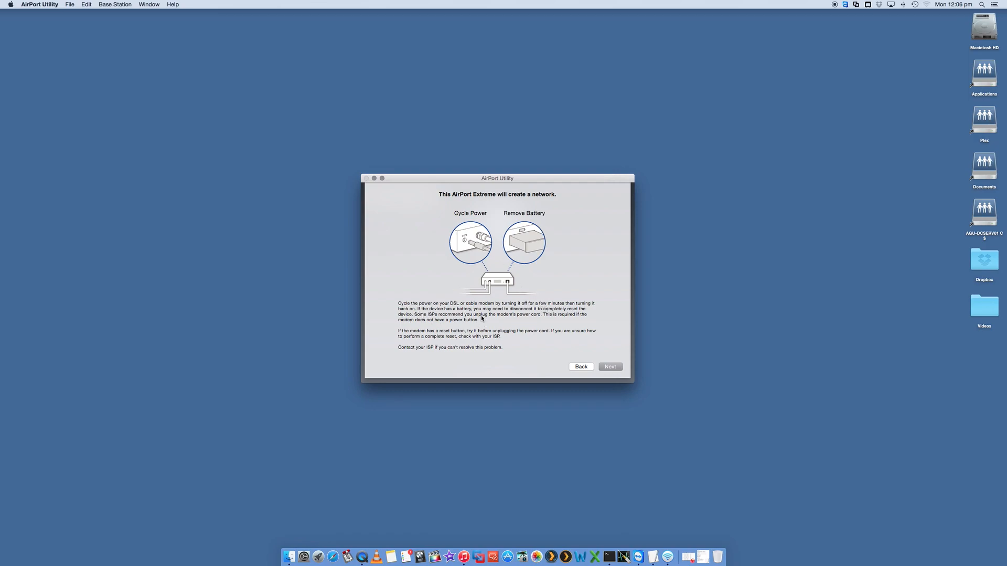
{"action": "mouse_move", "coordinate": [487, 321]}
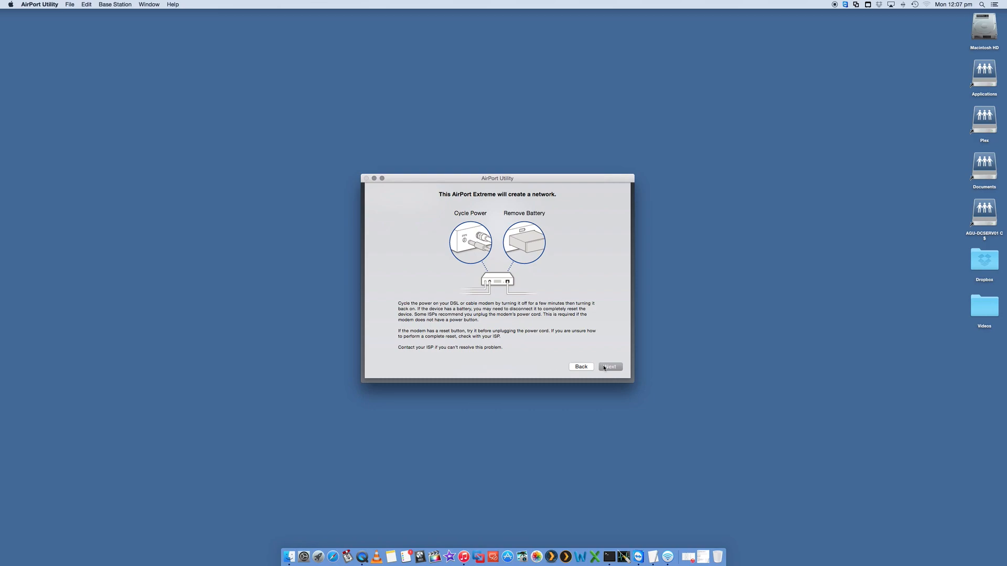
Continue past the modem advice, choose to send diagnostics to Apple, and finish setup
{"action": "left_click", "coordinate": [608, 367]}
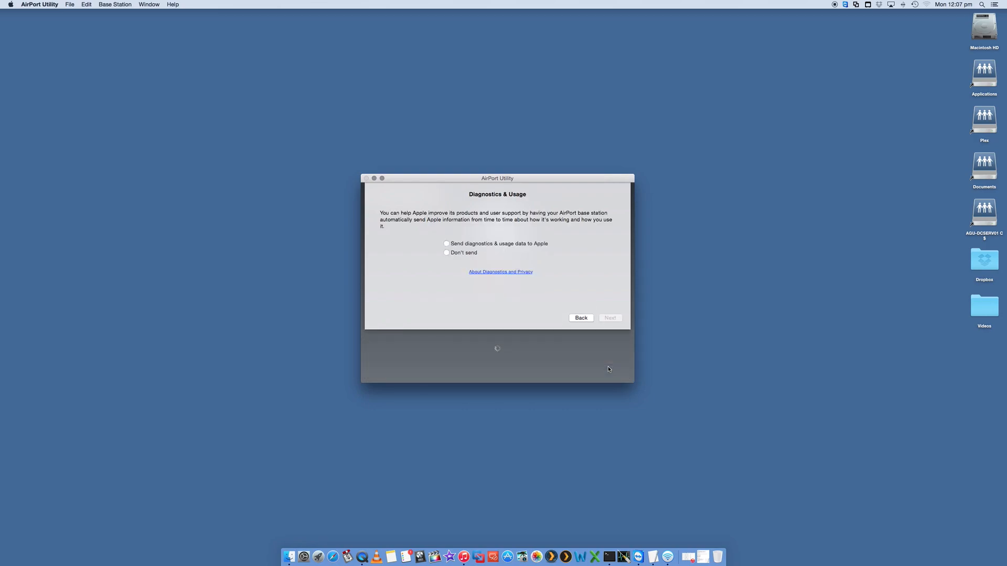
{"action": "mouse_move", "coordinate": [590, 292]}
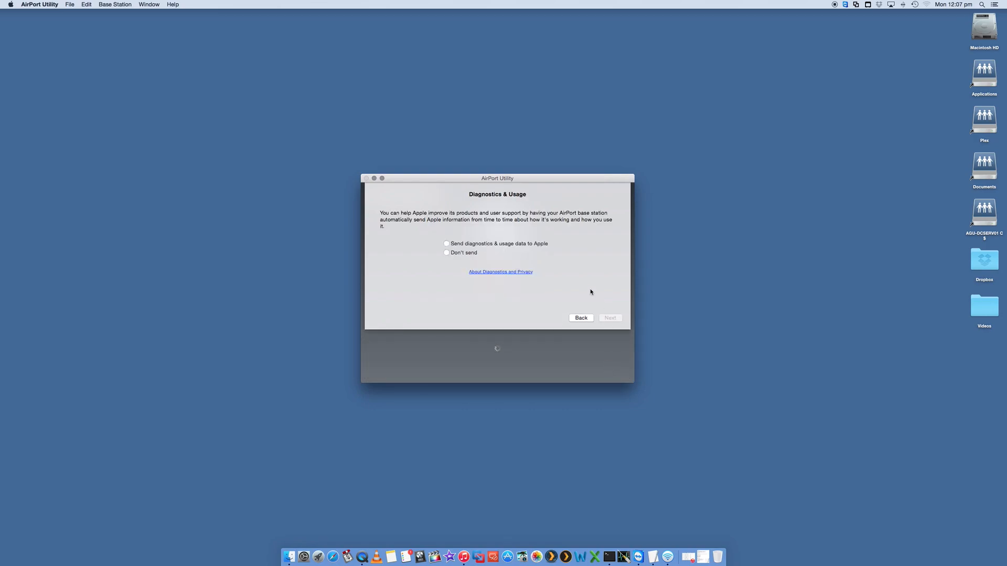
{"action": "mouse_move", "coordinate": [532, 254]}
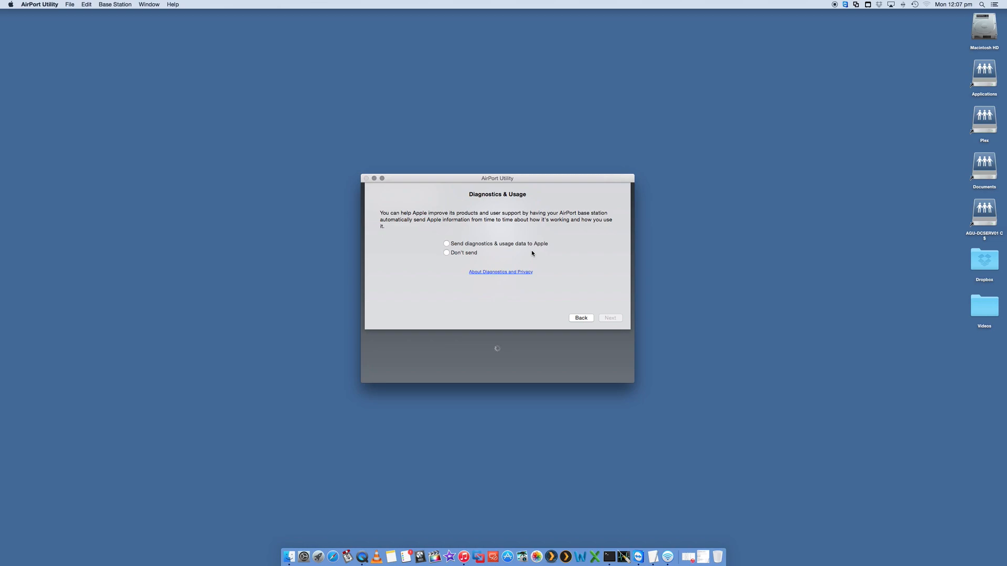
{"action": "left_click", "coordinate": [446, 243]}
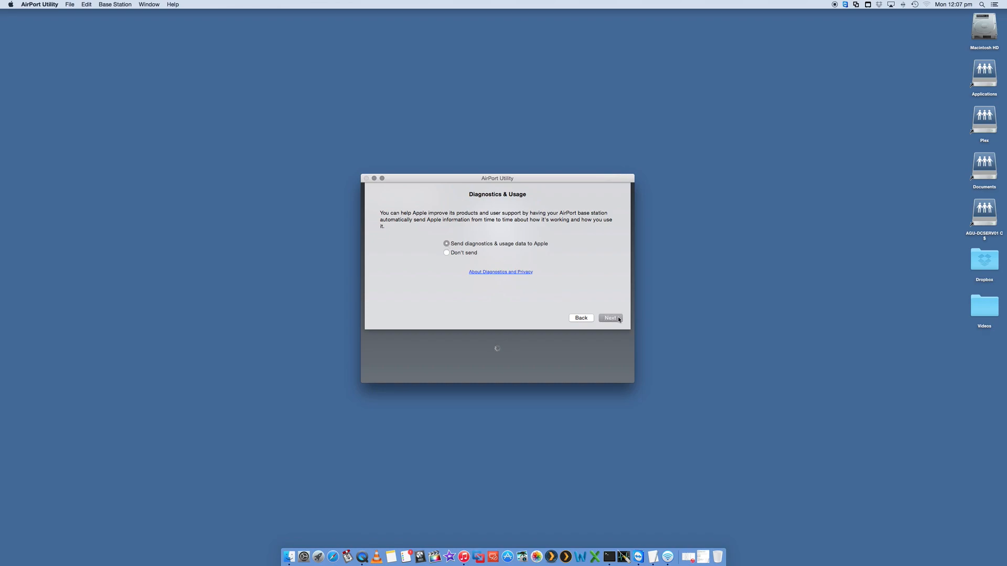
{"action": "left_click", "coordinate": [609, 318]}
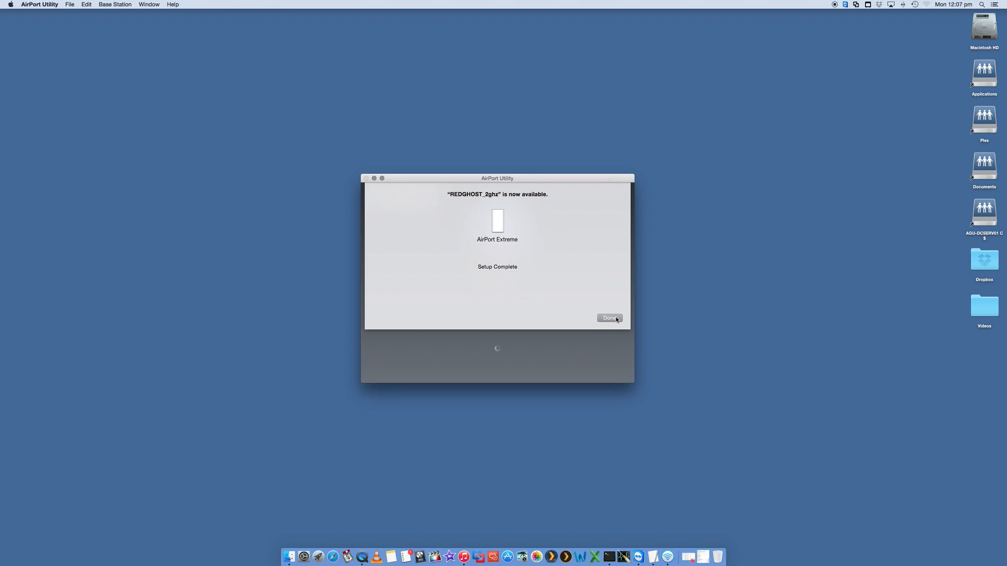
{"action": "mouse_move", "coordinate": [507, 202]}
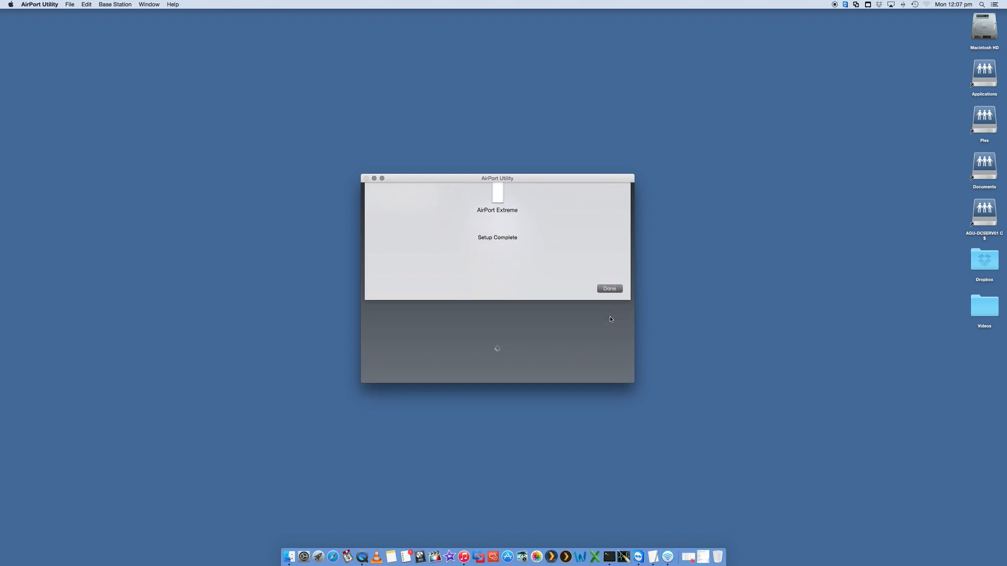
Dismiss the finished setup with Done and join the REDGHOST_2ghz wireless network
{"action": "left_click", "coordinate": [608, 288]}
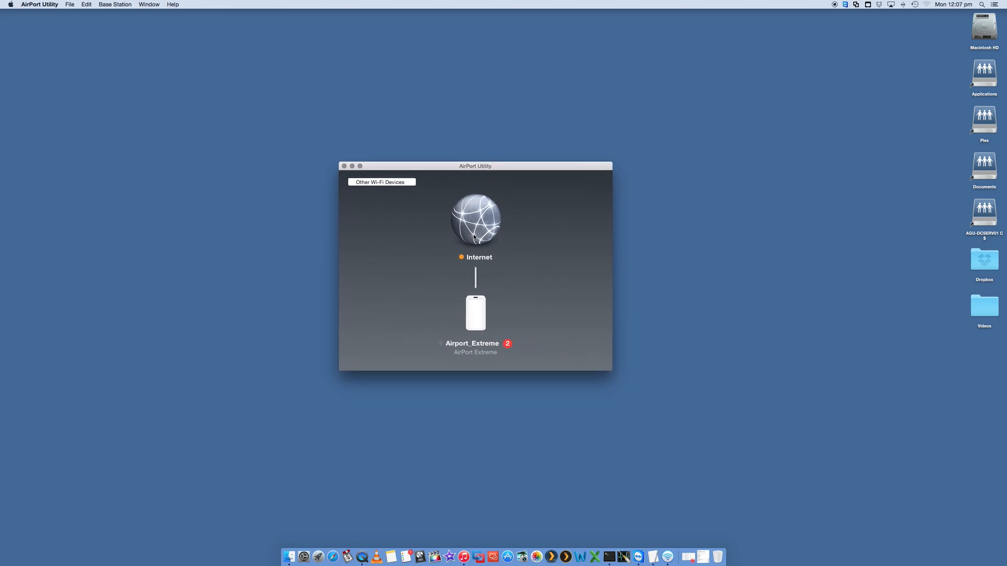
{"action": "mouse_move", "coordinate": [470, 353]}
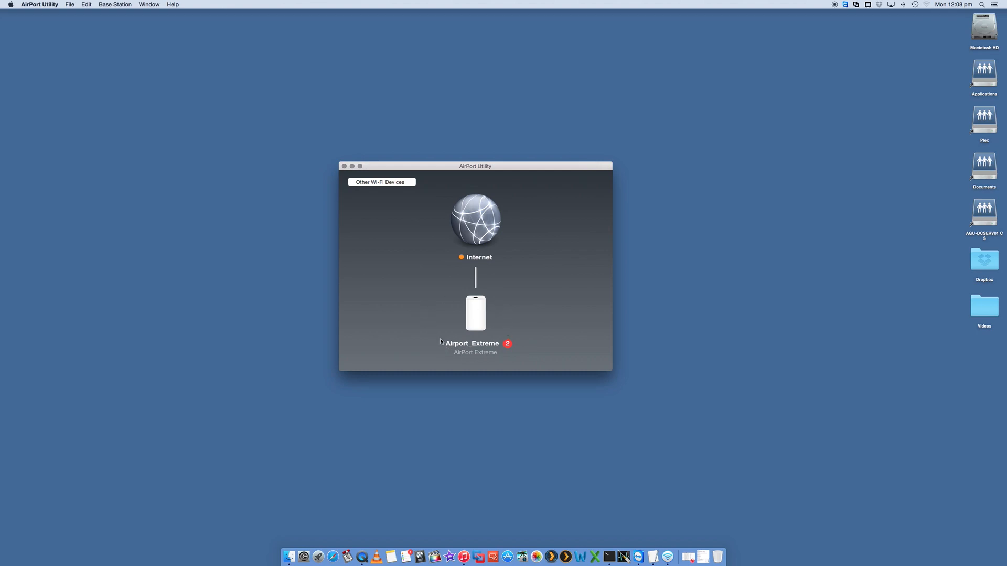
{"action": "mouse_move", "coordinate": [512, 347]}
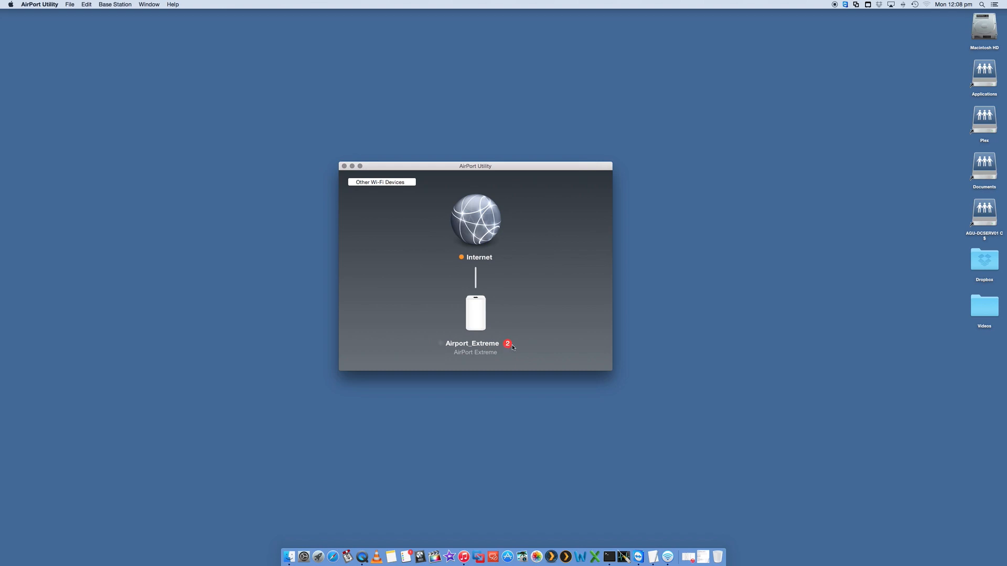
{"action": "mouse_move", "coordinate": [516, 347]}
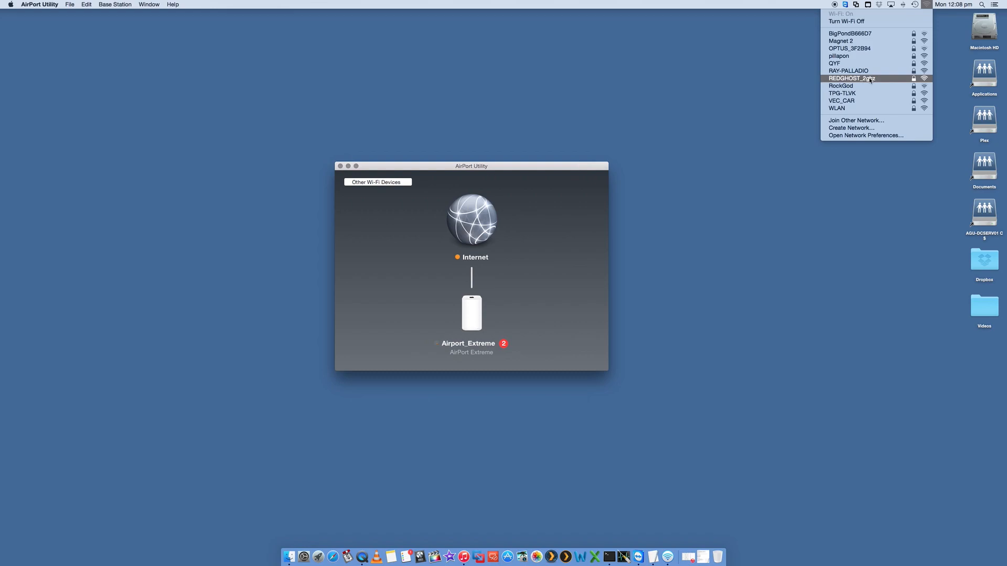
{"action": "left_click", "coordinate": [576, 173]}
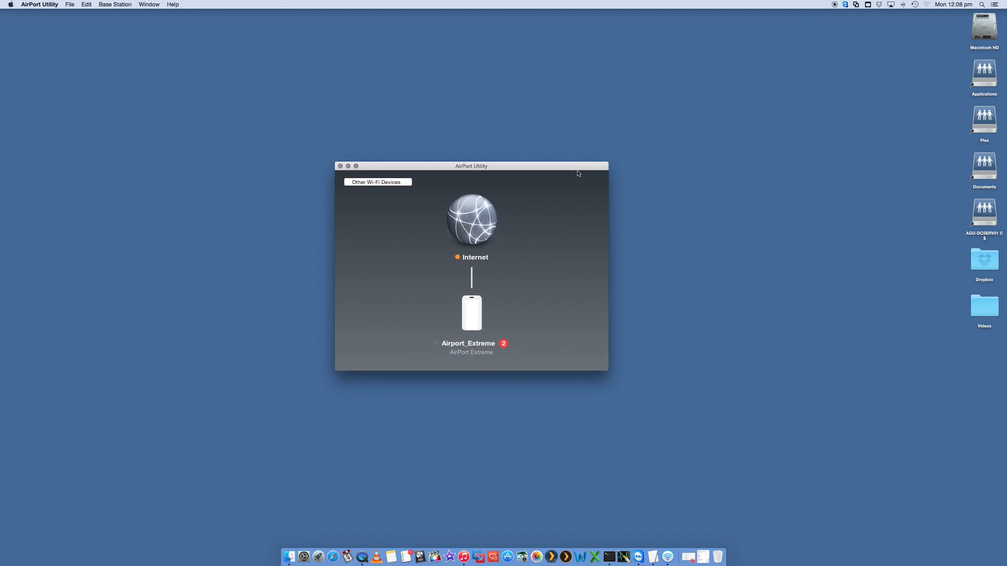
{"action": "mouse_move", "coordinate": [566, 227]}
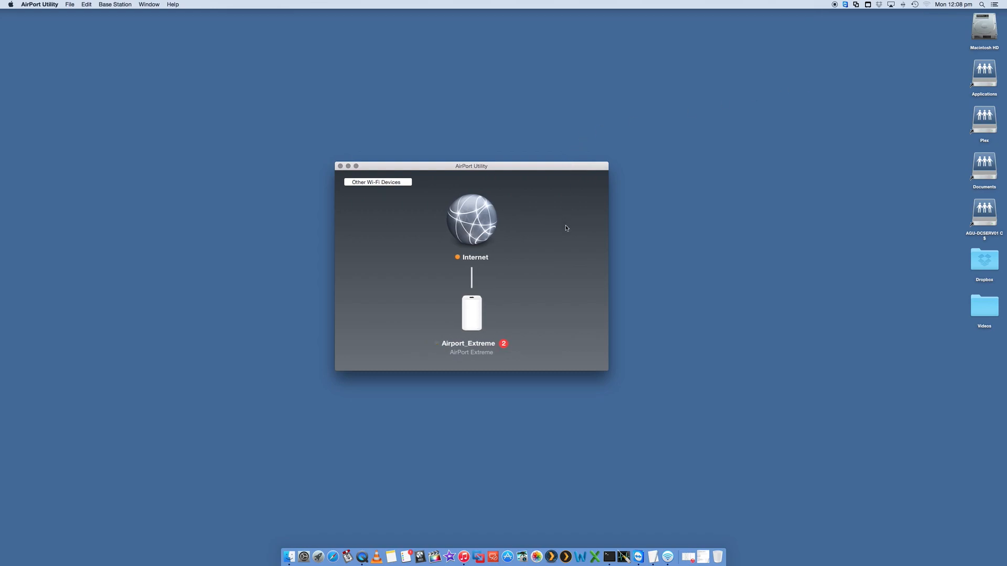
{"action": "mouse_move", "coordinate": [481, 328]}
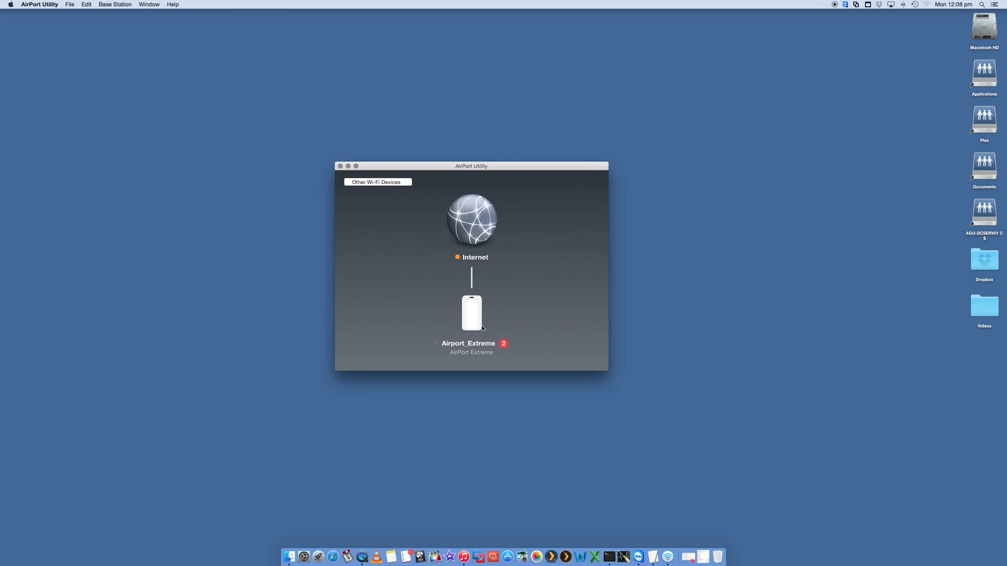
Show Airport_Extreme's details and check its No DNS Servers status
{"action": "left_click", "coordinate": [471, 313]}
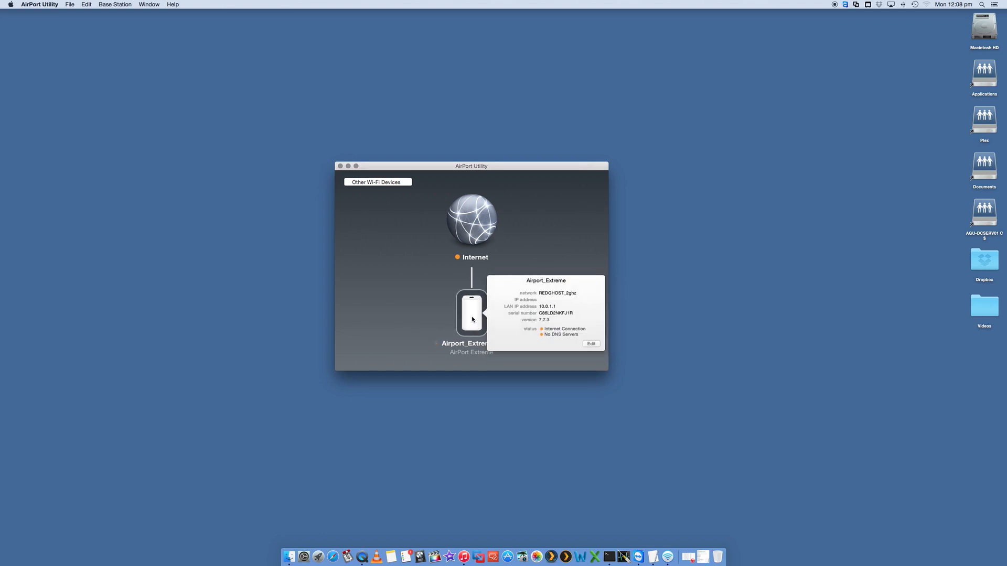
{"action": "mouse_move", "coordinate": [517, 307]}
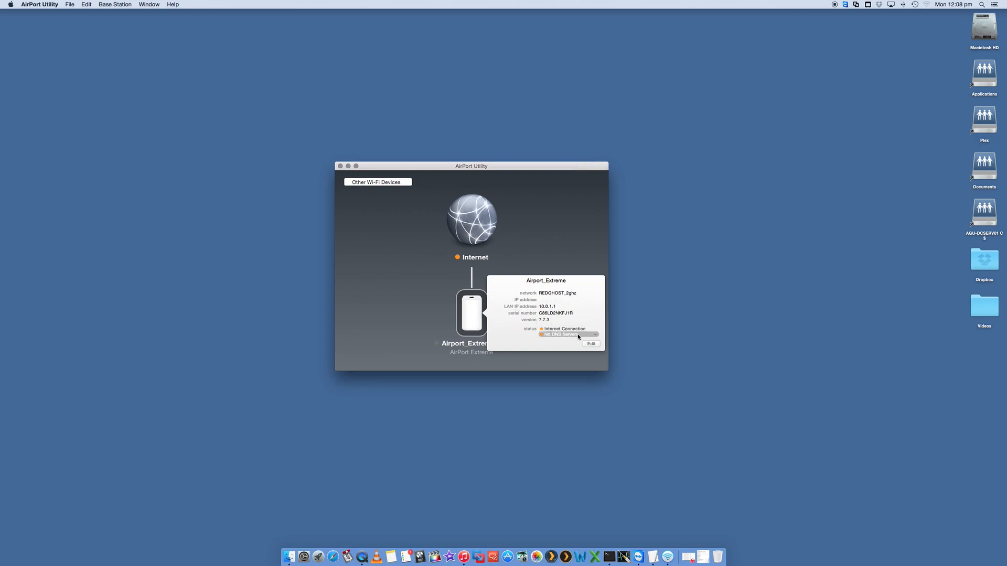
{"action": "left_click", "coordinate": [565, 329]}
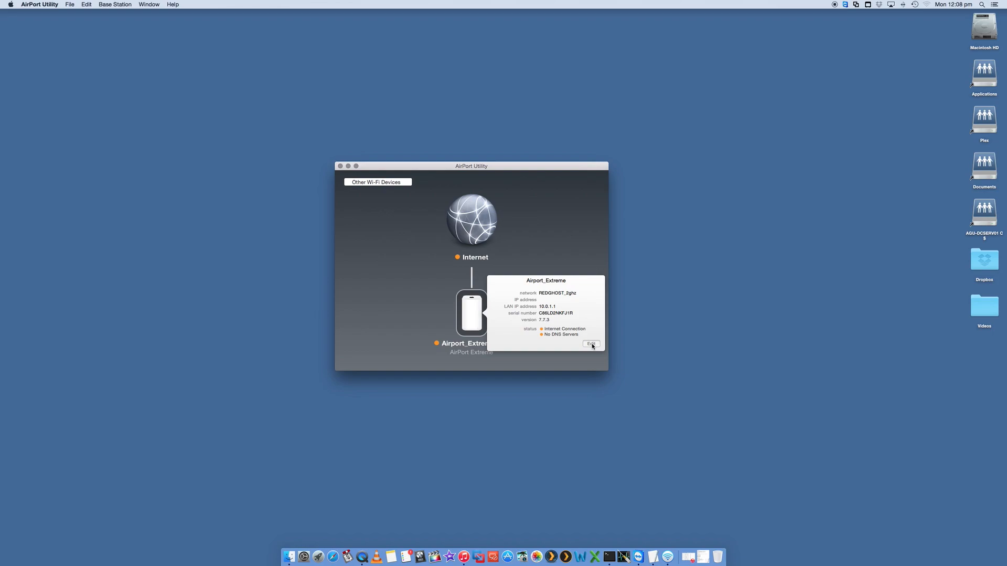
Edit the base station, dismissing the 'not available' warning and retrying until settings open
{"action": "left_click", "coordinate": [590, 344]}
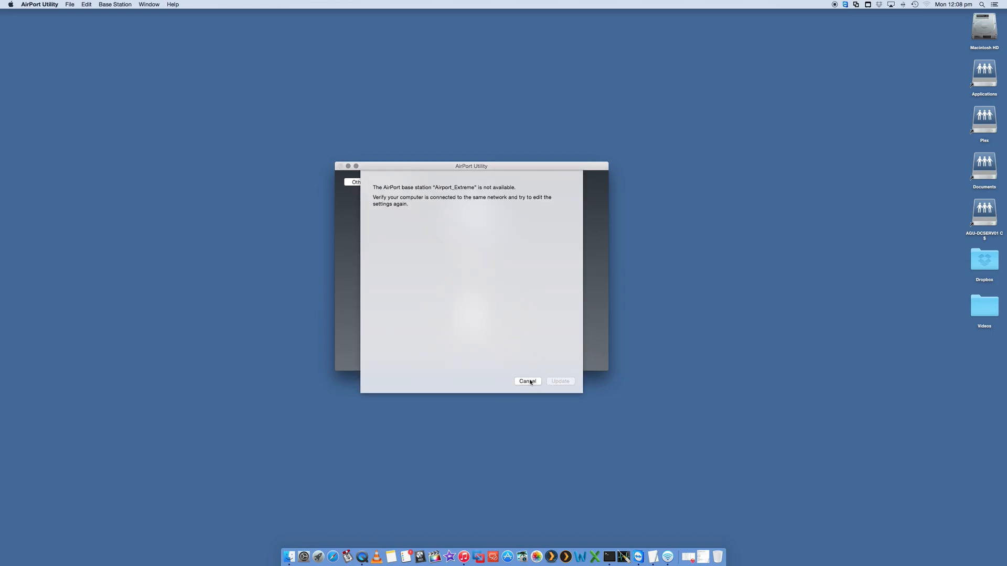
{"action": "left_click", "coordinate": [527, 381]}
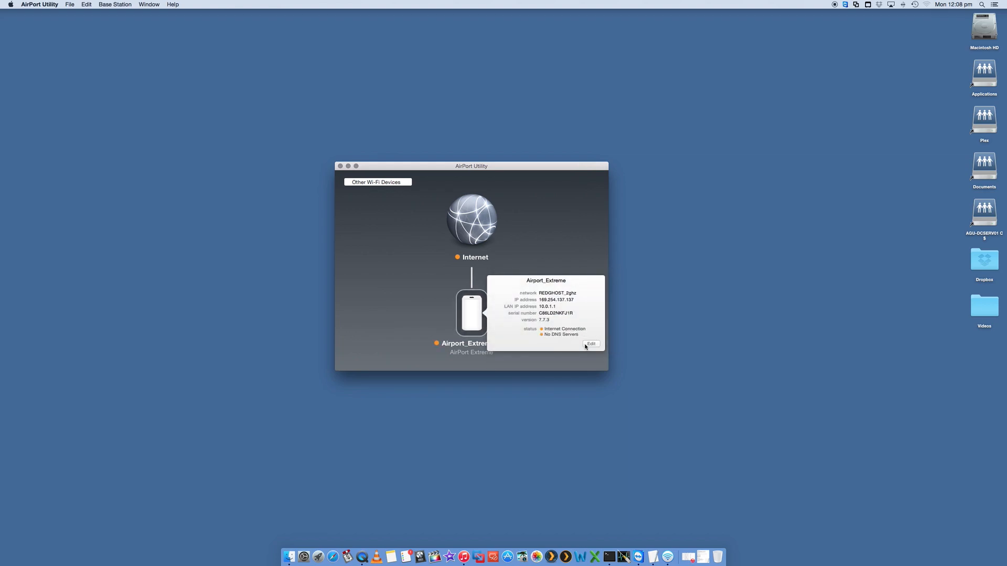
{"action": "left_click", "coordinate": [589, 344]}
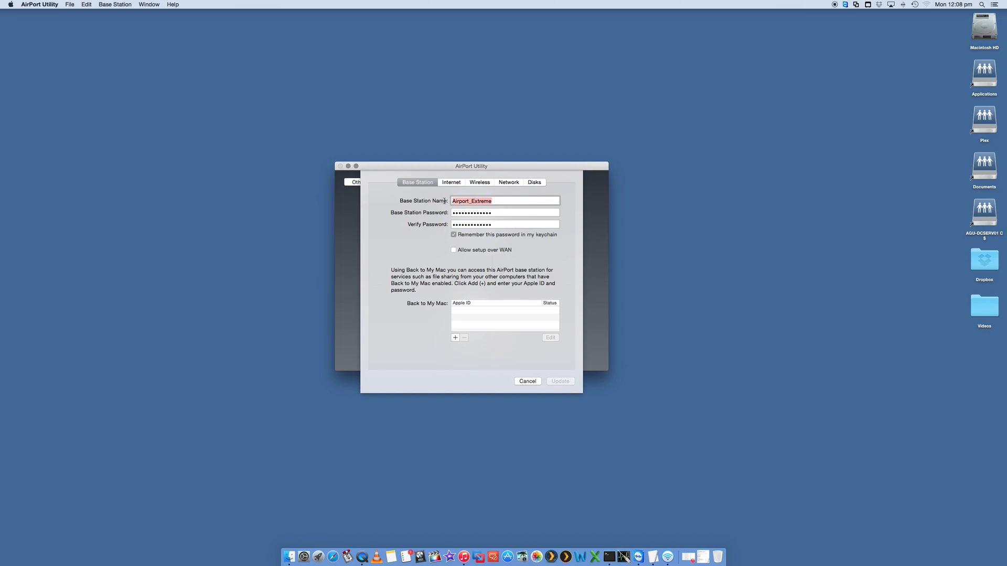
{"action": "left_click", "coordinate": [505, 213]}
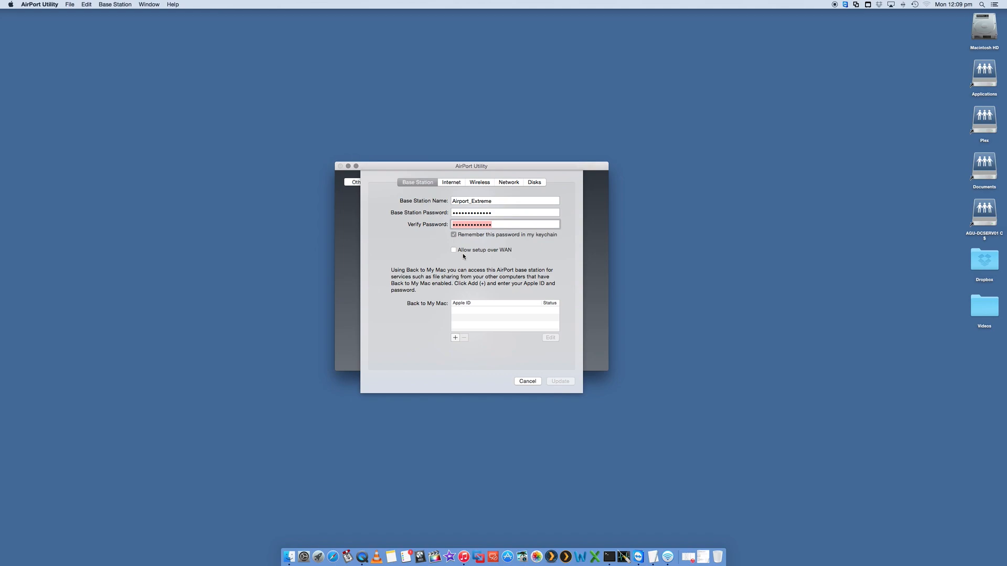
{"action": "mouse_move", "coordinate": [468, 262]}
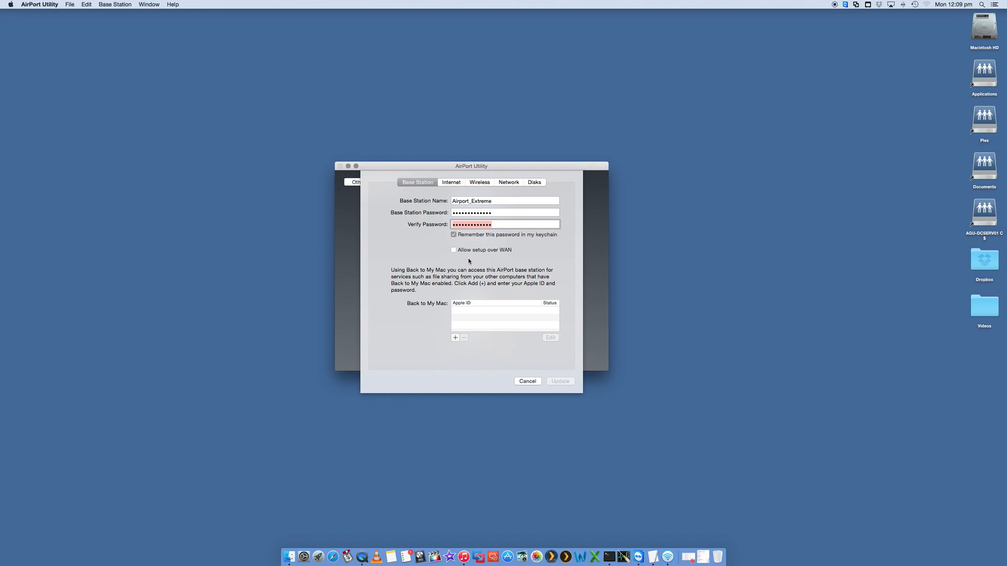
{"action": "mouse_move", "coordinate": [479, 302]}
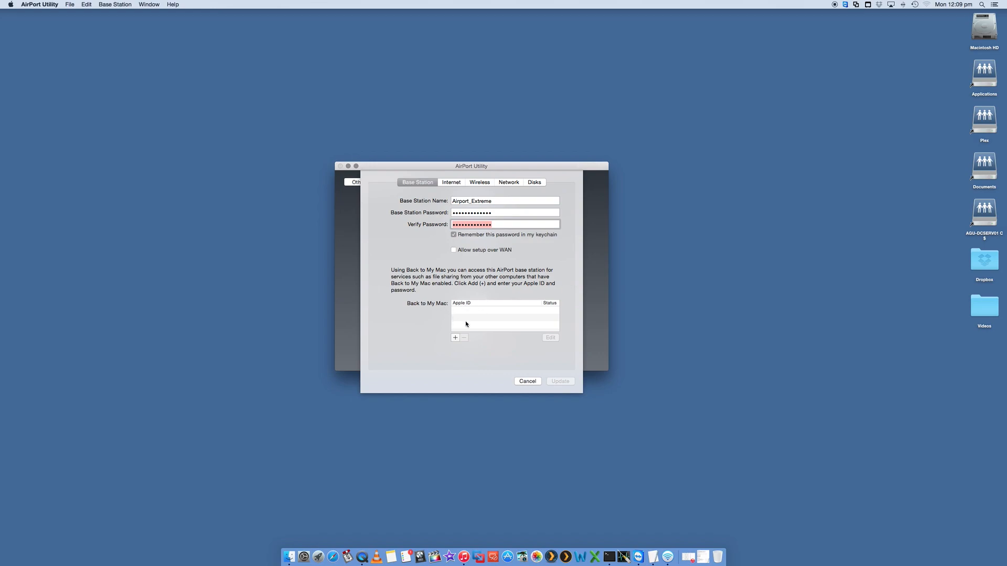
{"action": "left_click", "coordinate": [455, 338]}
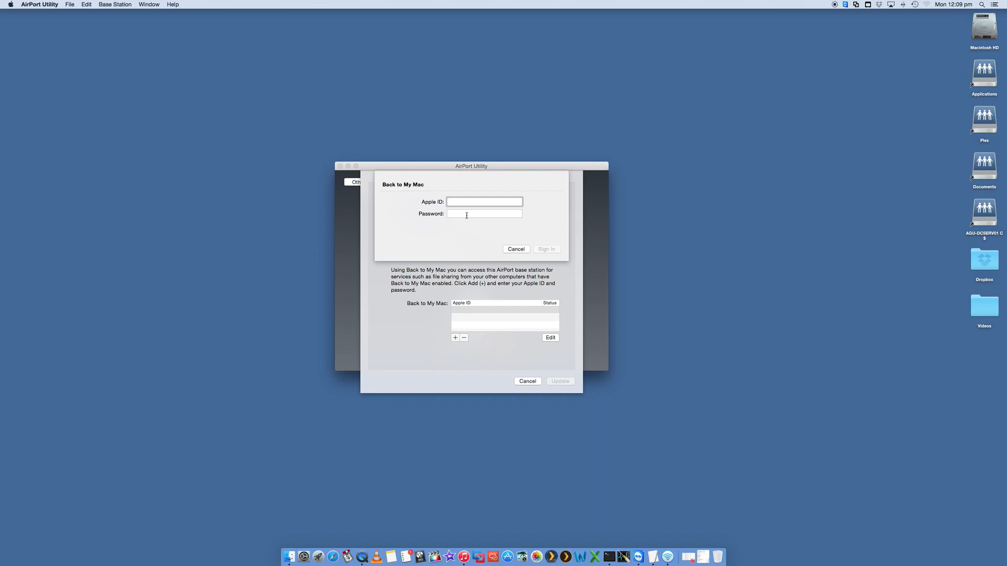
{"action": "mouse_move", "coordinate": [483, 246]}
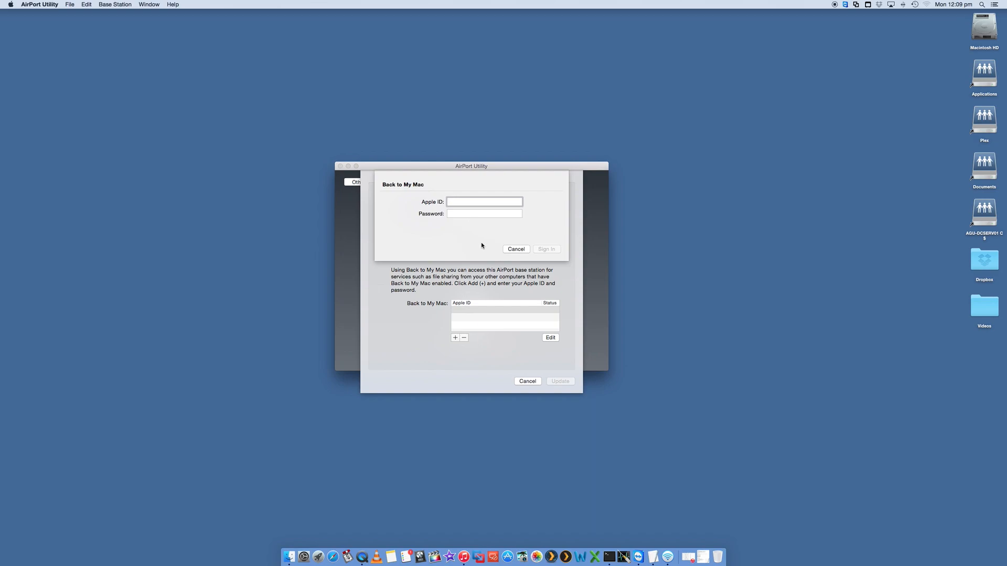
{"action": "left_click", "coordinate": [484, 201]}
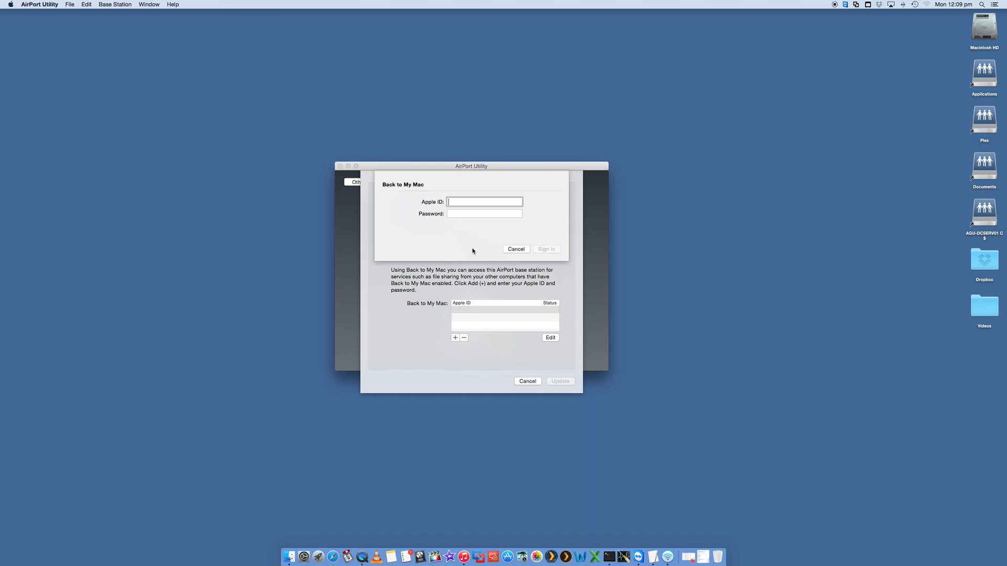
{"action": "mouse_move", "coordinate": [467, 283]}
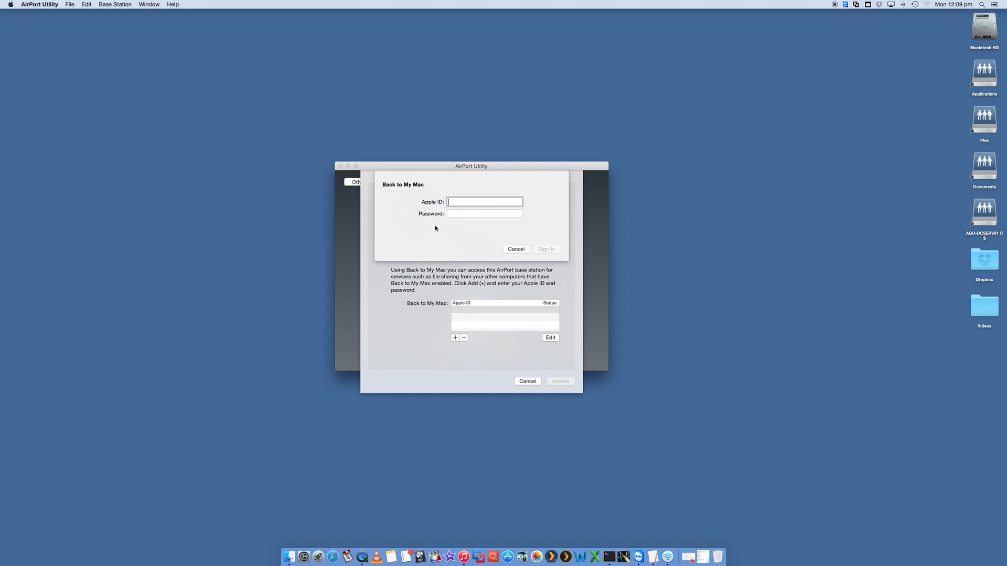
{"action": "left_click", "coordinate": [516, 249]}
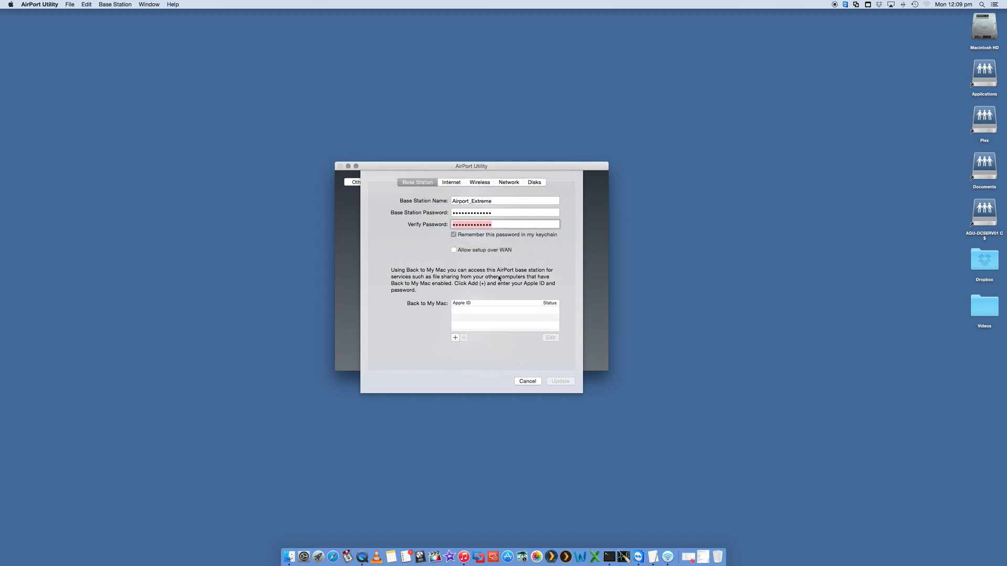
{"action": "mouse_move", "coordinate": [450, 317]}
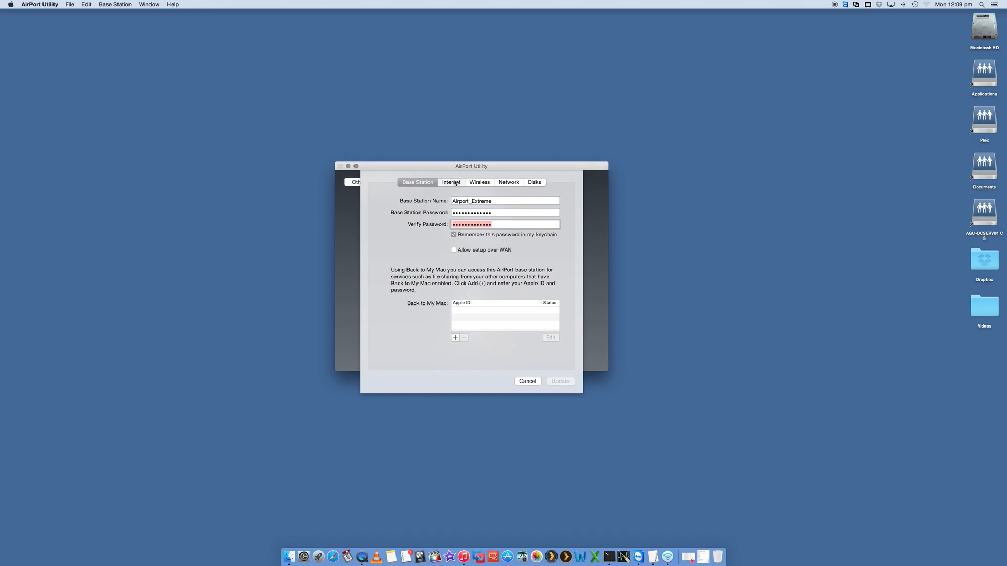
Switch to the Internet settings, keeping Connect Using on DHCP with empty DNS fields
{"action": "left_click", "coordinate": [451, 182]}
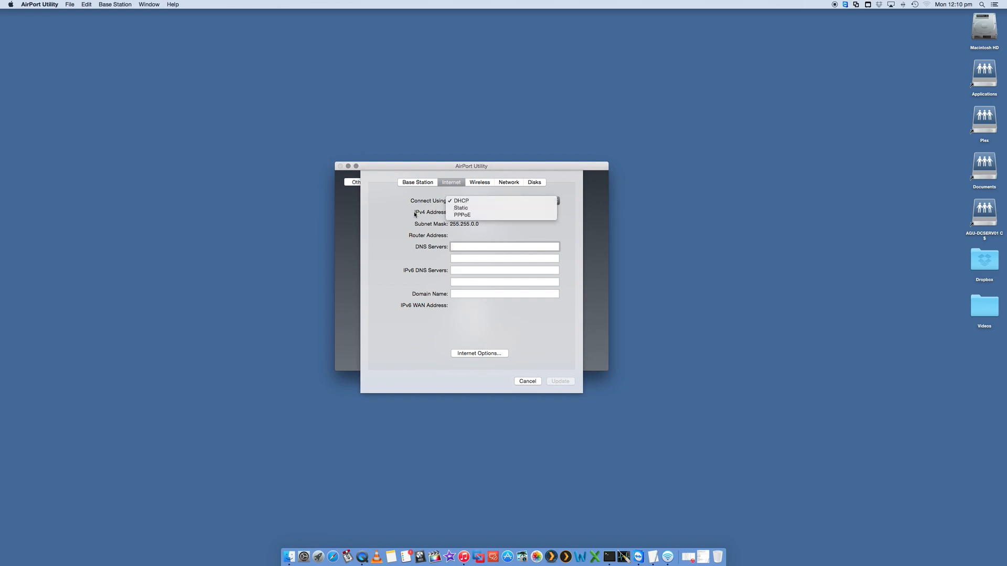
{"action": "mouse_move", "coordinate": [402, 220]}
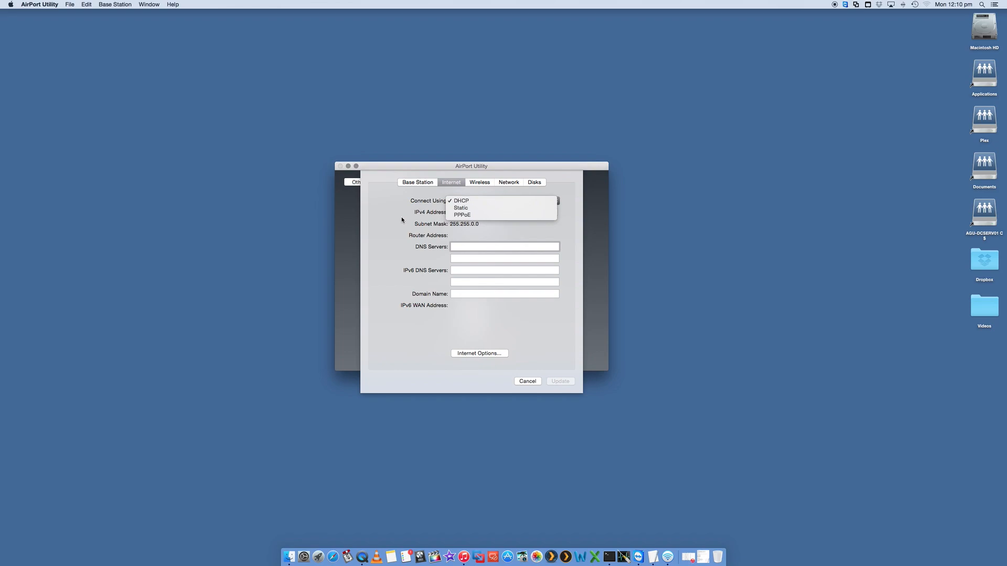
{"action": "left_click", "coordinate": [460, 200]}
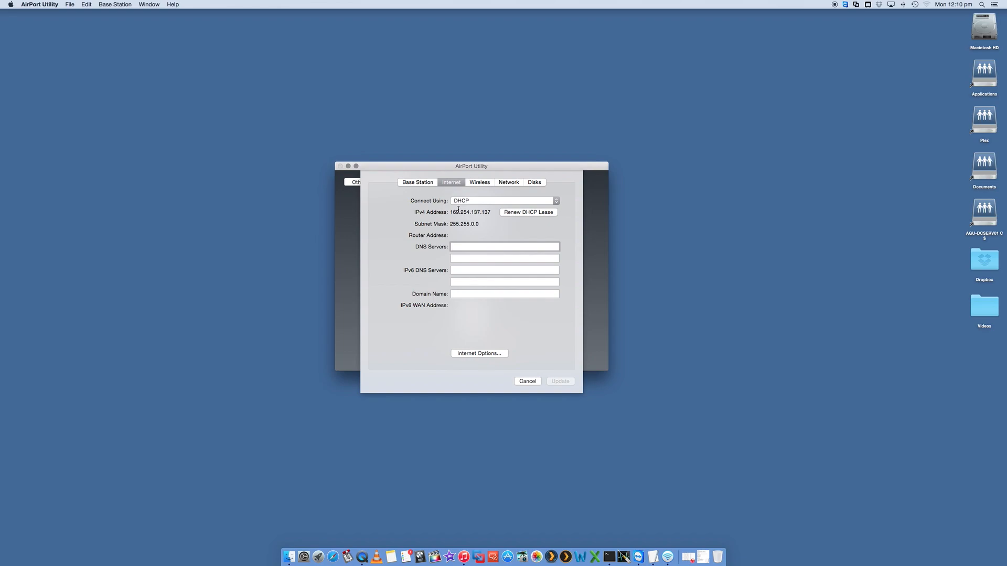
{"action": "left_click", "coordinate": [505, 247]}
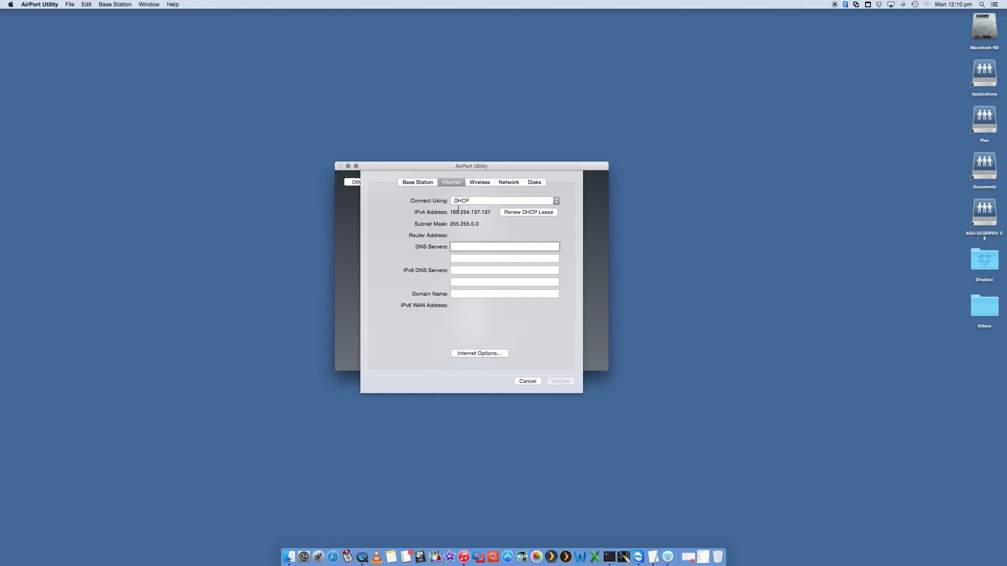
{"action": "left_click", "coordinate": [505, 246]}
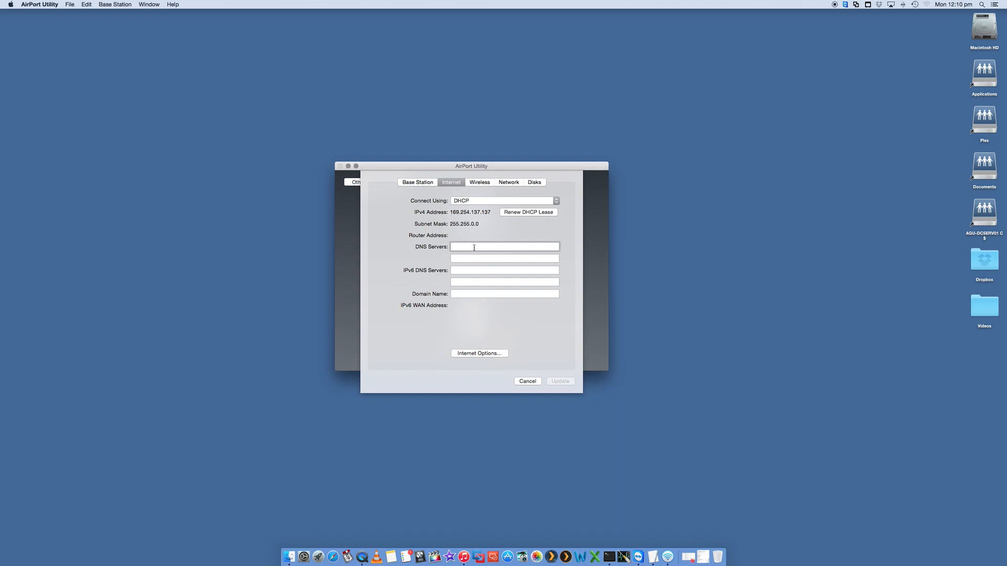
{"action": "mouse_move", "coordinate": [458, 225]}
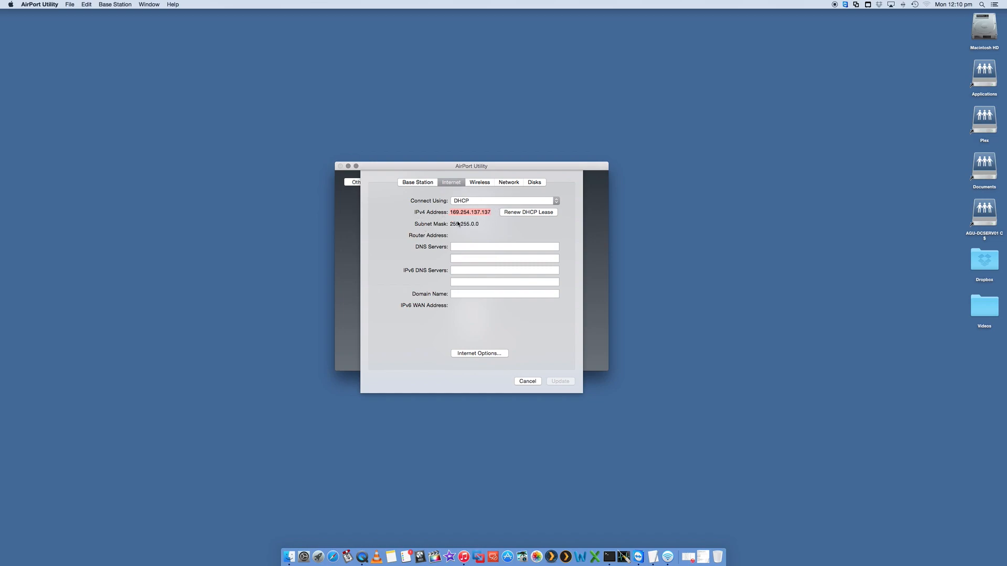
{"action": "mouse_move", "coordinate": [475, 241]}
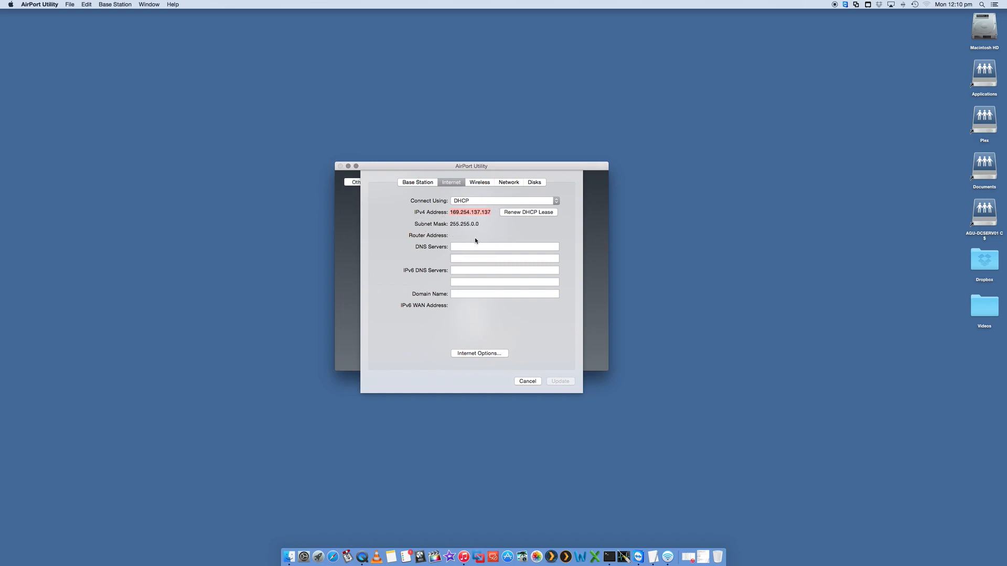
{"action": "mouse_move", "coordinate": [531, 213]}
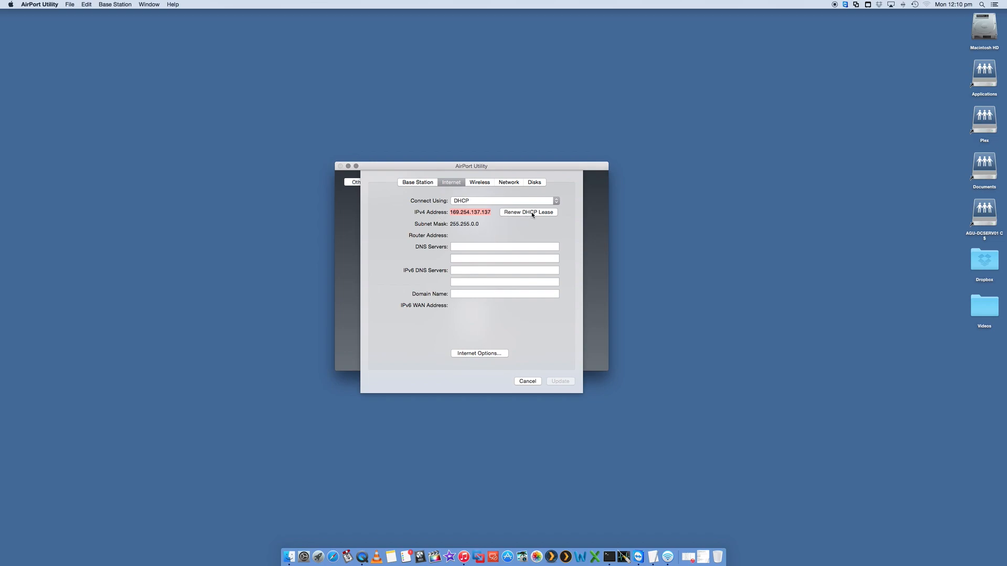
{"action": "mouse_move", "coordinate": [496, 226]}
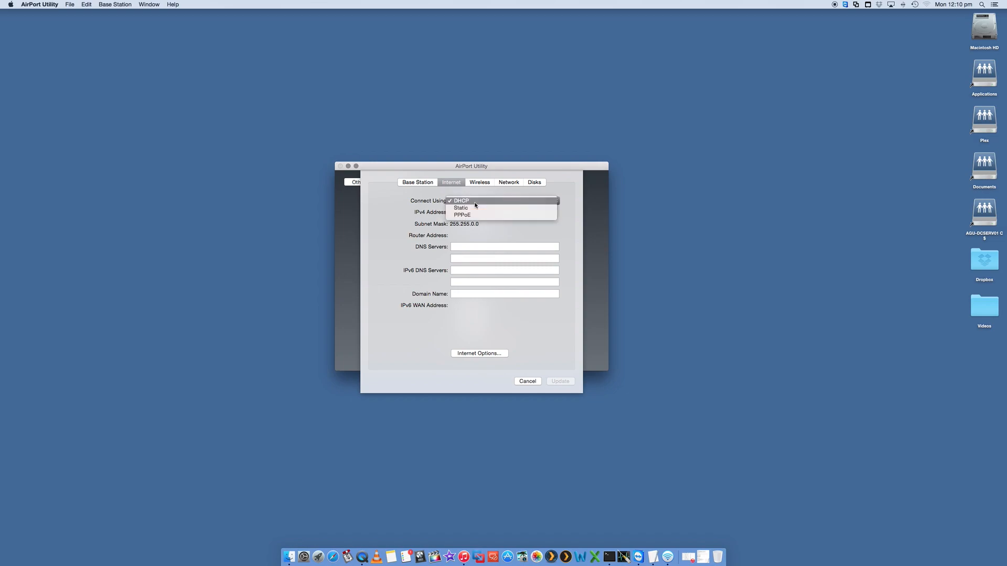
Set a Static connection with IPv4 address 172.16.1.20 and subnet mask 255.255.255.0
{"action": "left_click", "coordinate": [461, 208]}
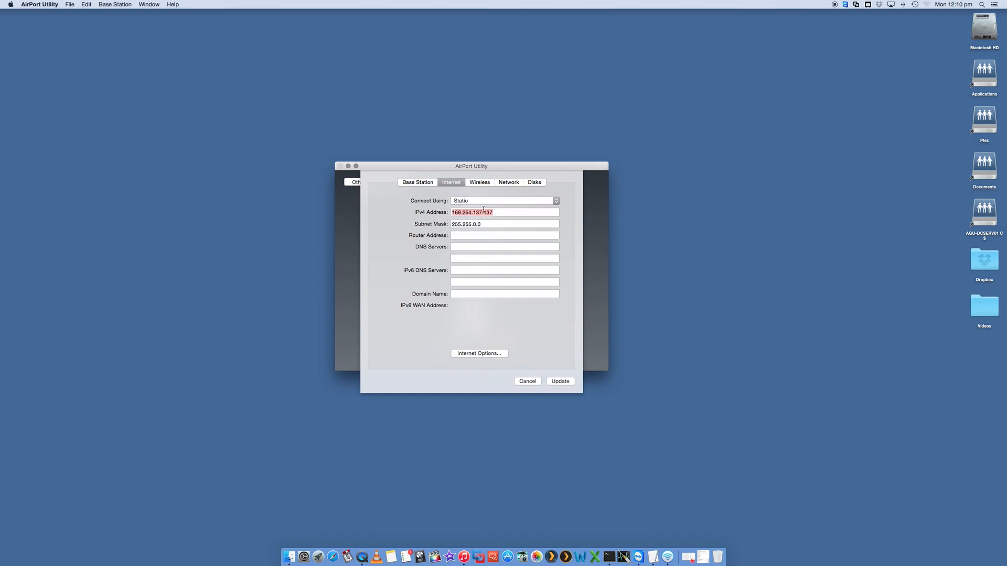
{"action": "left_click", "coordinate": [500, 212]}
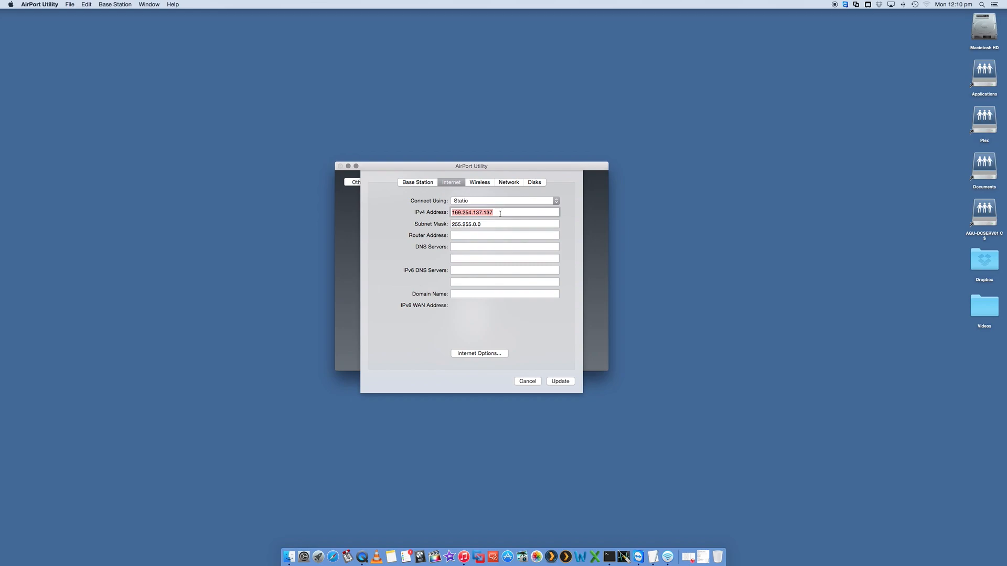
{"action": "mouse_move", "coordinate": [478, 208]}
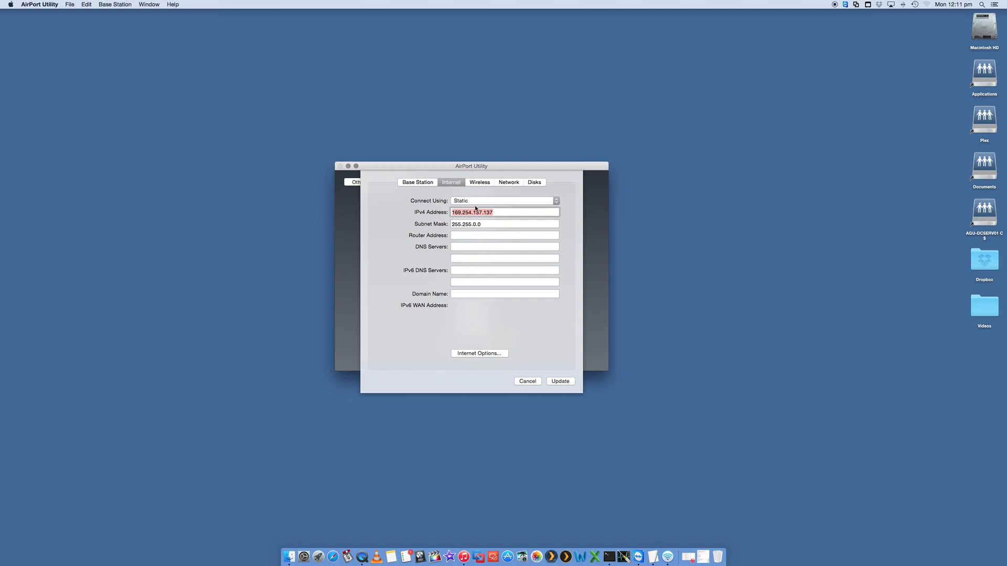
{"action": "mouse_move", "coordinate": [474, 204]}
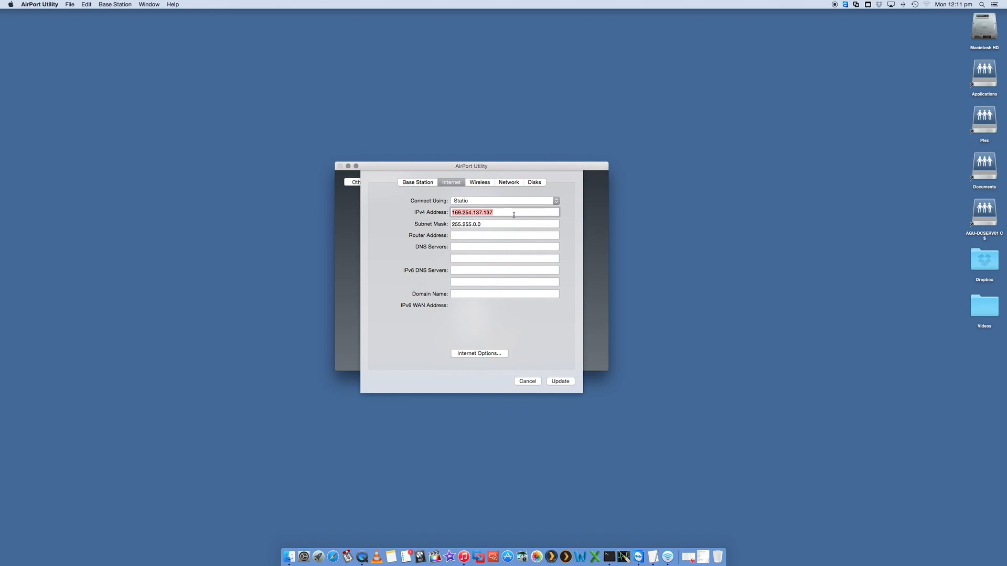
{"action": "mouse_move", "coordinate": [502, 219]}
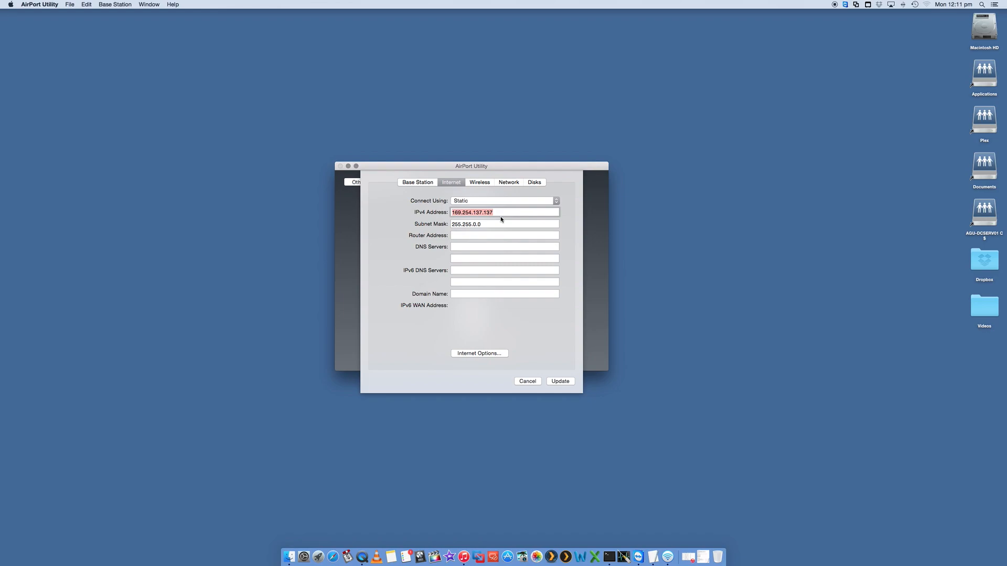
{"action": "type", "text": "172."}
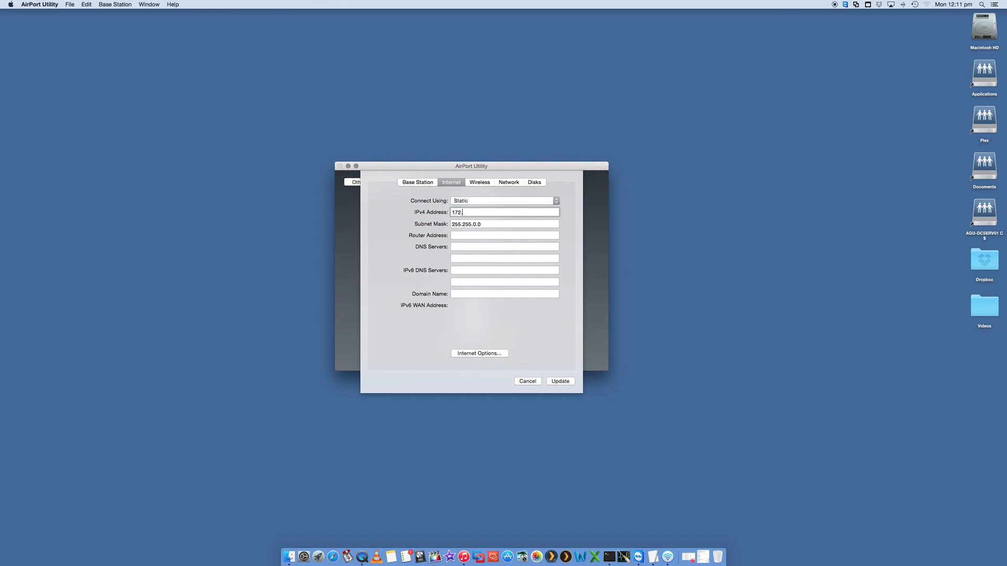
{"action": "type", "text": "16.1.20"}
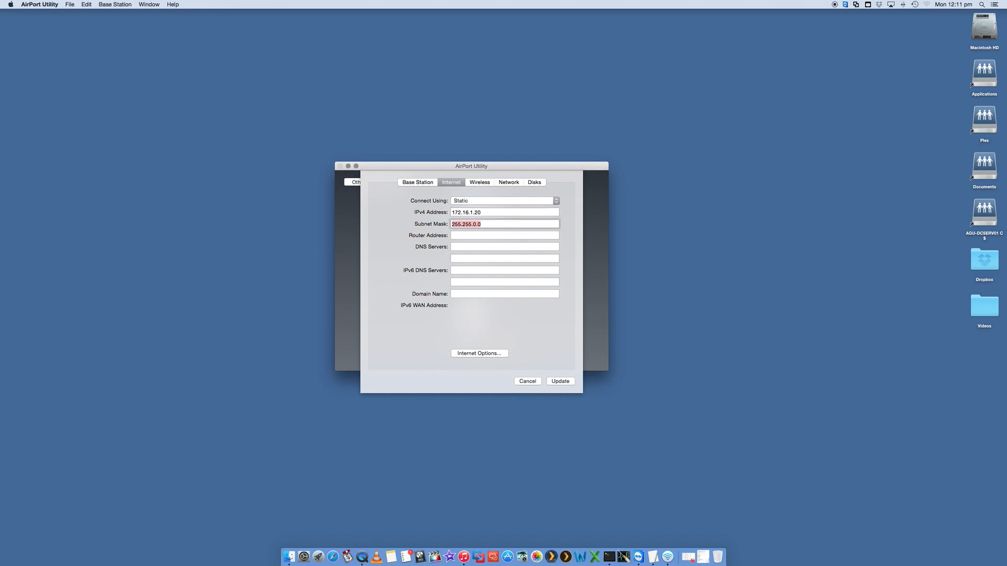
{"action": "type", "text": "255.255.255.0"}
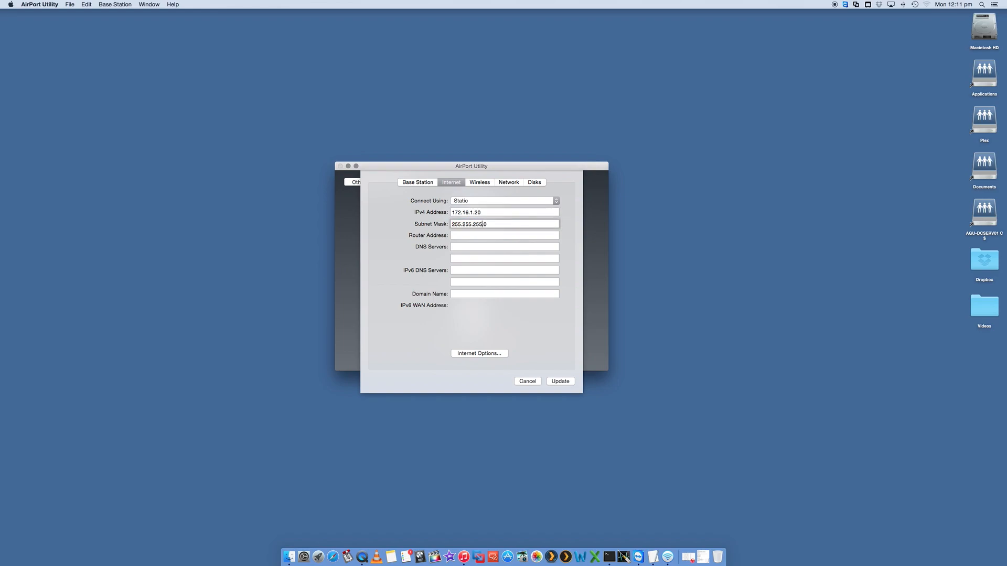
Enter router address 172.16.1.254 and DNS server 172.16.1.30
{"action": "left_click", "coordinate": [504, 235]}
{"action": "type", "text": "172.16"}
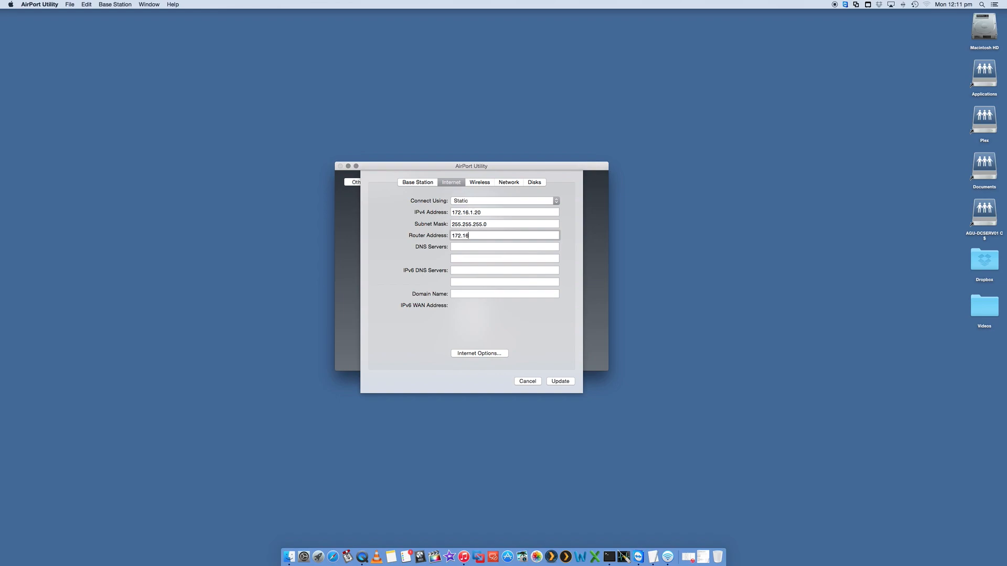
{"action": "type", "text": ".1.254"}
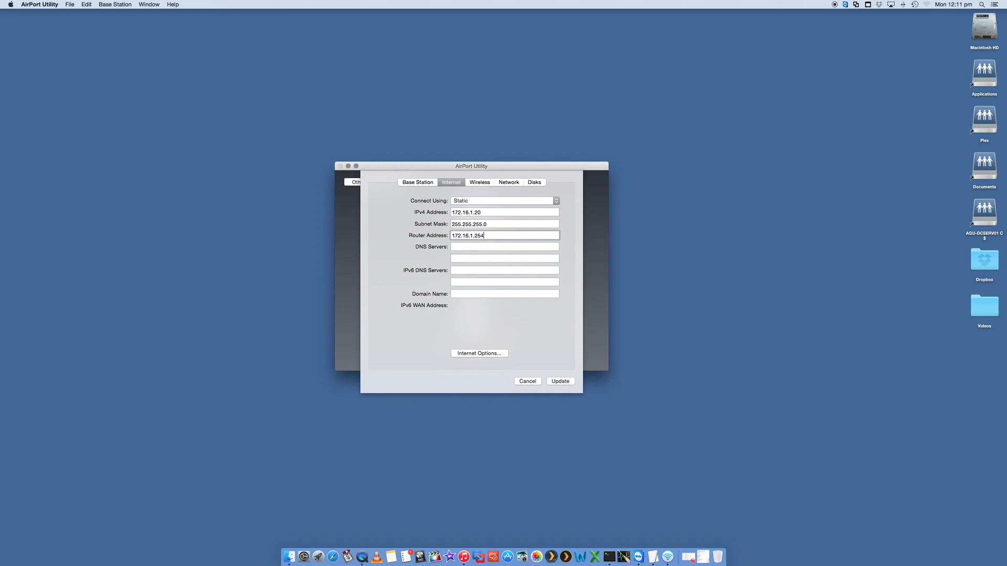
{"action": "left_click", "coordinate": [505, 246]}
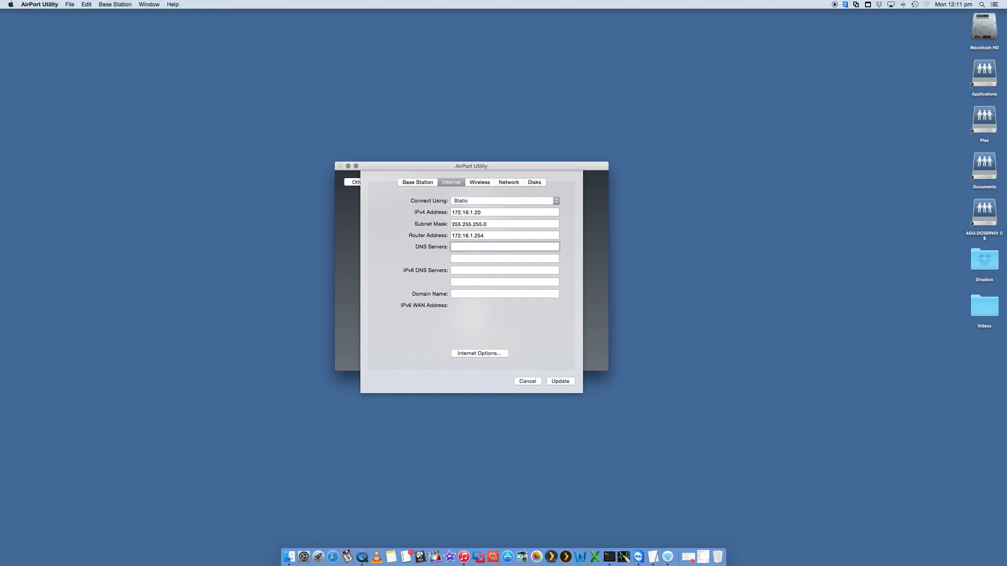
{"action": "type", "text": "172.16.1"}
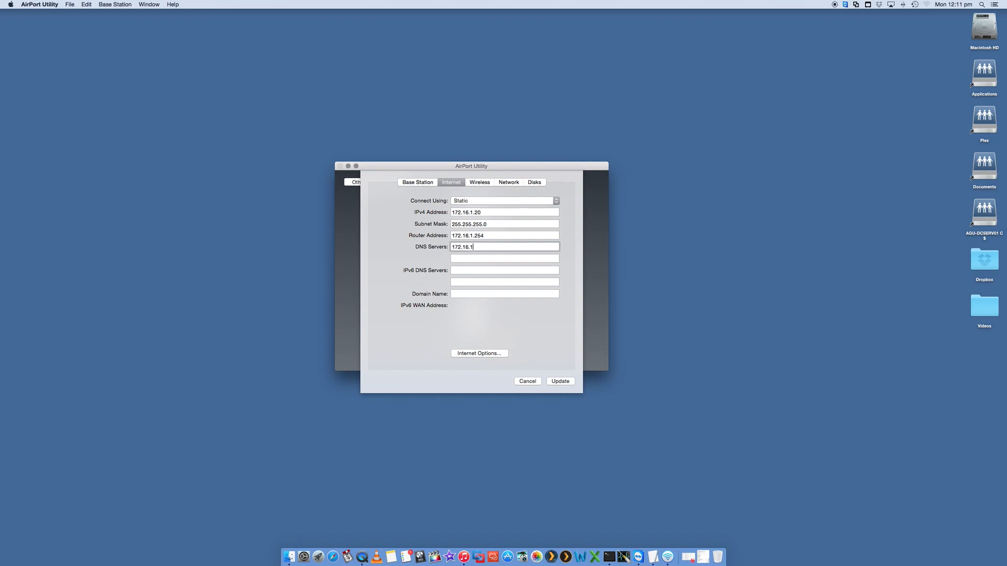
{"action": "type", "text": ".30"}
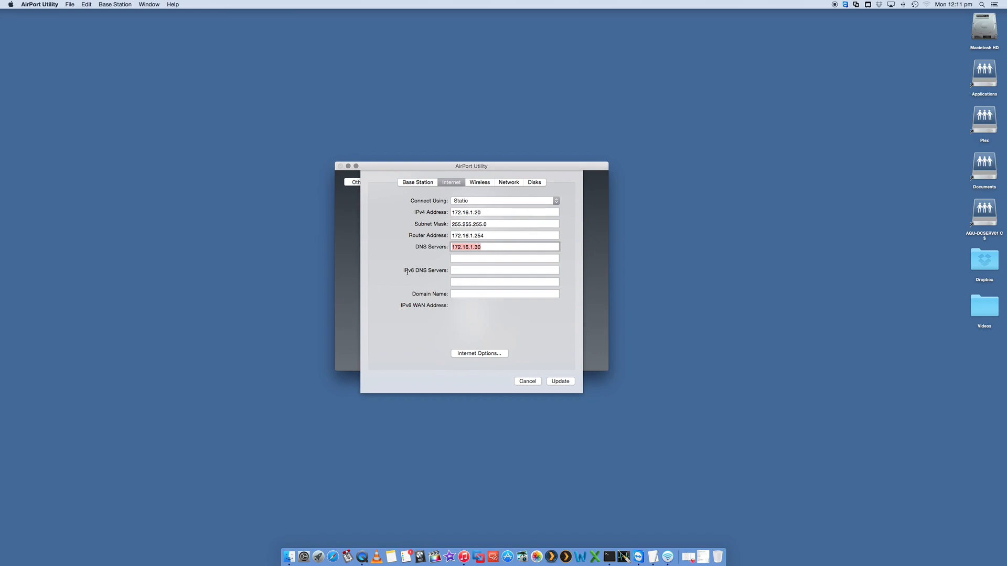
{"action": "mouse_move", "coordinate": [443, 282]}
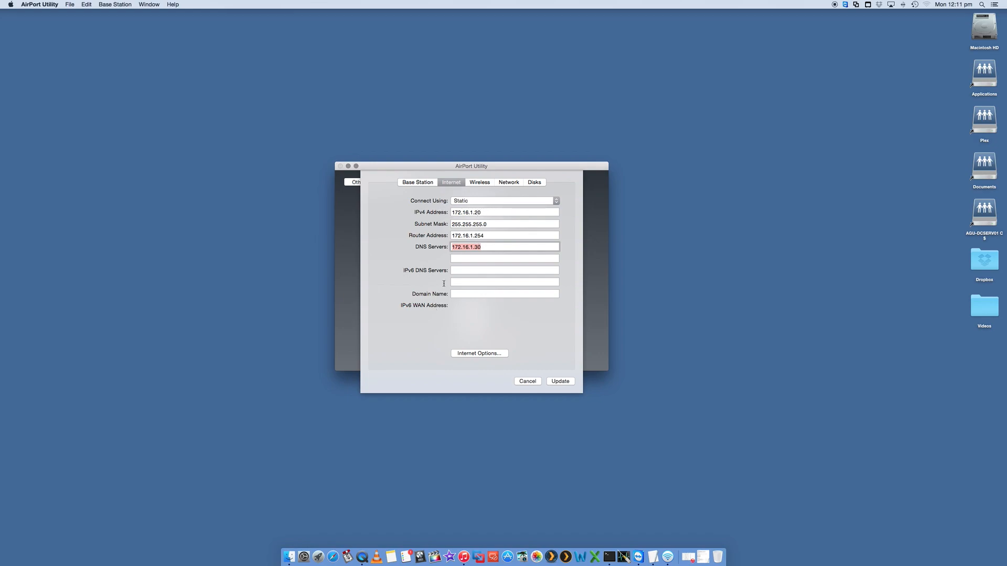
{"action": "mouse_move", "coordinate": [405, 297]}
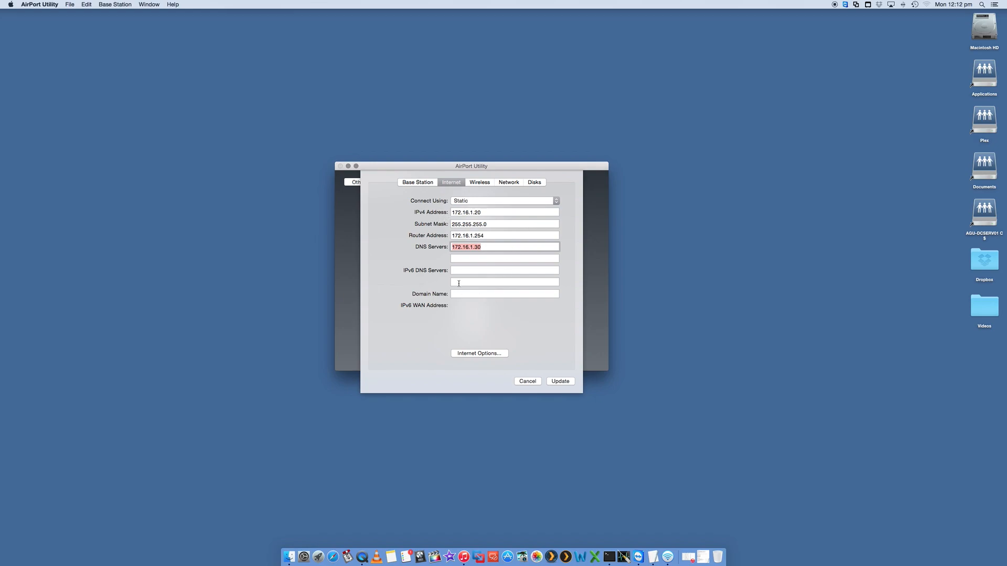
{"action": "mouse_move", "coordinate": [397, 273]}
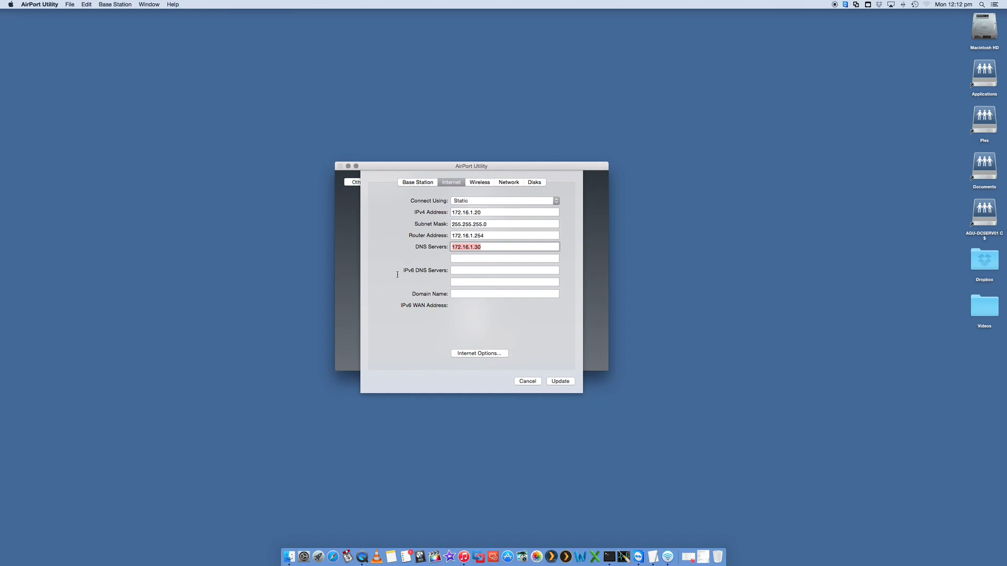
{"action": "mouse_move", "coordinate": [466, 348]}
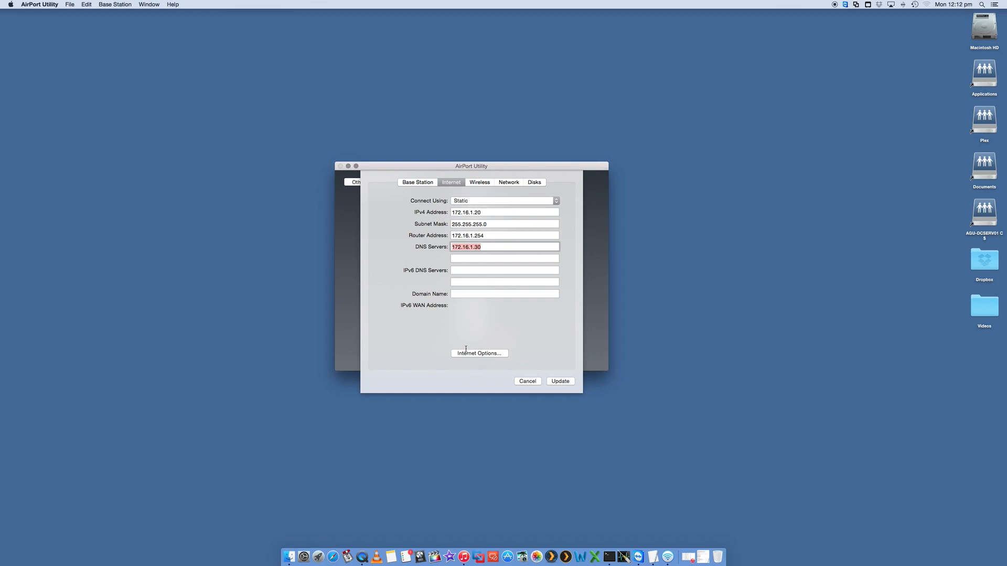
{"action": "mouse_move", "coordinate": [478, 354]}
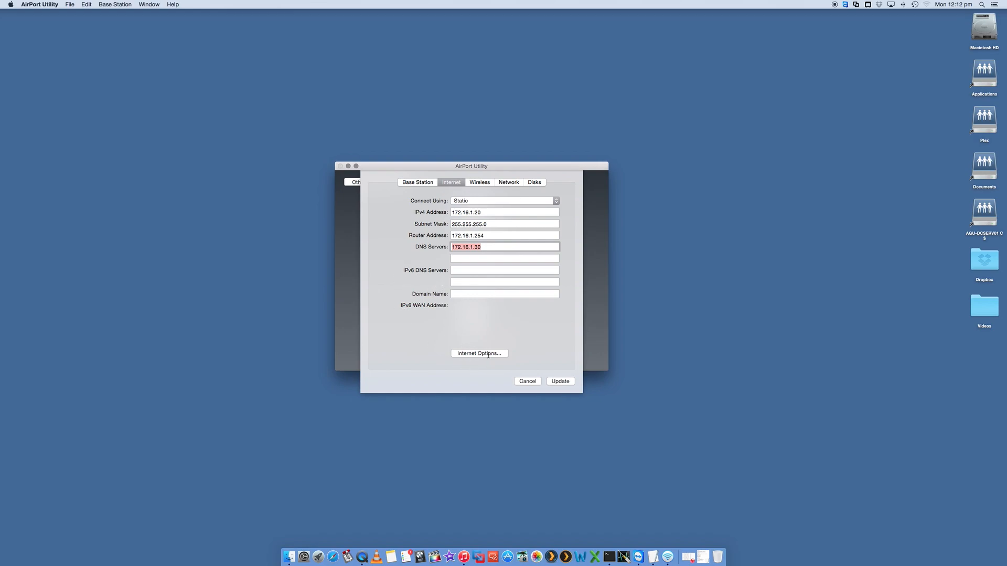
{"action": "left_click", "coordinate": [478, 353]}
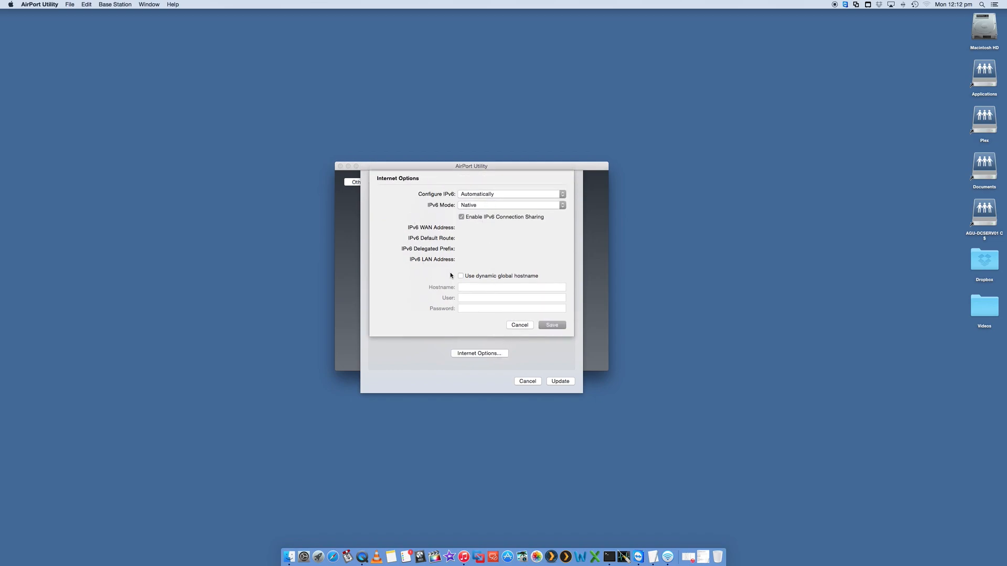
{"action": "mouse_move", "coordinate": [442, 267]}
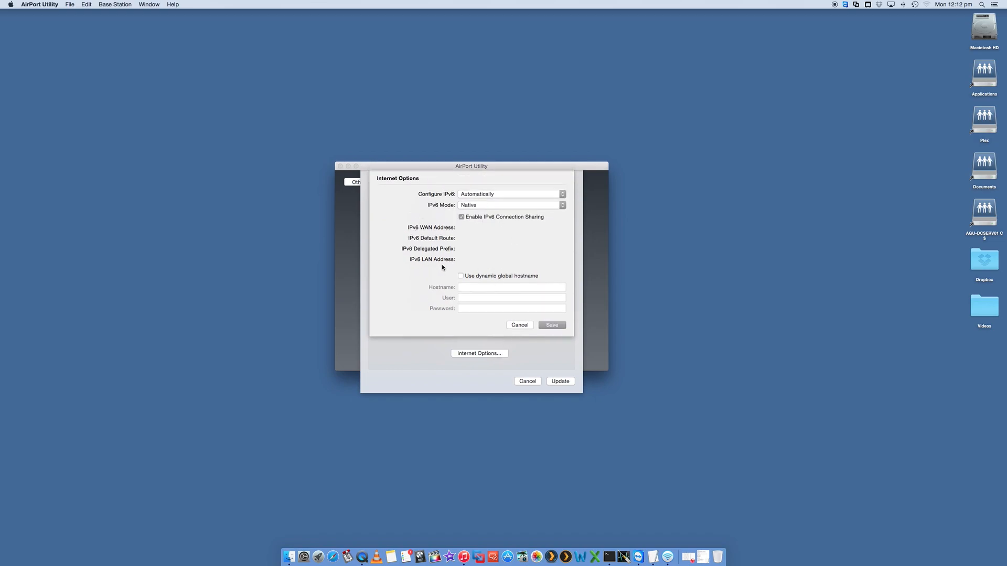
{"action": "mouse_move", "coordinate": [547, 259]}
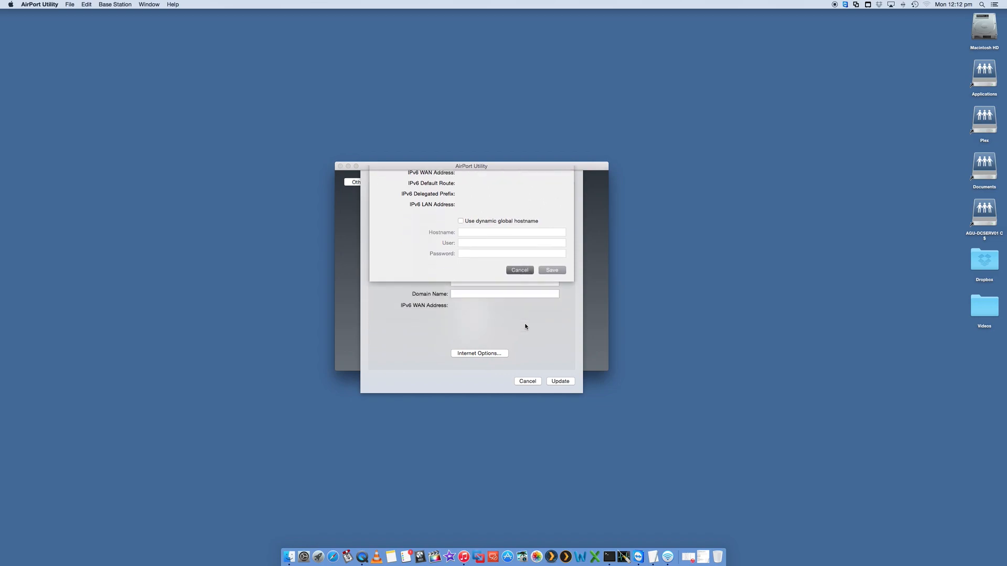
{"action": "left_click", "coordinate": [519, 269]}
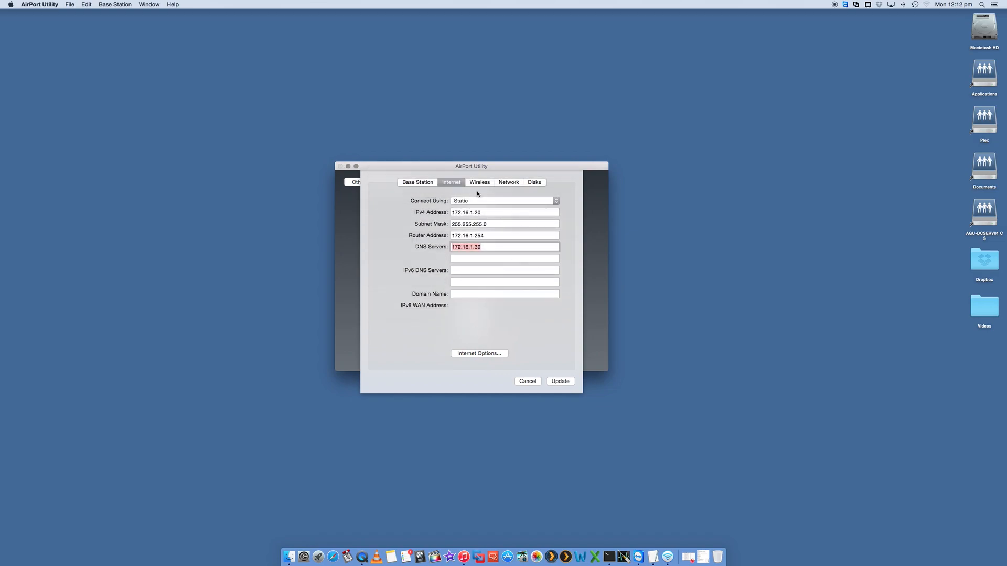
On the Wireless settings, choose WPA/WPA2 Enterprise and cancel the empty RADIUS sheet
{"action": "left_click", "coordinate": [479, 181]}
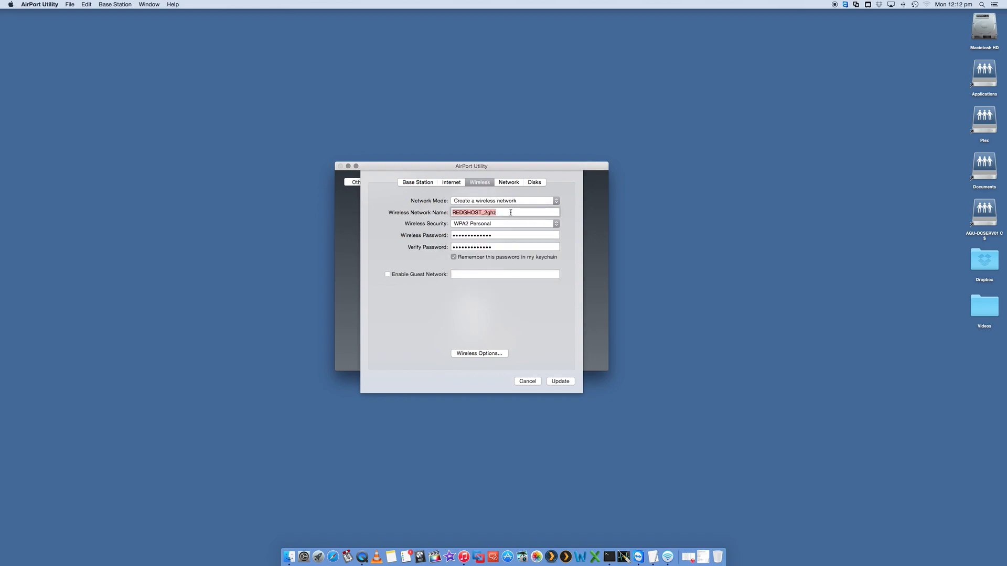
{"action": "left_click", "coordinate": [504, 212]}
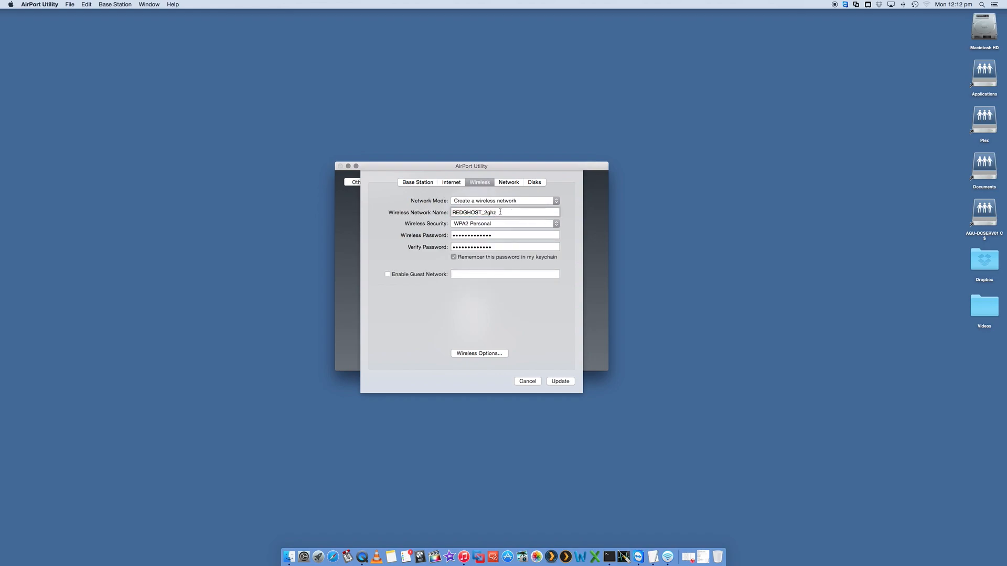
{"action": "triple_click", "coordinate": [473, 213]}
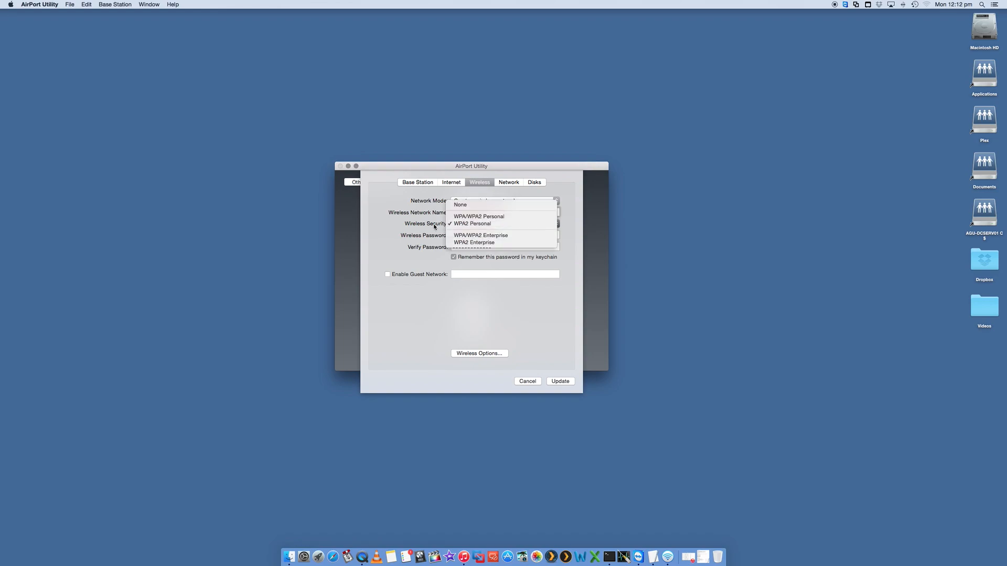
{"action": "mouse_move", "coordinate": [472, 224]}
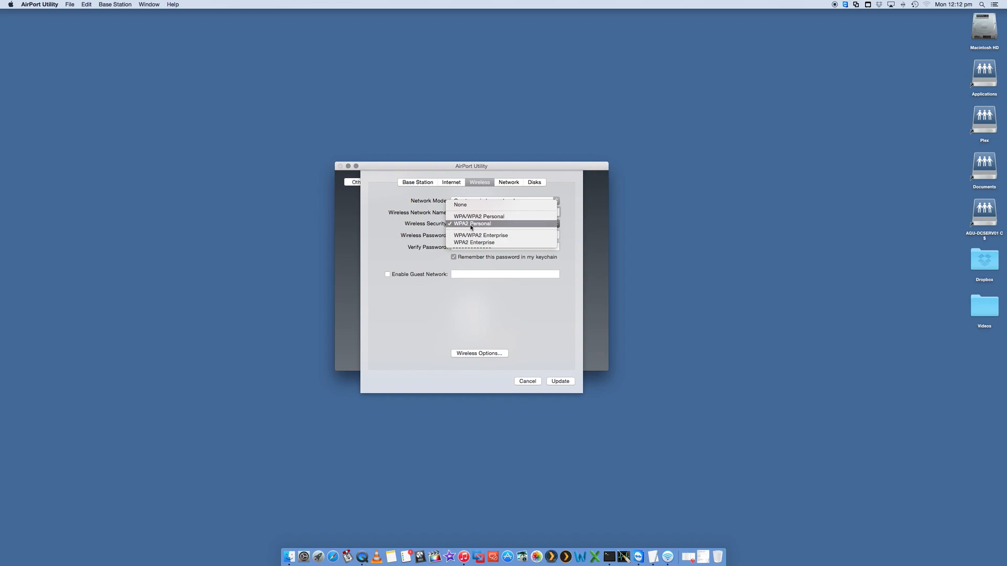
{"action": "mouse_move", "coordinate": [479, 228]}
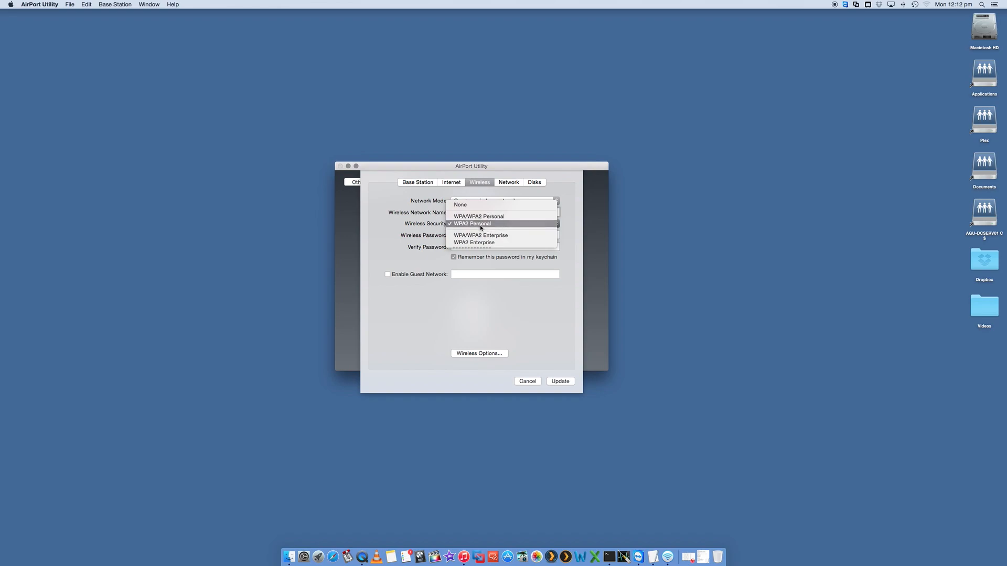
{"action": "mouse_move", "coordinate": [474, 242]}
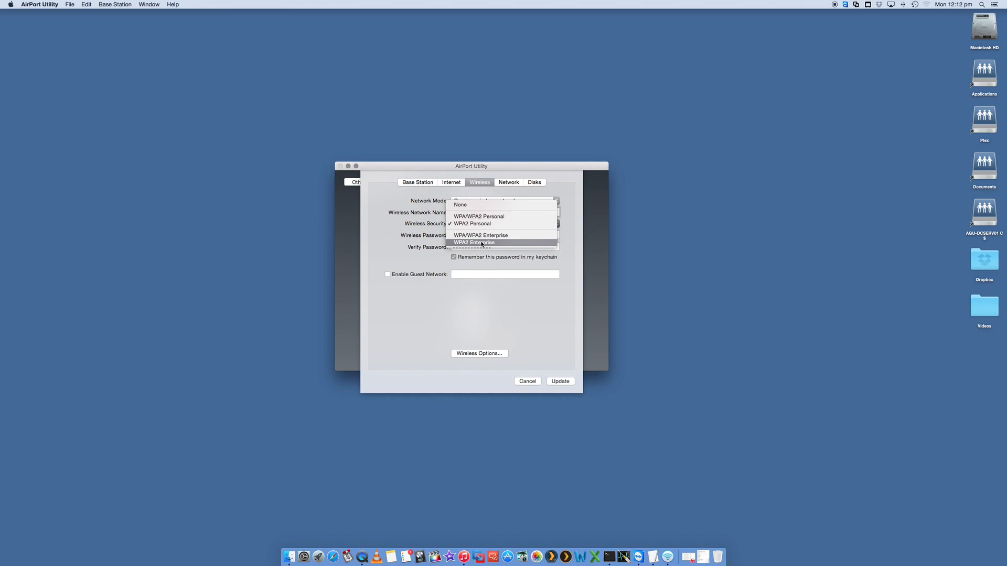
{"action": "mouse_move", "coordinate": [474, 205]}
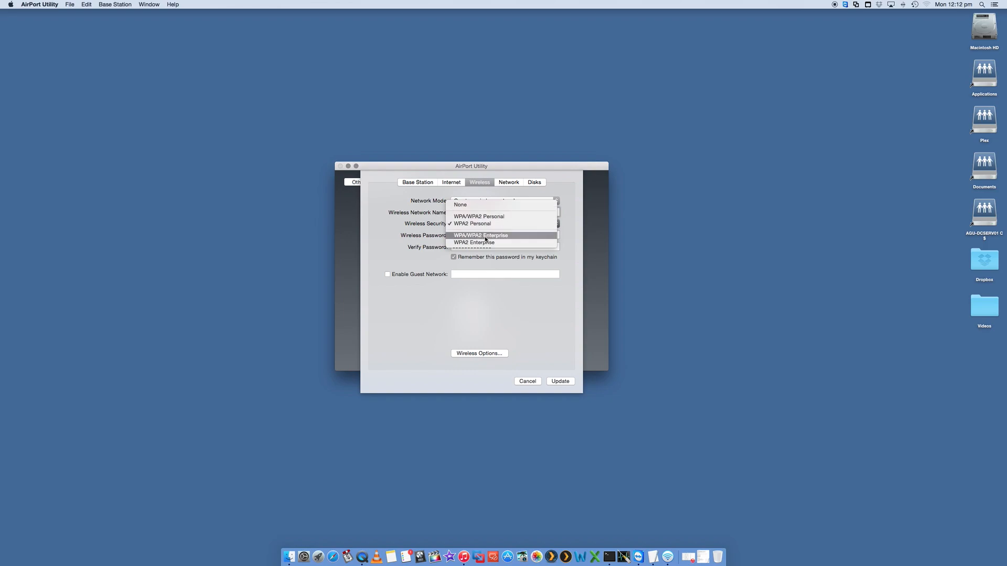
{"action": "left_click", "coordinate": [480, 235]}
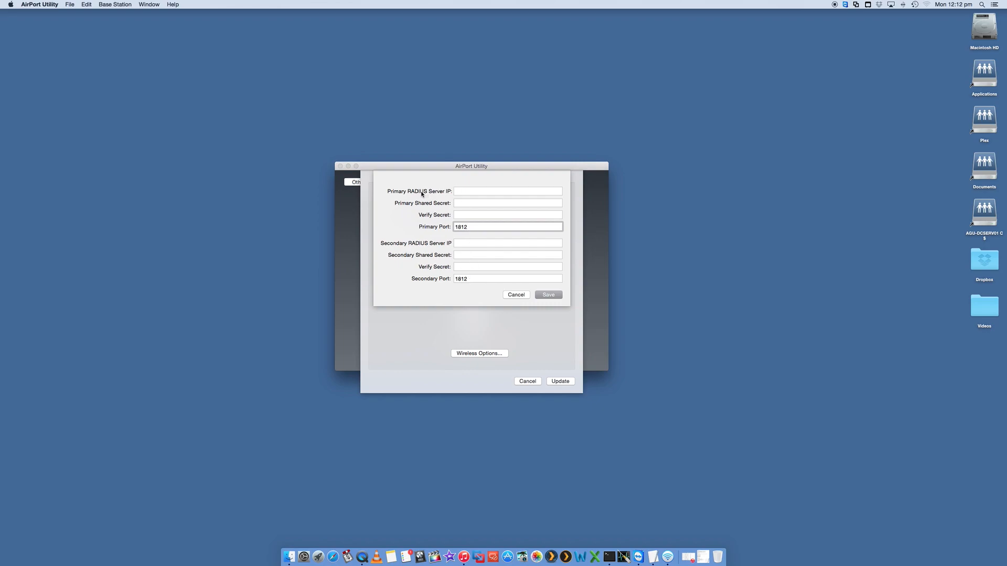
{"action": "mouse_move", "coordinate": [521, 290]}
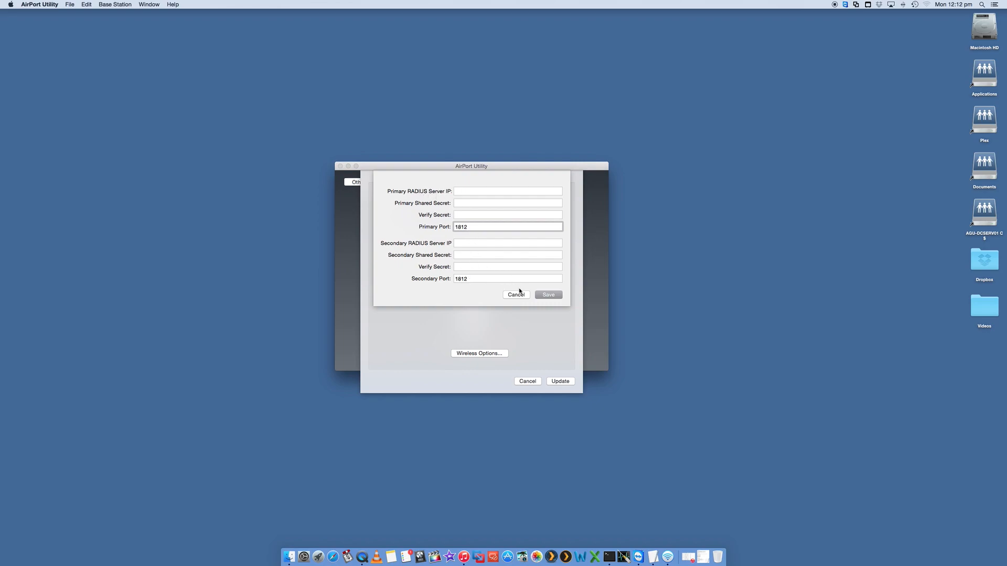
{"action": "left_click", "coordinate": [516, 295]}
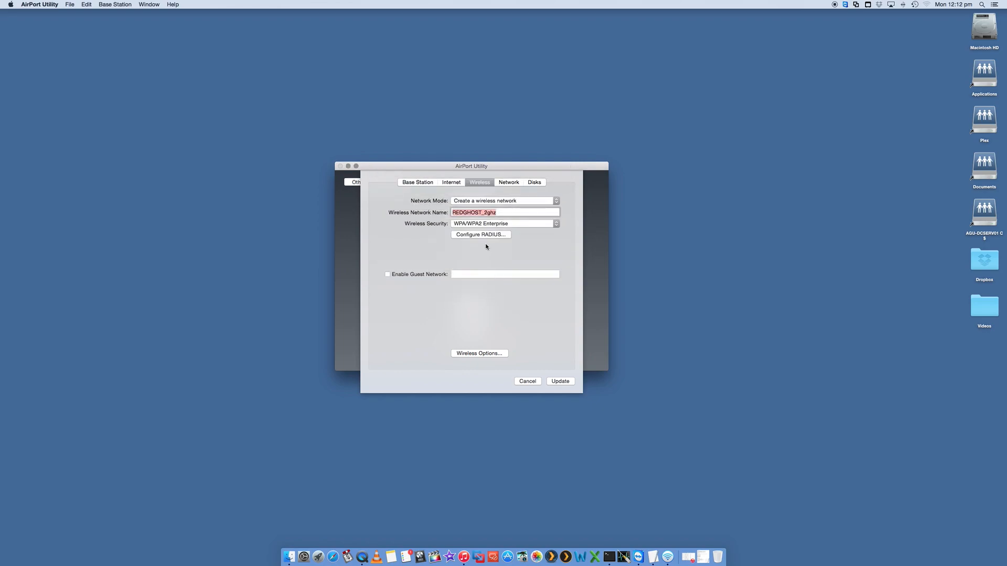
Set wireless security to WPA2 Personal and review the base station password
{"action": "left_click", "coordinate": [505, 223]}
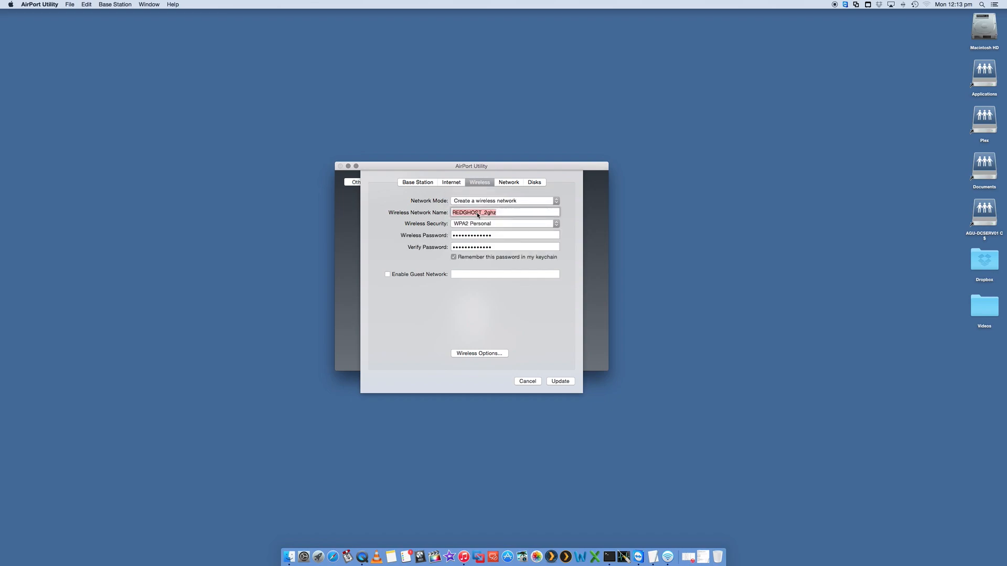
{"action": "mouse_move", "coordinate": [502, 233]}
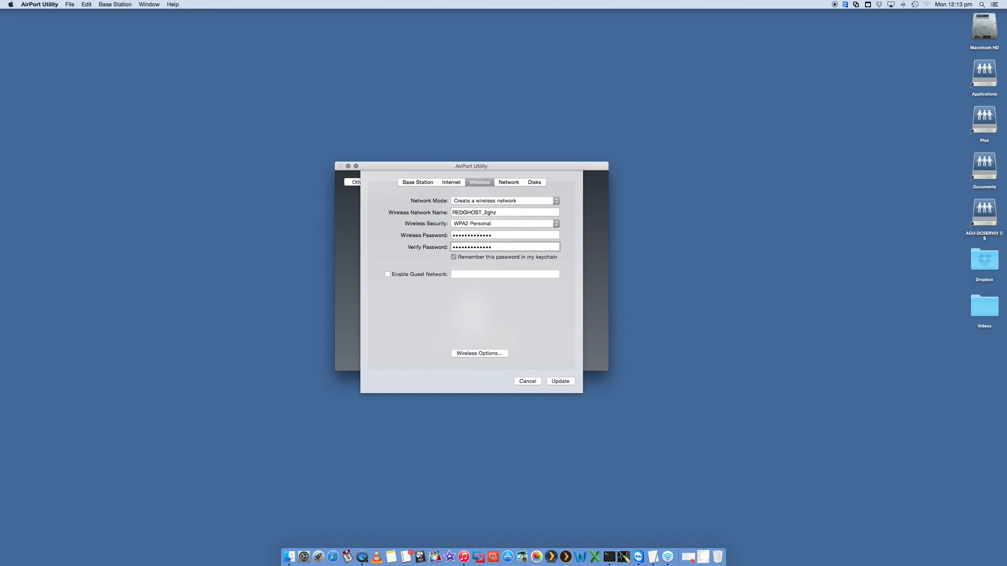
{"action": "left_click", "coordinate": [417, 182]}
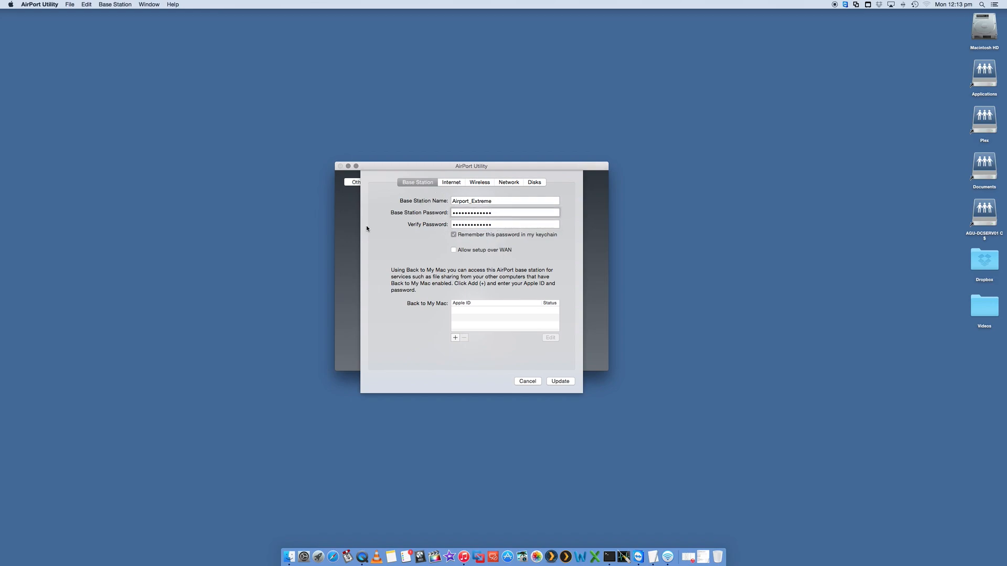
{"action": "left_click", "coordinate": [504, 212]}
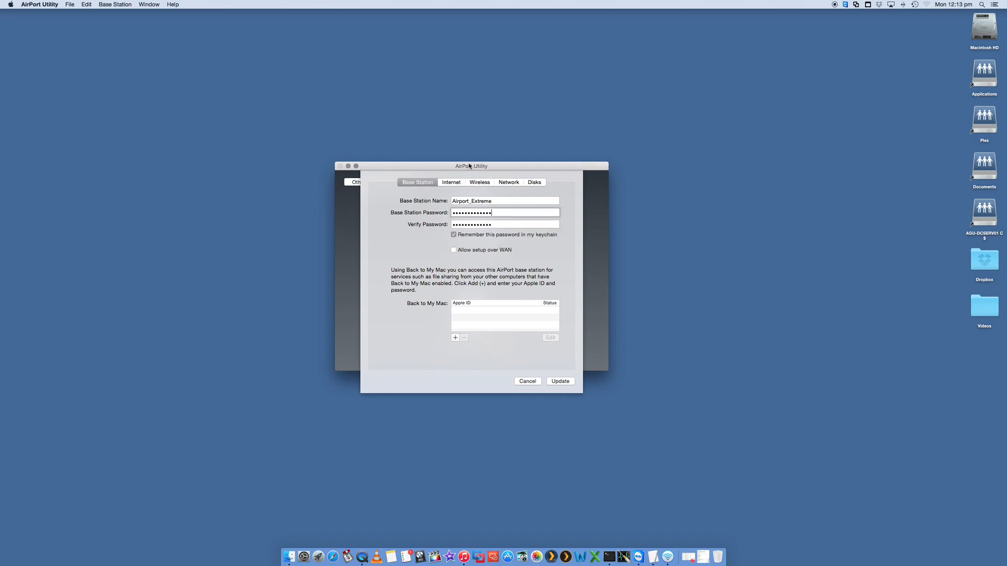
{"action": "mouse_move", "coordinate": [520, 223]}
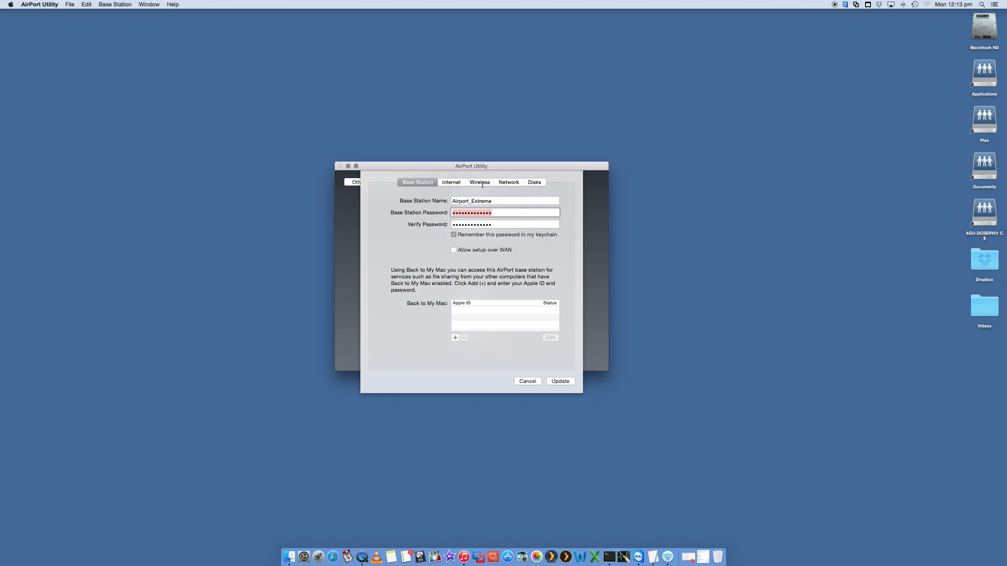
{"action": "left_click", "coordinate": [480, 183]}
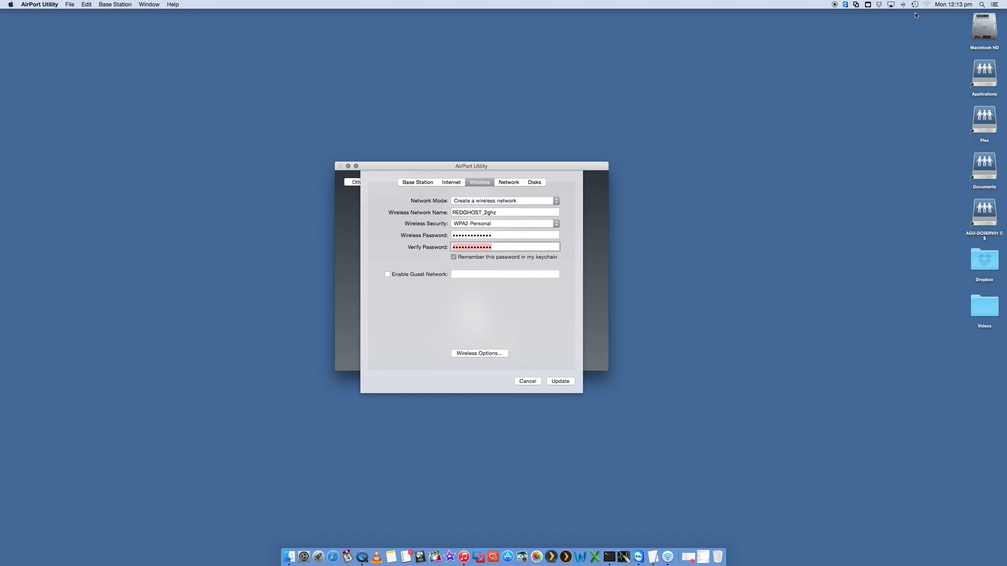
Check the nearby Wi-Fi list, then re-enter the wireless password to verify it
{"action": "left_click", "coordinate": [913, 4]}
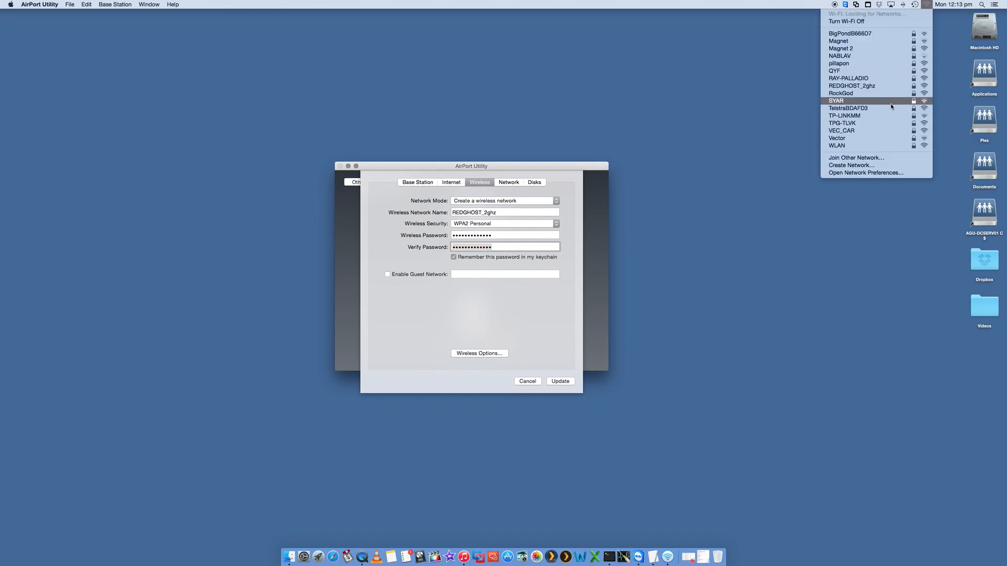
{"action": "left_click", "coordinate": [504, 235]}
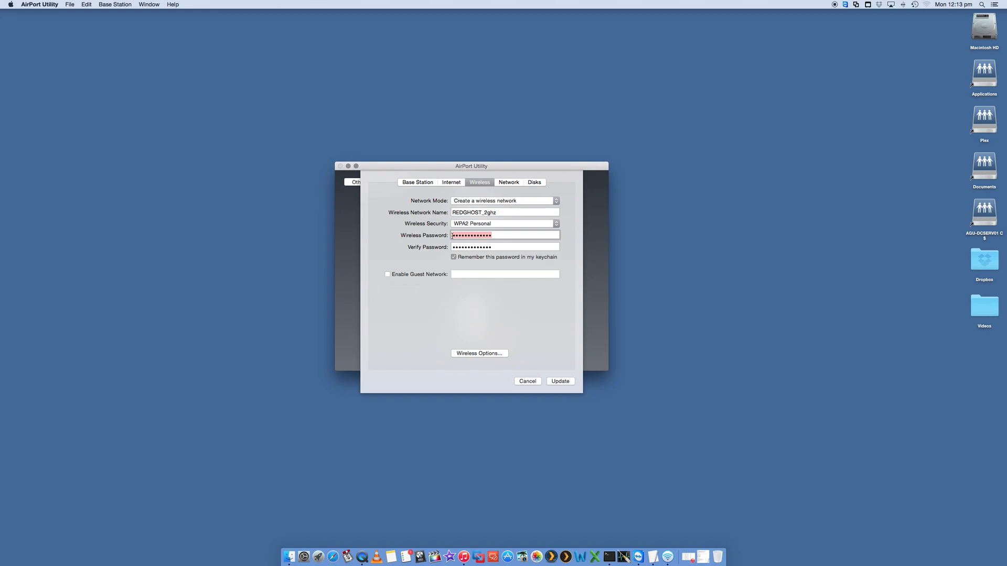
{"action": "left_click", "coordinate": [504, 234]}
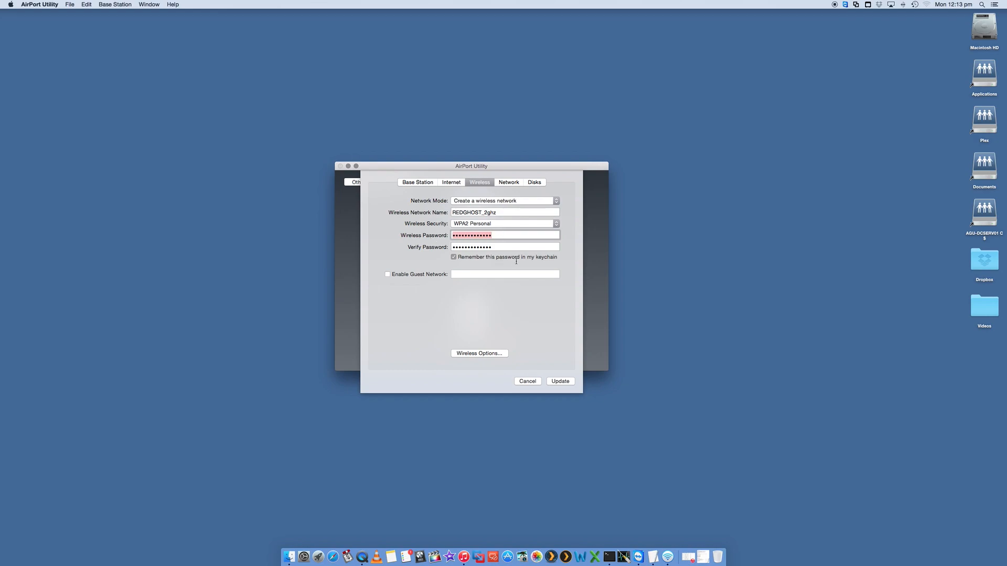
{"action": "mouse_move", "coordinate": [554, 262]}
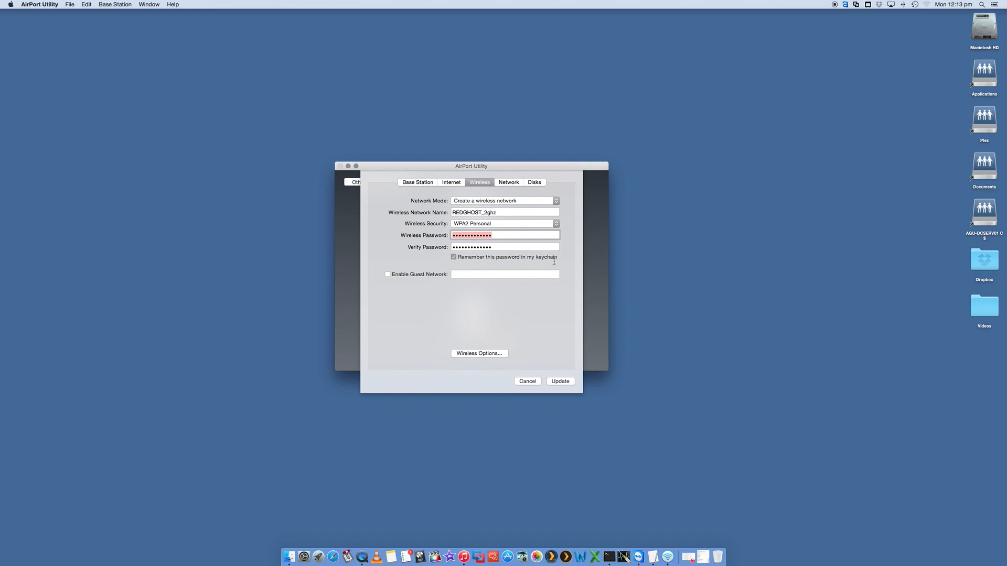
{"action": "mouse_move", "coordinate": [382, 279]}
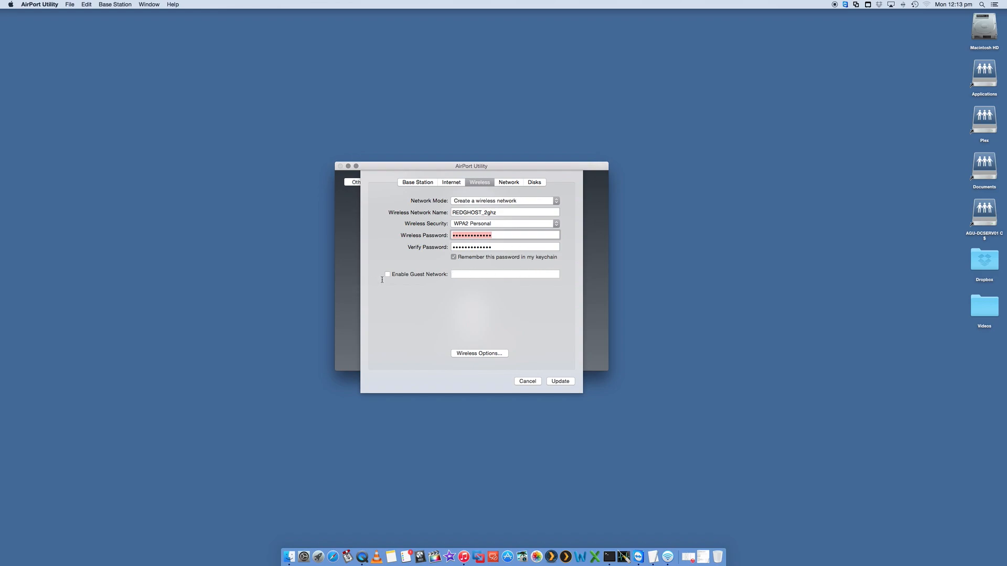
{"action": "left_click", "coordinate": [388, 274]}
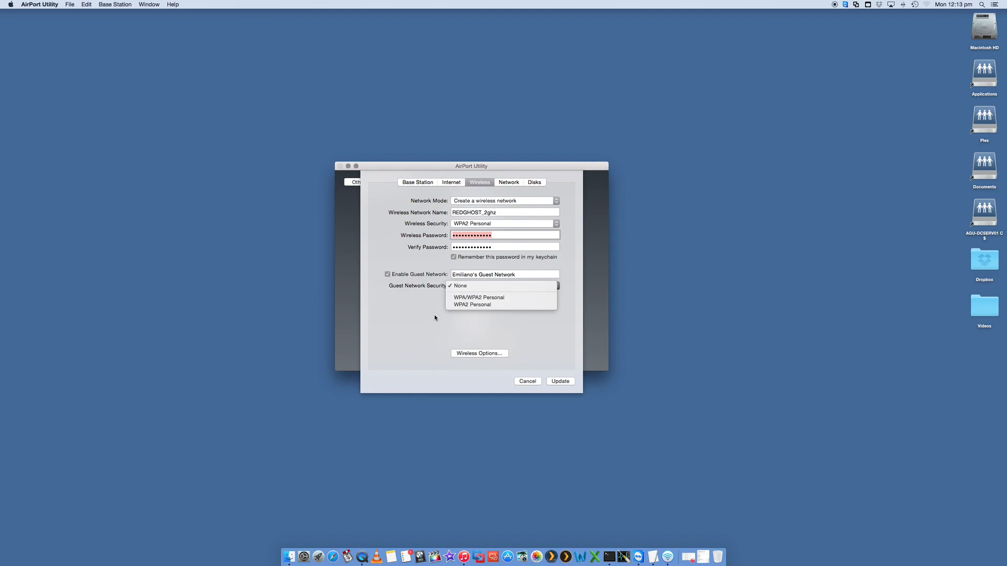
{"action": "left_click", "coordinate": [387, 273]}
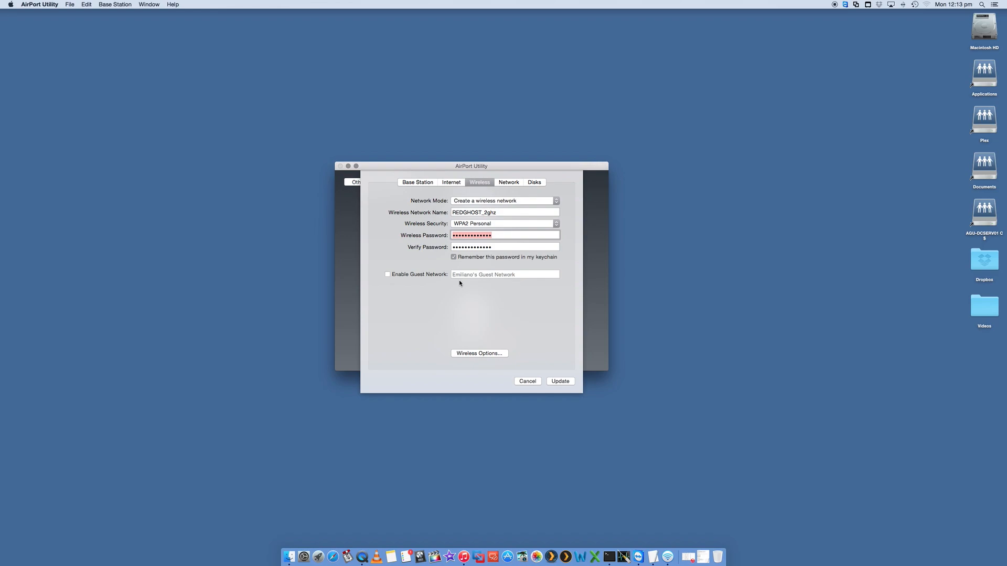
{"action": "mouse_move", "coordinate": [418, 286]}
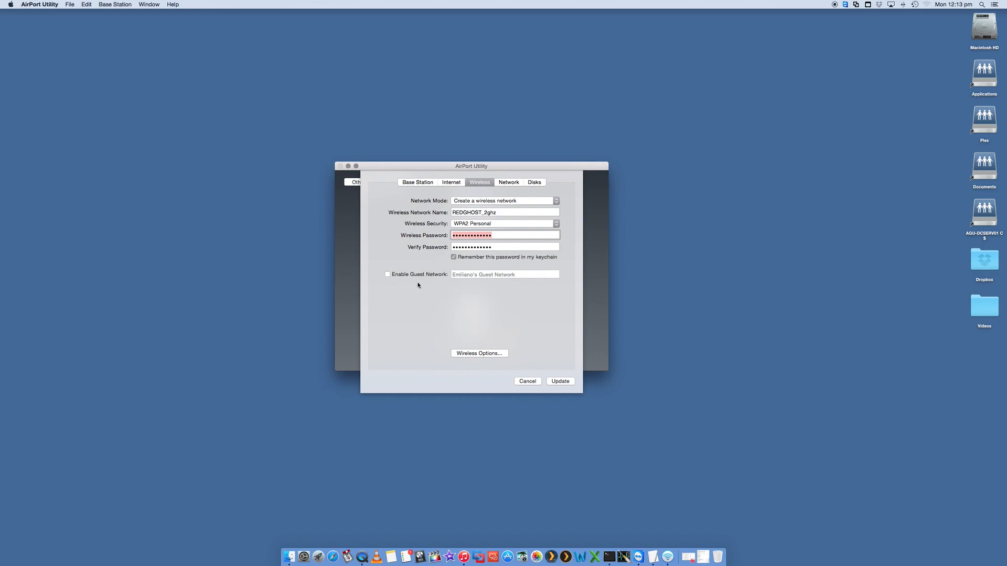
{"action": "mouse_move", "coordinate": [490, 353]}
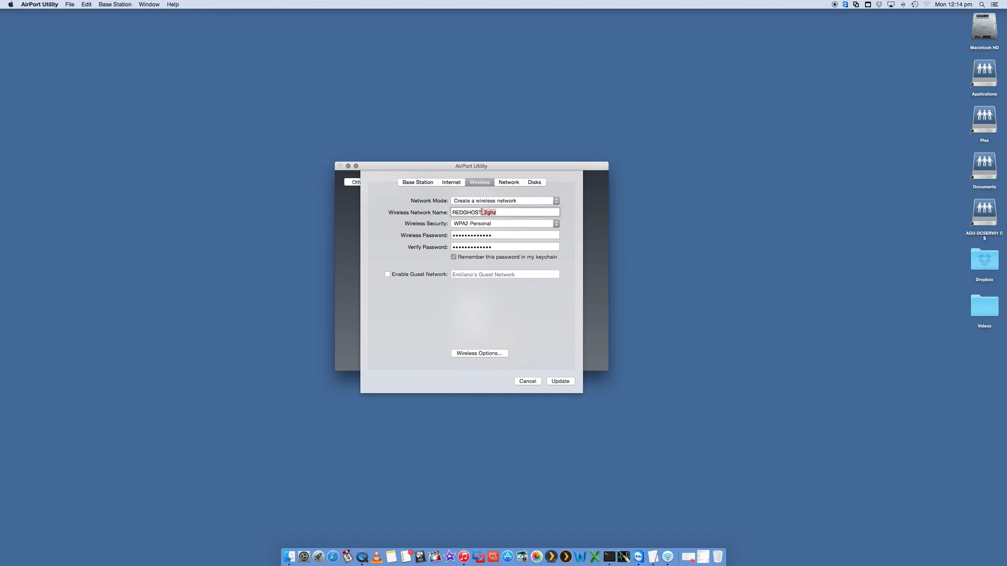
Bring up the Wireless Options sheet for the separate 5GHz network setting
{"action": "left_click", "coordinate": [479, 353]}
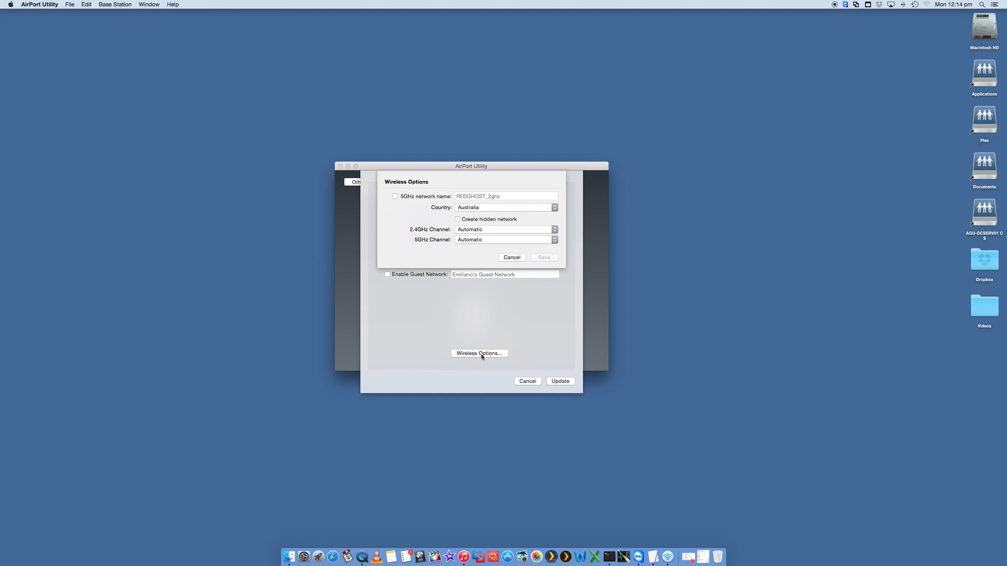
{"action": "mouse_move", "coordinate": [416, 202]}
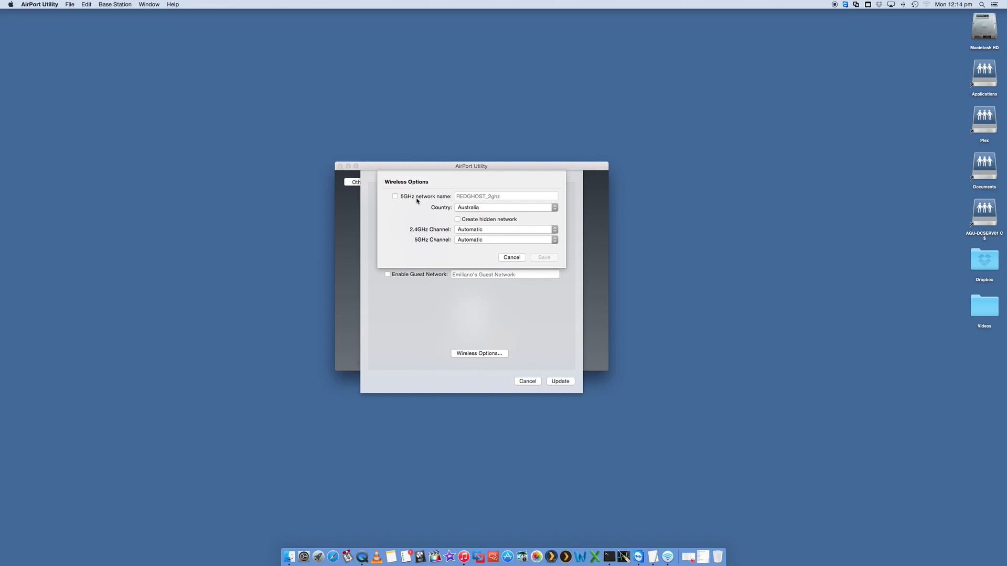
{"action": "mouse_move", "coordinate": [416, 201]}
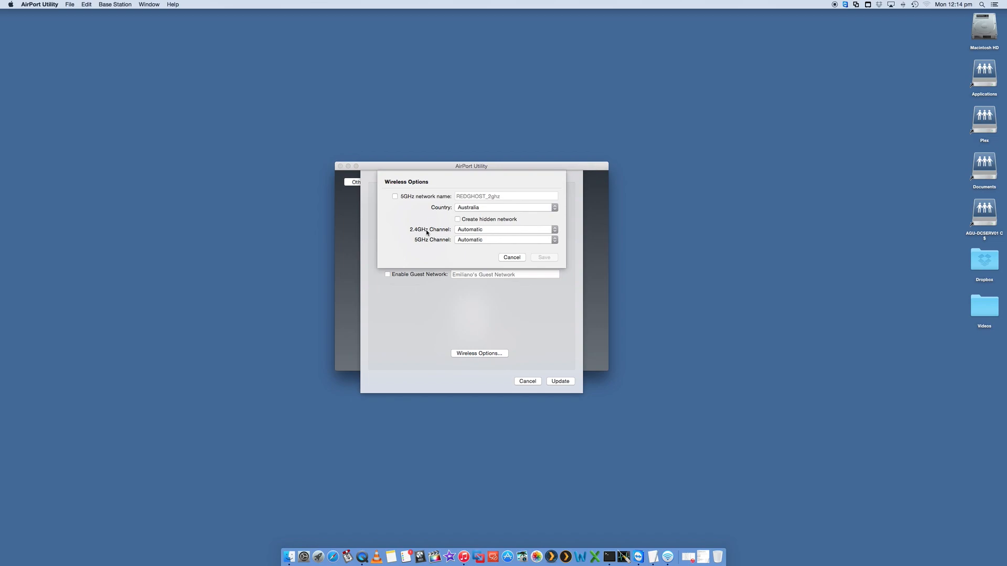
{"action": "mouse_move", "coordinate": [435, 215]}
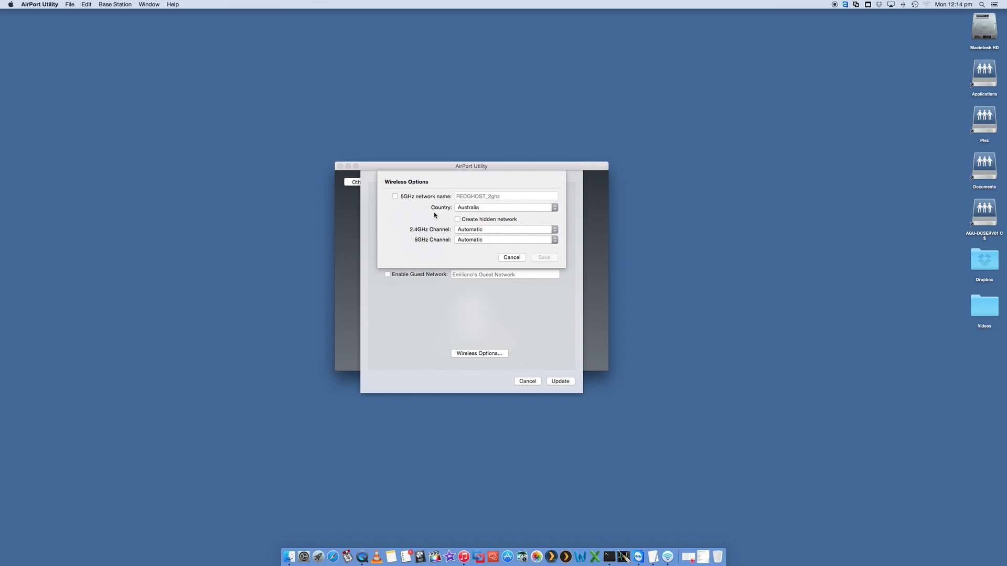
{"action": "mouse_move", "coordinate": [412, 239]}
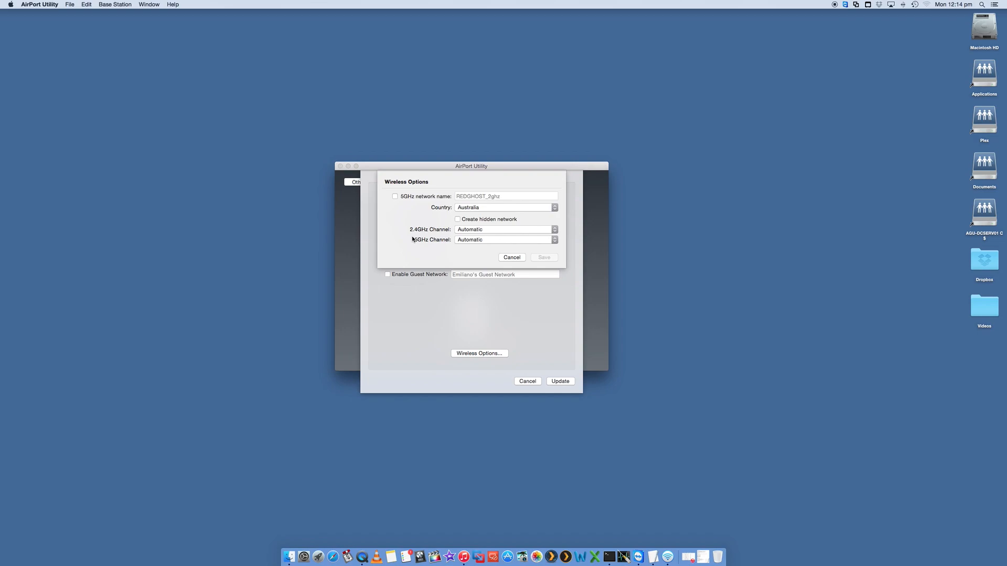
{"action": "mouse_move", "coordinate": [431, 239]}
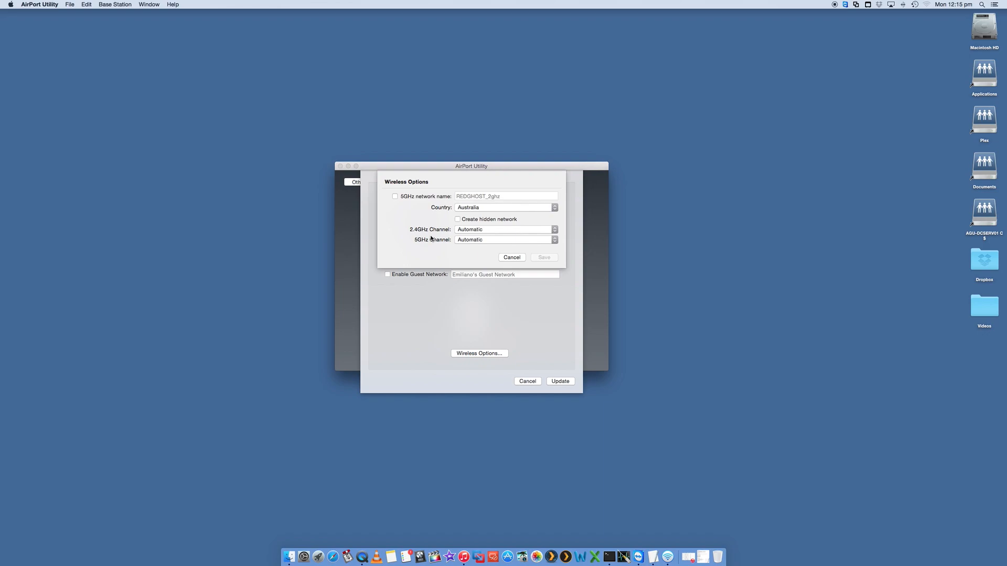
{"action": "mouse_move", "coordinate": [430, 245]}
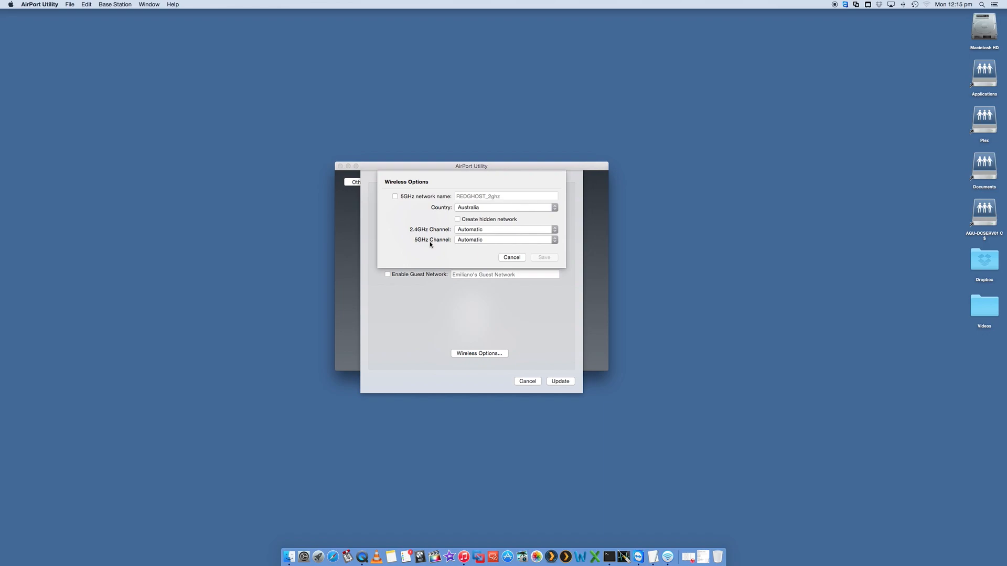
{"action": "mouse_move", "coordinate": [451, 248]}
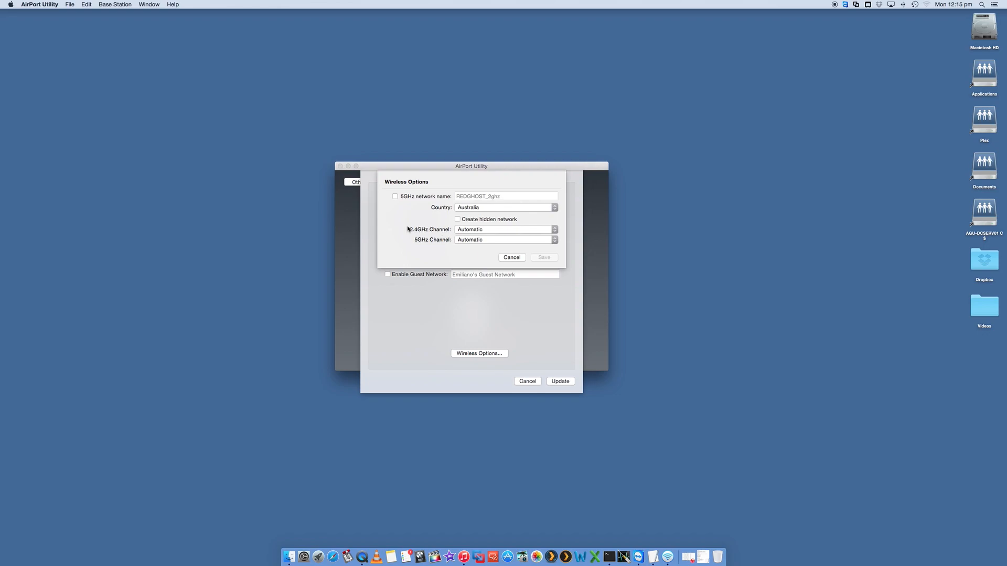
{"action": "mouse_move", "coordinate": [430, 244]}
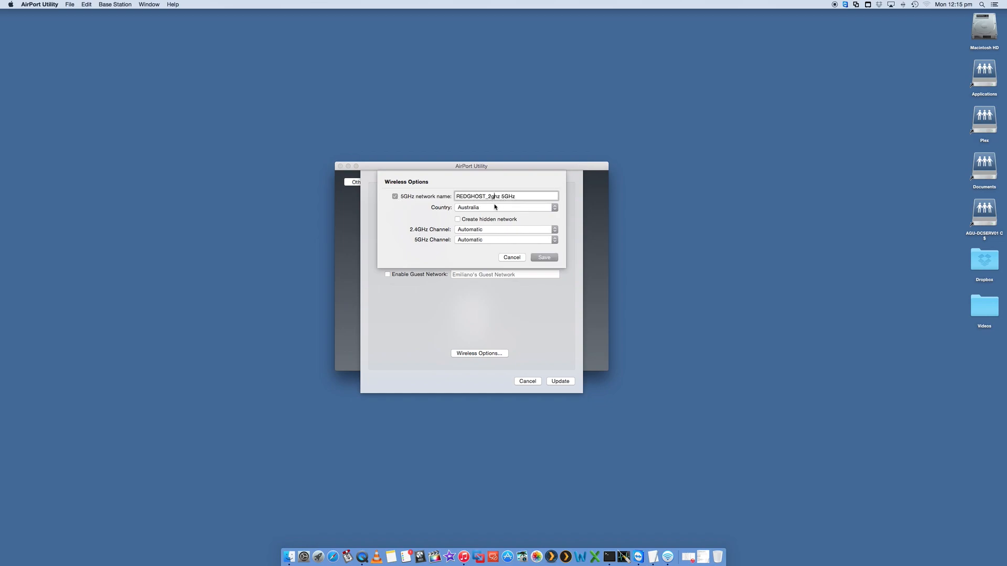
Name the 5GHz network REDGHOST_5ghz and keep Australia as the country
{"action": "type", "text": "5ghz"}
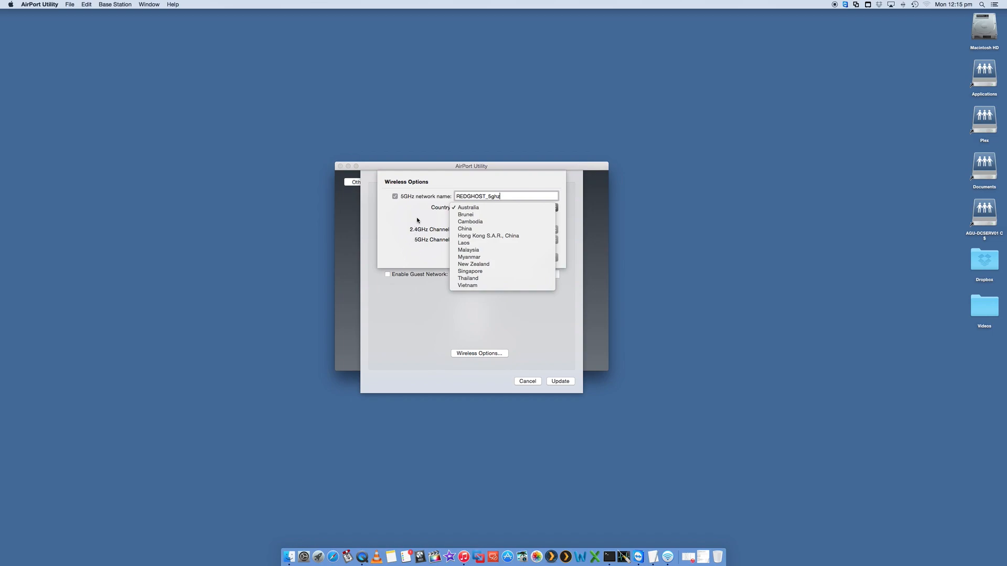
{"action": "left_click", "coordinate": [468, 207]}
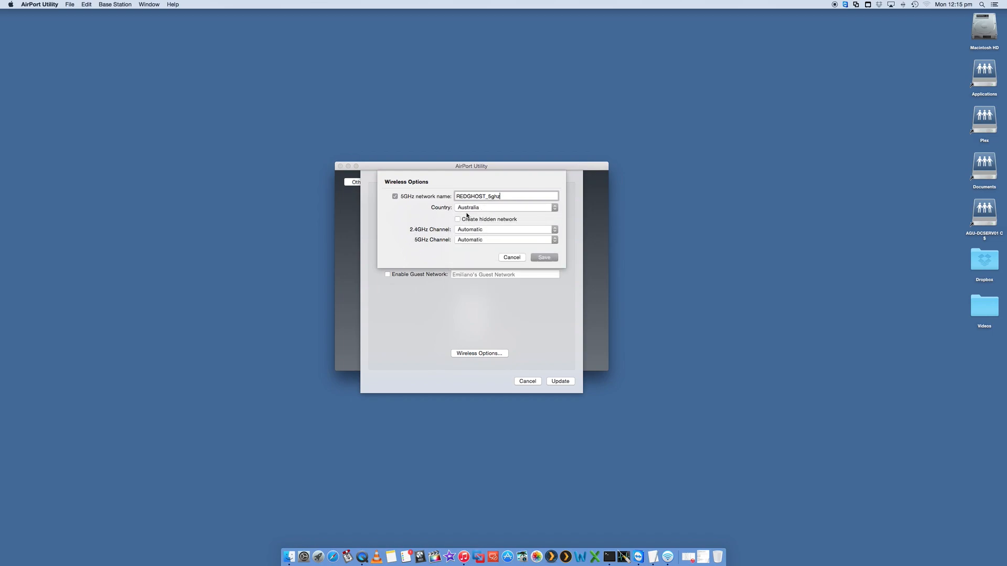
{"action": "mouse_move", "coordinate": [485, 238]}
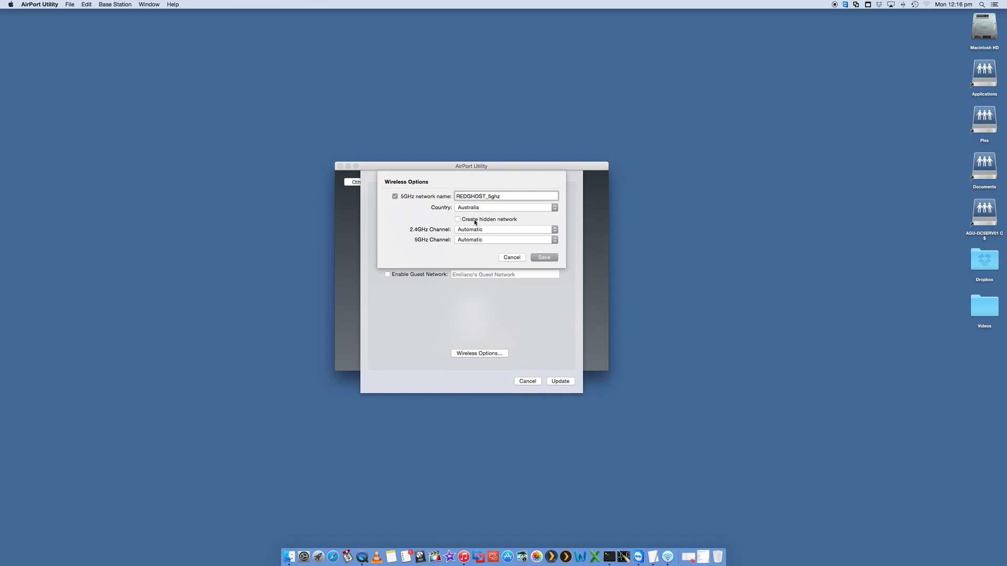
{"action": "mouse_move", "coordinate": [902, 36]}
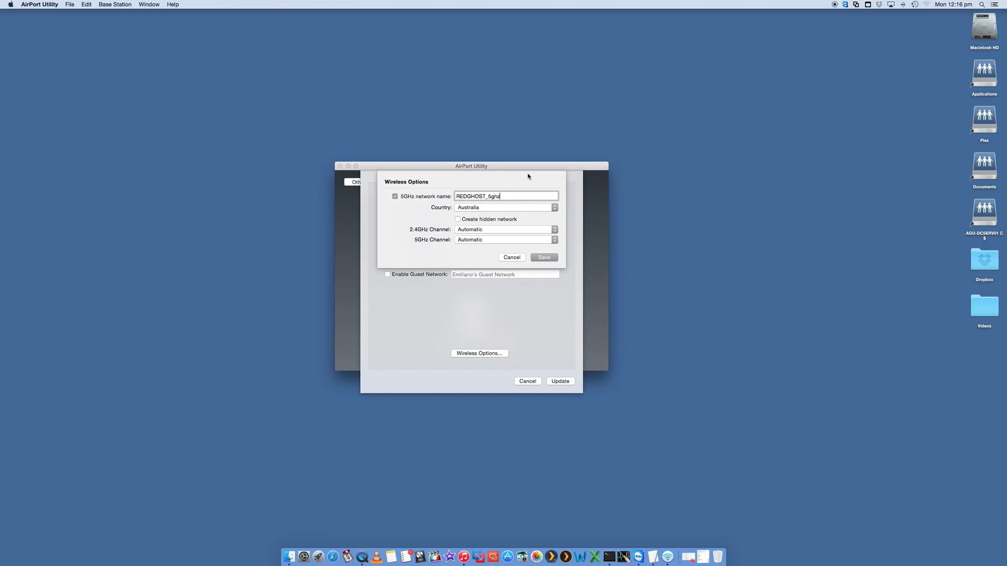
{"action": "left_click", "coordinate": [925, 4]}
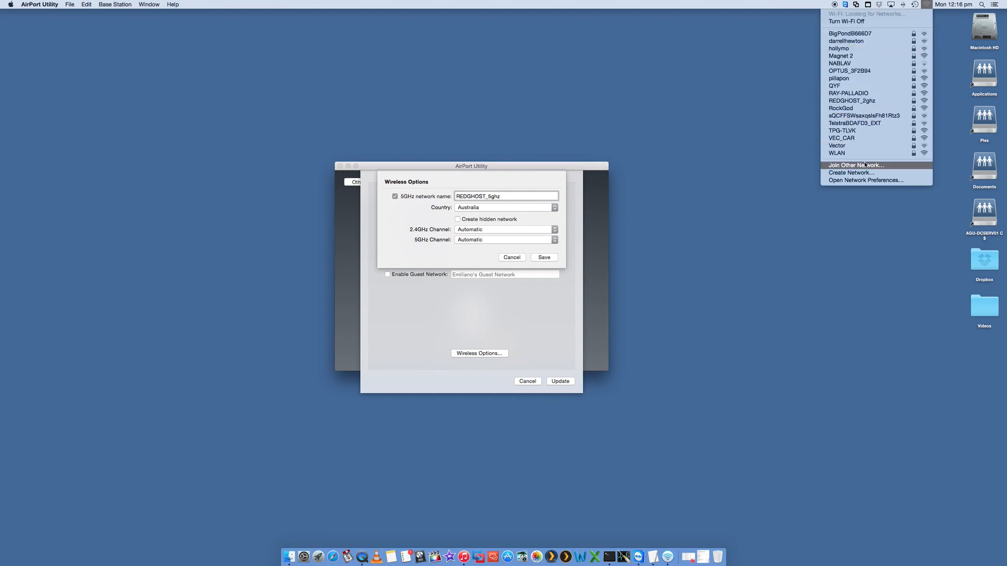
{"action": "mouse_move", "coordinate": [516, 185]}
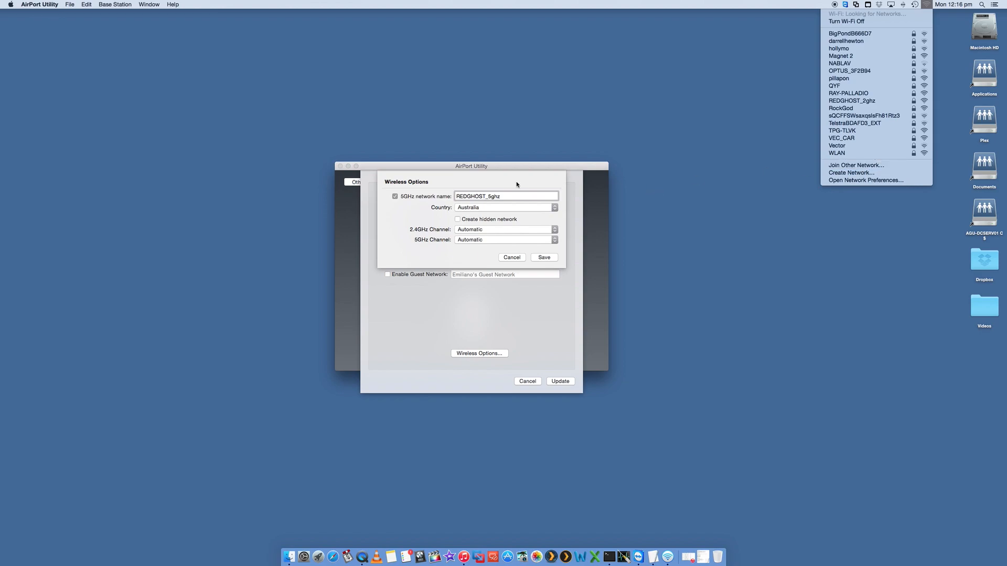
{"action": "left_click", "coordinate": [446, 234]}
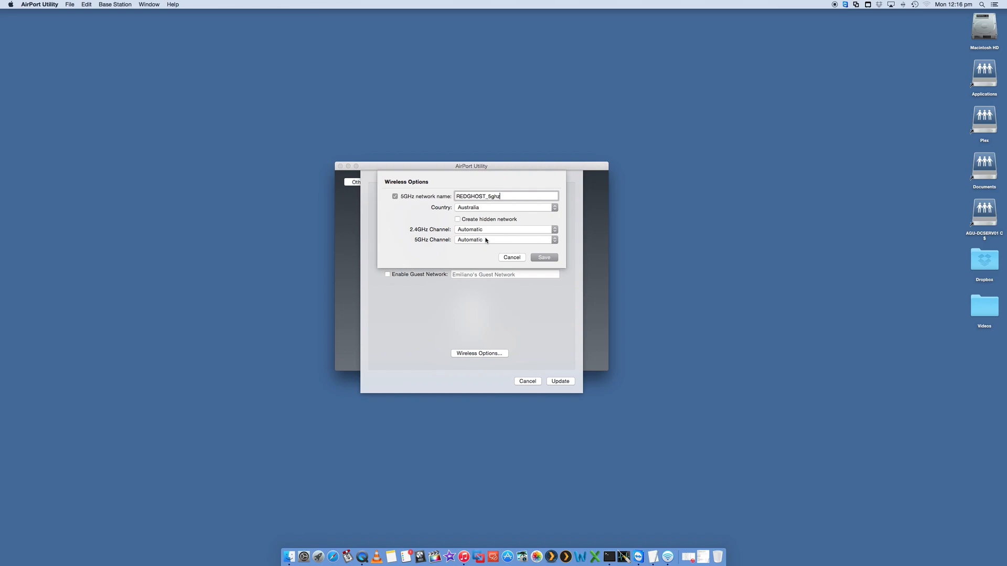
{"action": "mouse_move", "coordinate": [484, 236]}
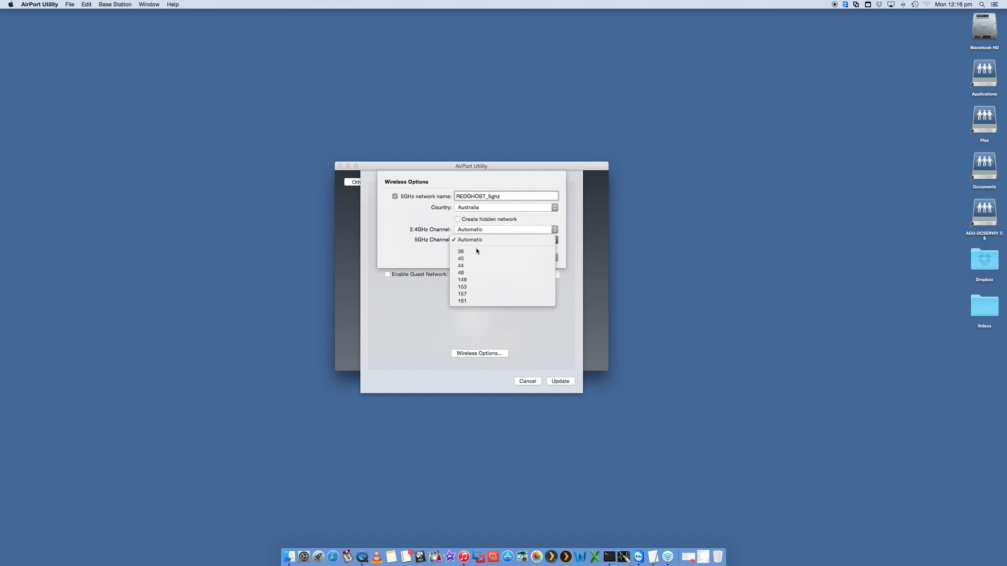
{"action": "left_click", "coordinate": [470, 239]}
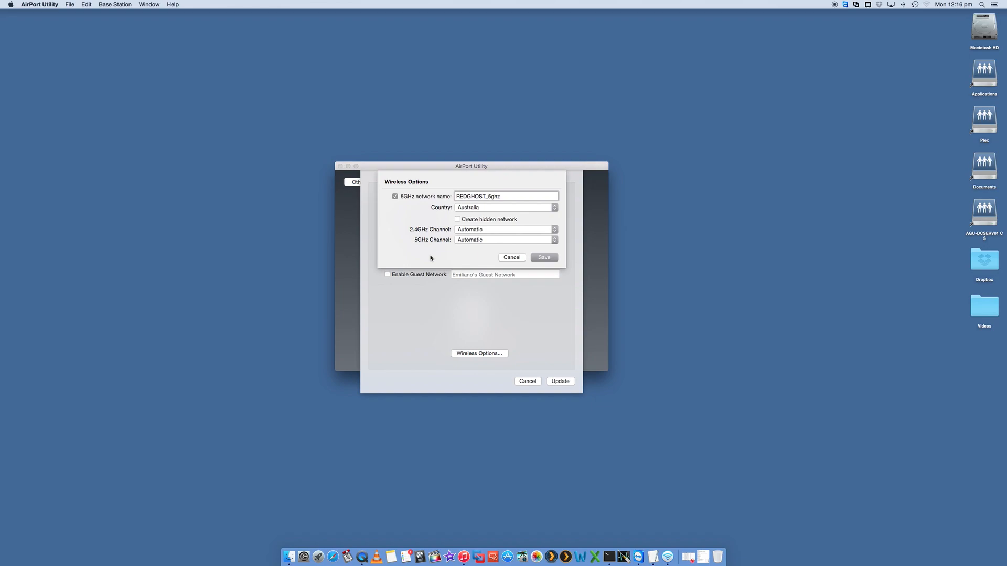
{"action": "left_click", "coordinate": [924, 4]}
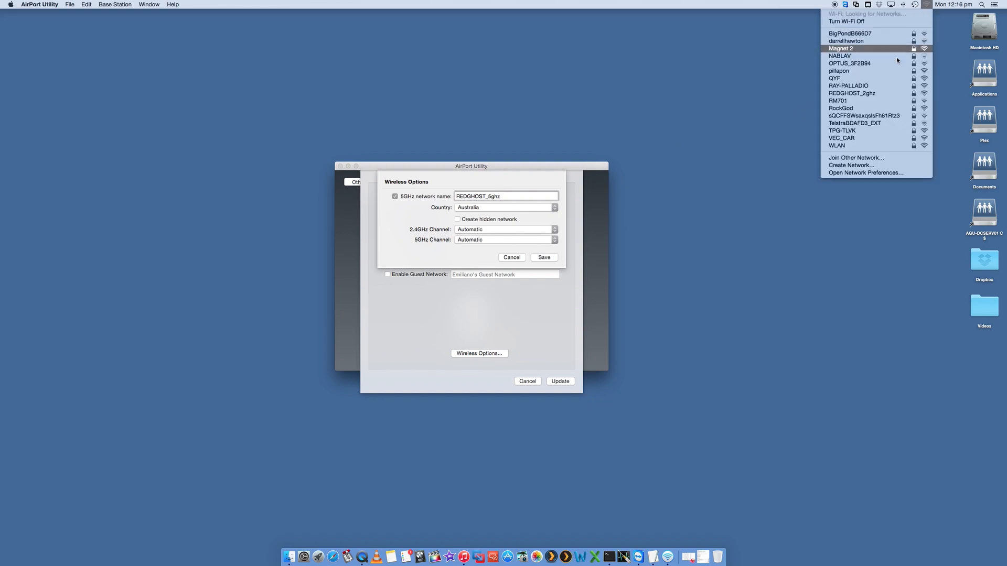
{"action": "left_click", "coordinate": [473, 255]}
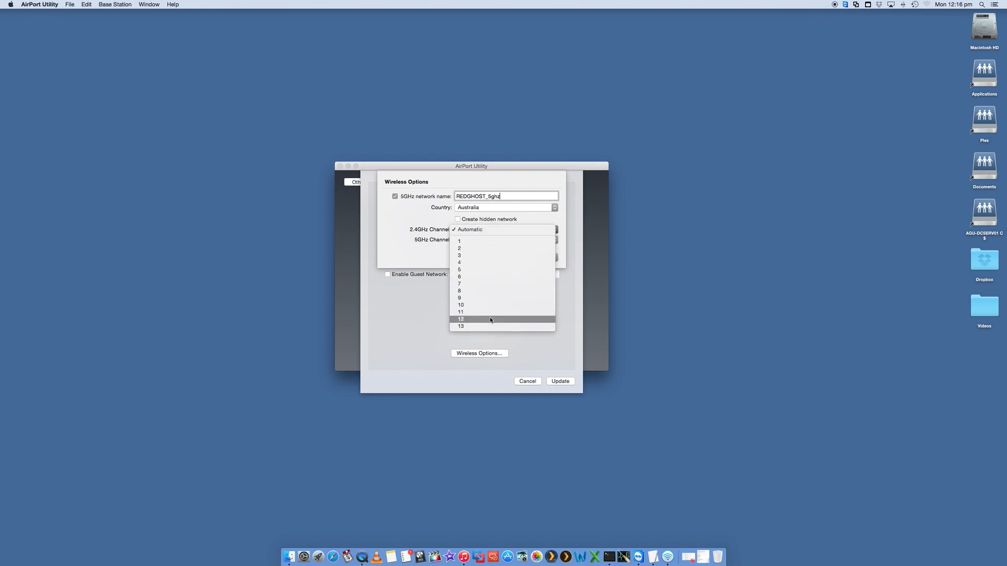
{"action": "mouse_move", "coordinate": [485, 256]}
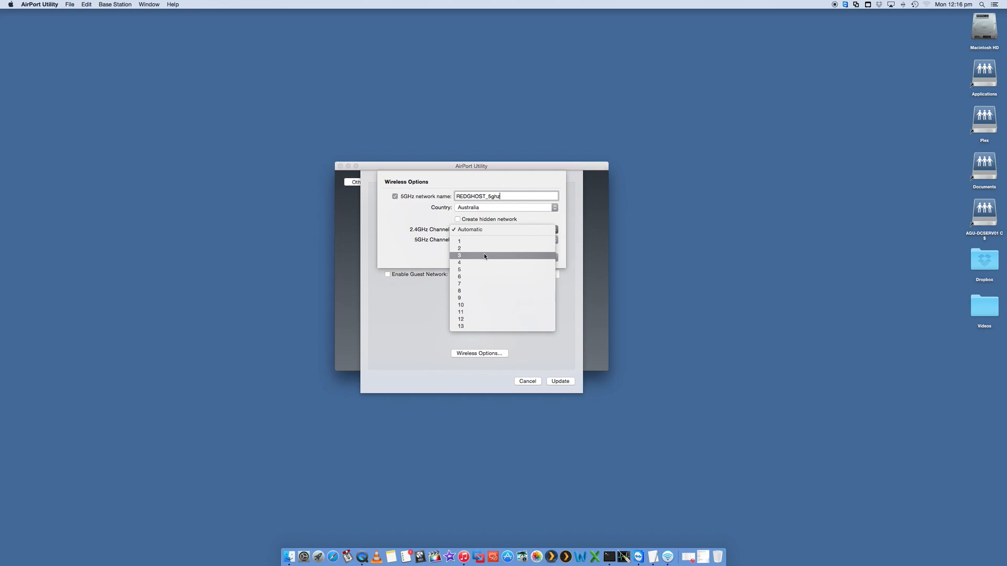
Set the 2.4GHz channel to 13 and 5GHz to 48, verifying in Wireless Options
{"action": "left_click", "coordinate": [460, 326]}
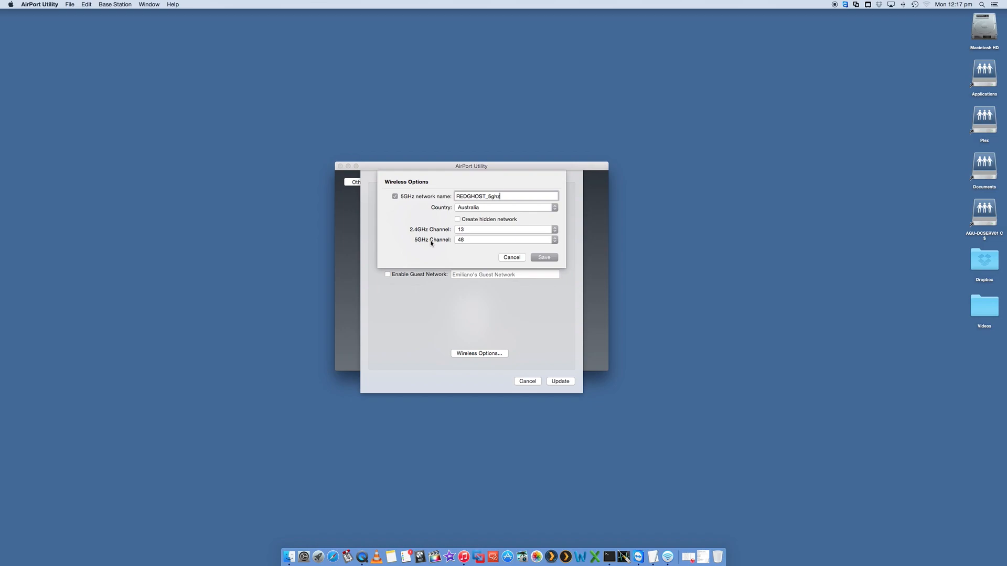
{"action": "mouse_move", "coordinate": [442, 245]}
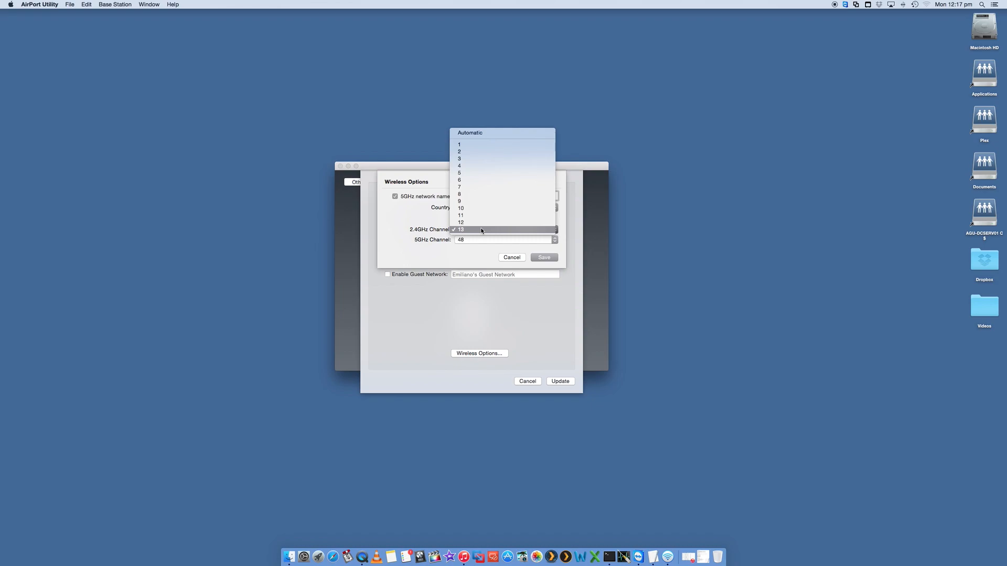
{"action": "left_click", "coordinate": [459, 230]}
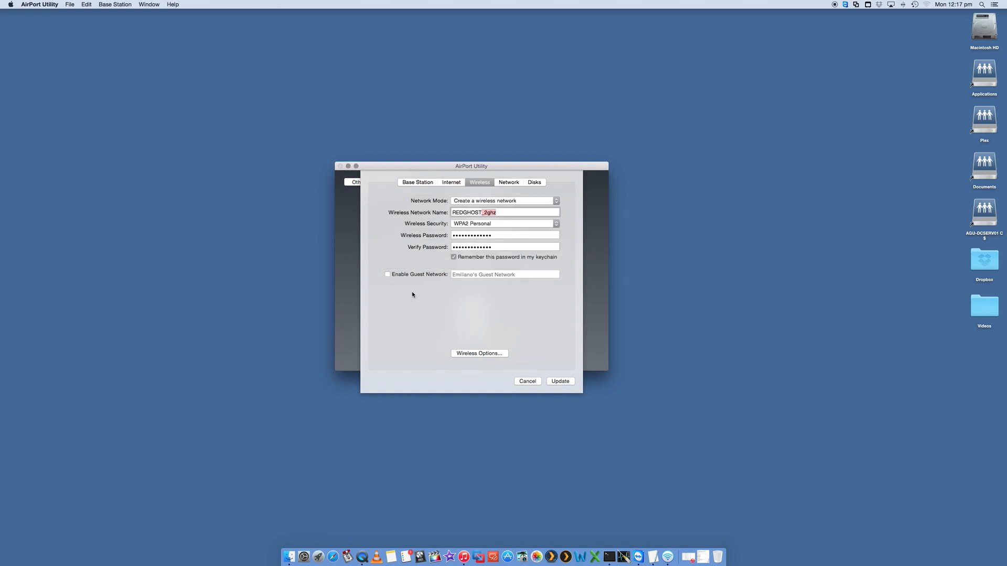
{"action": "mouse_move", "coordinate": [479, 353]}
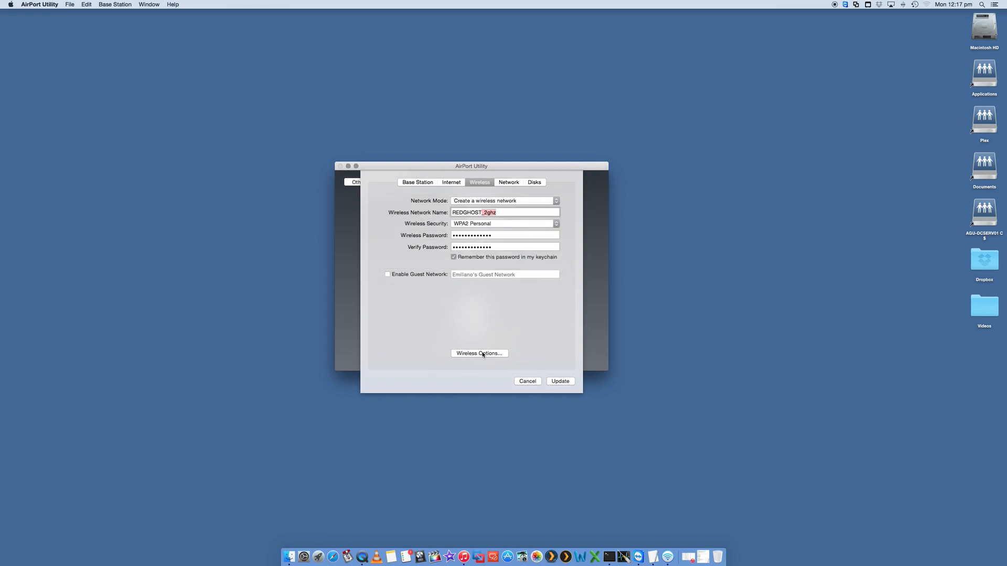
{"action": "left_click", "coordinate": [479, 353]}
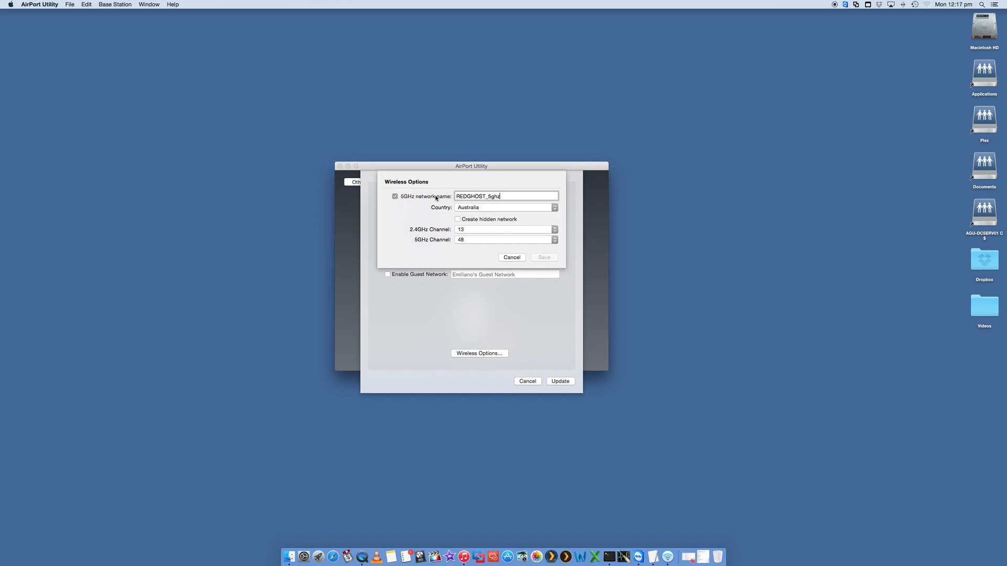
{"action": "left_click", "coordinate": [510, 258]}
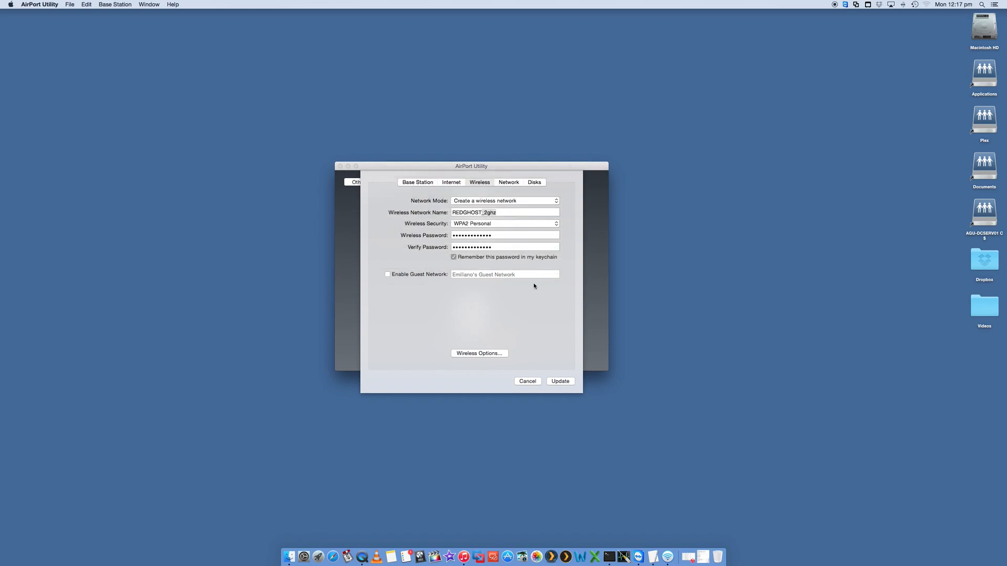
Review the Network settings, leaving connection type and router mode on DHCP and NAT
{"action": "left_click", "coordinate": [507, 182]}
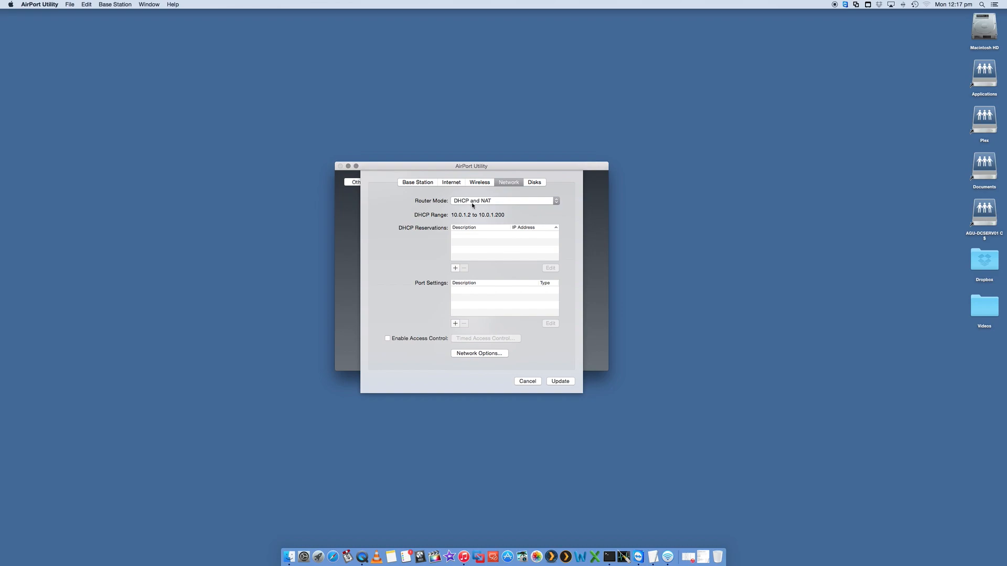
{"action": "mouse_move", "coordinate": [451, 183]}
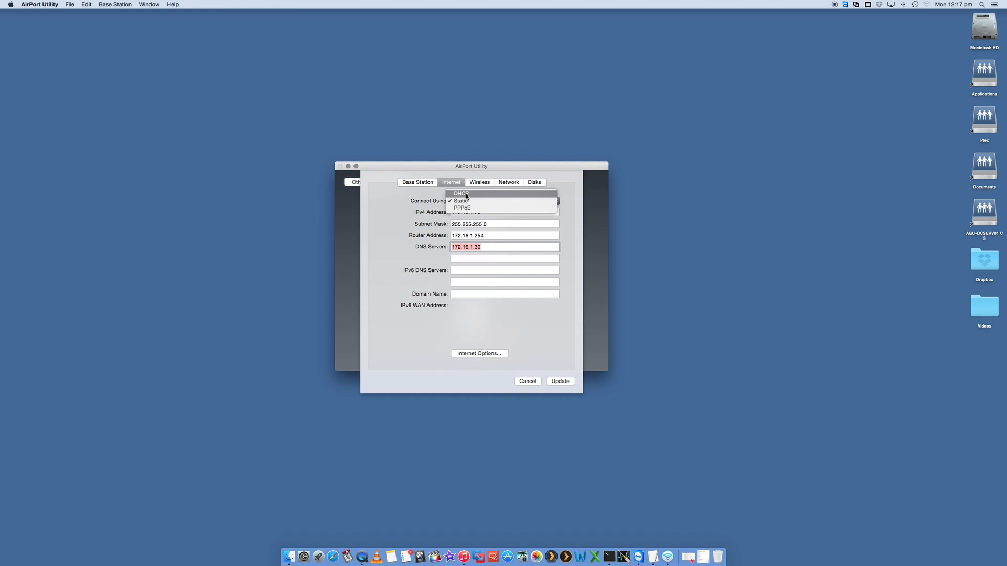
{"action": "mouse_move", "coordinate": [420, 210]}
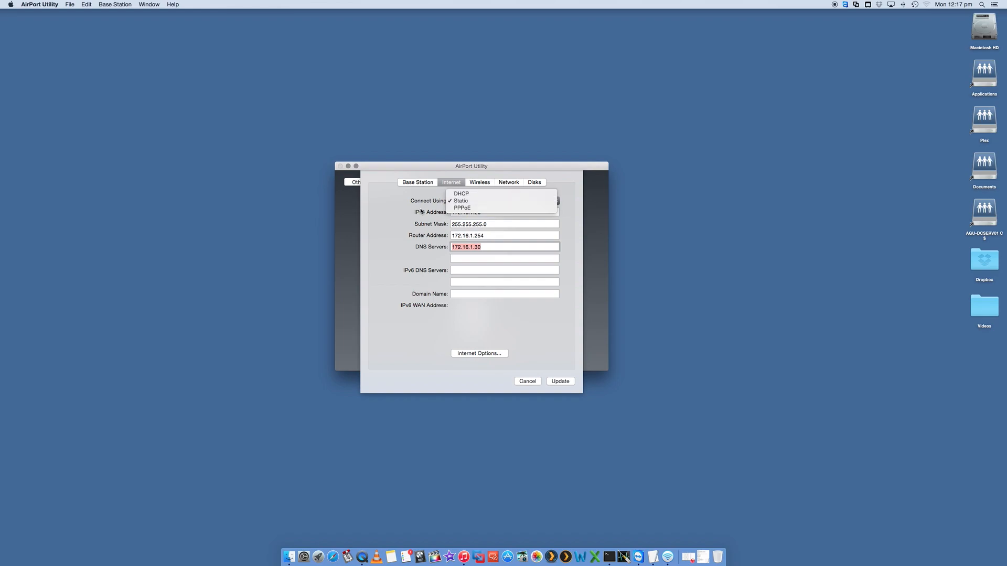
{"action": "left_click", "coordinate": [508, 182]}
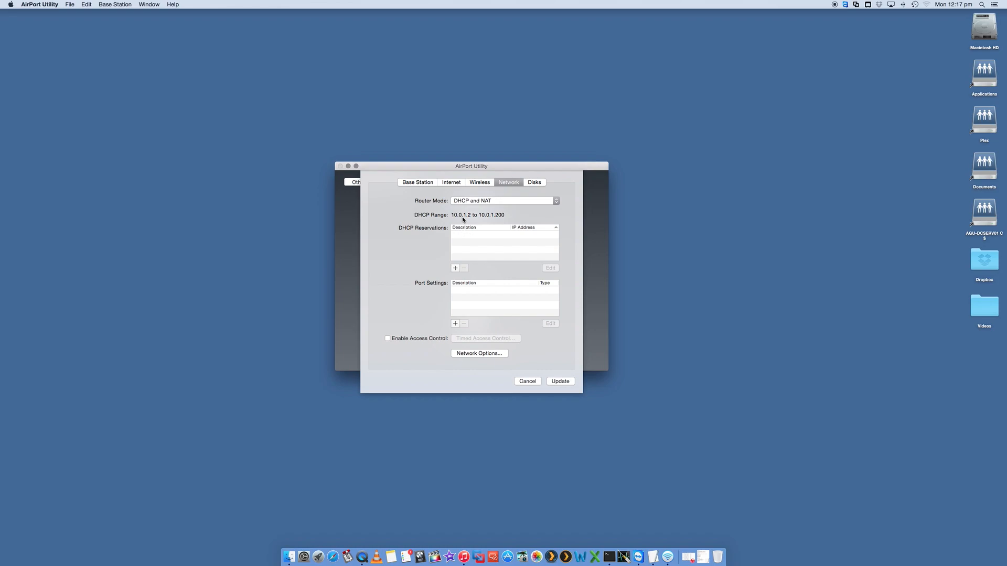
{"action": "mouse_move", "coordinate": [485, 217]}
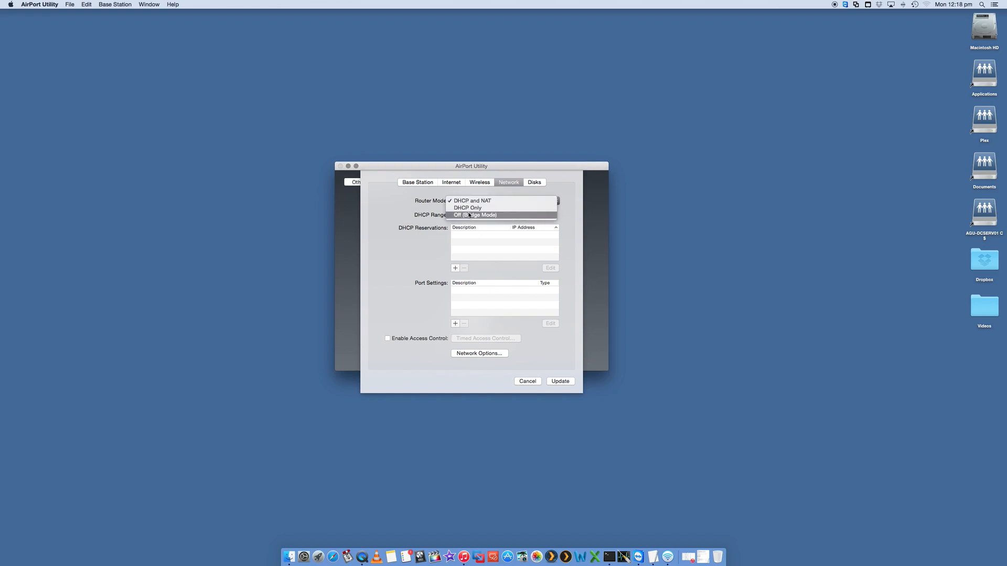
{"action": "mouse_move", "coordinate": [468, 208]}
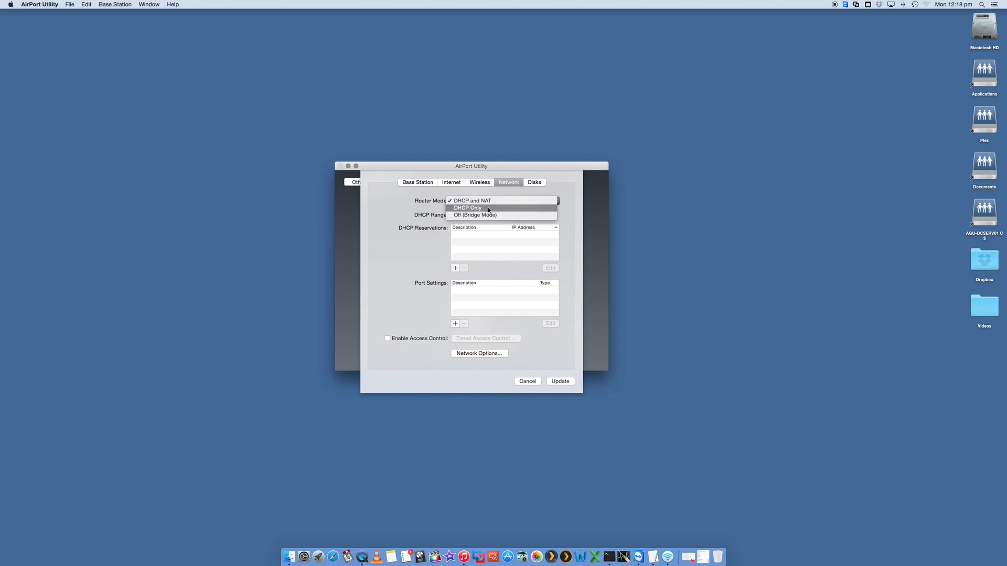
{"action": "mouse_move", "coordinate": [478, 201]}
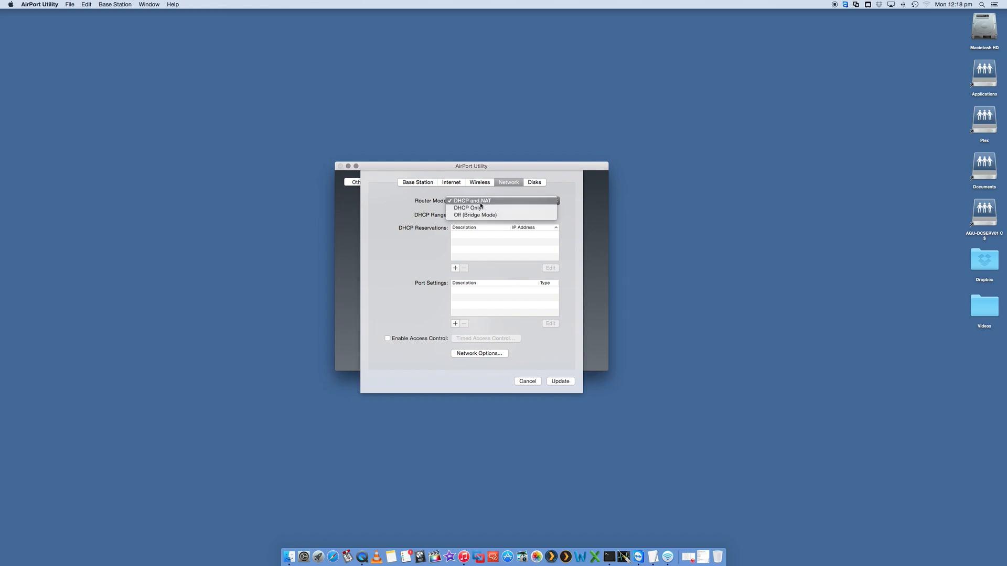
{"action": "mouse_move", "coordinate": [481, 203]}
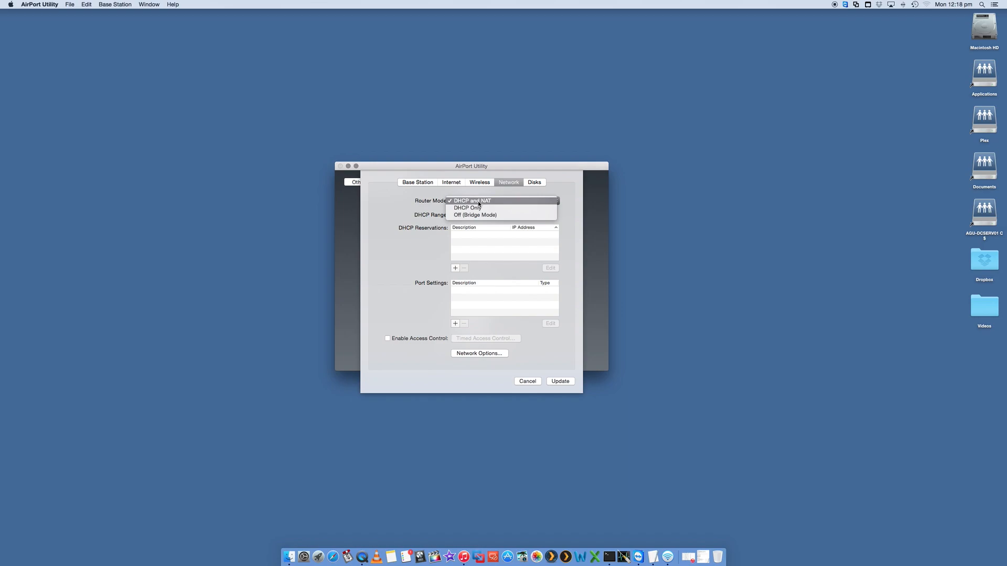
{"action": "left_click", "coordinate": [451, 183]}
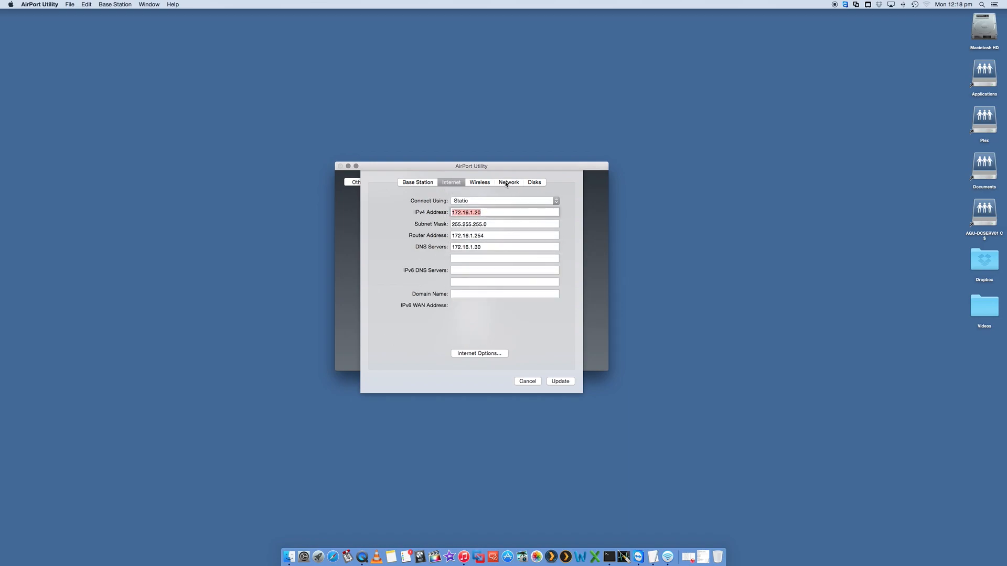
{"action": "left_click", "coordinate": [508, 182]}
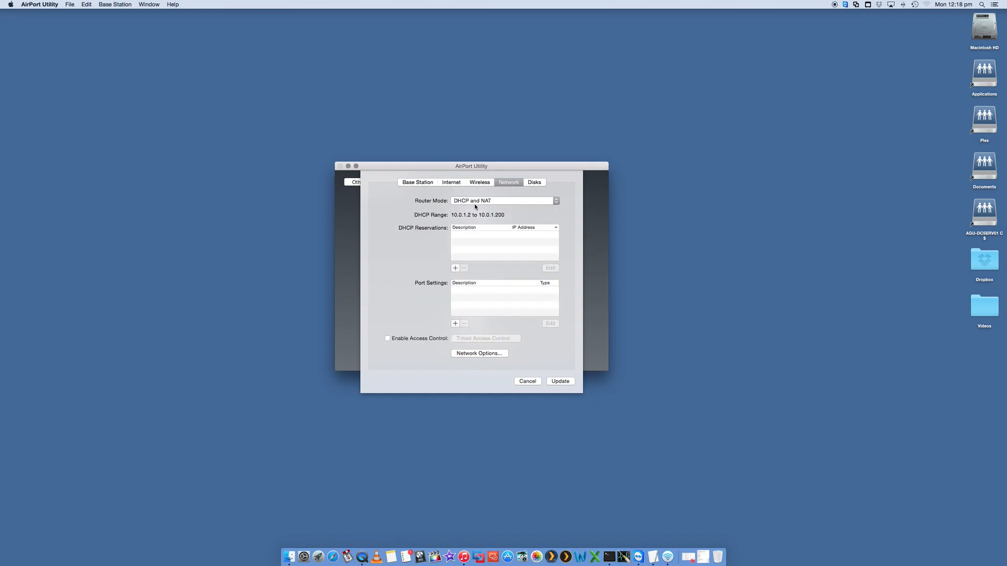
{"action": "mouse_move", "coordinate": [485, 198]}
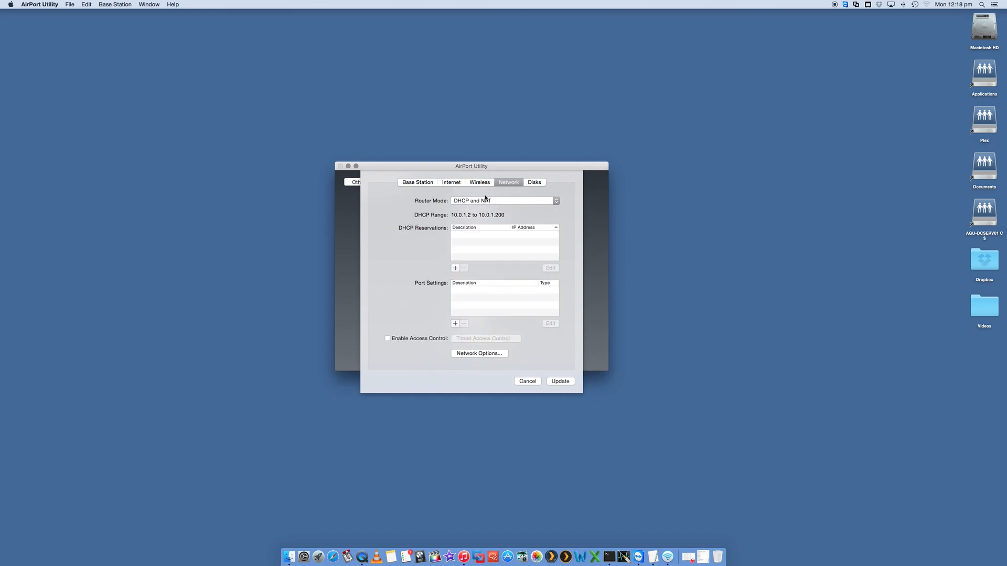
{"action": "mouse_move", "coordinate": [494, 209]}
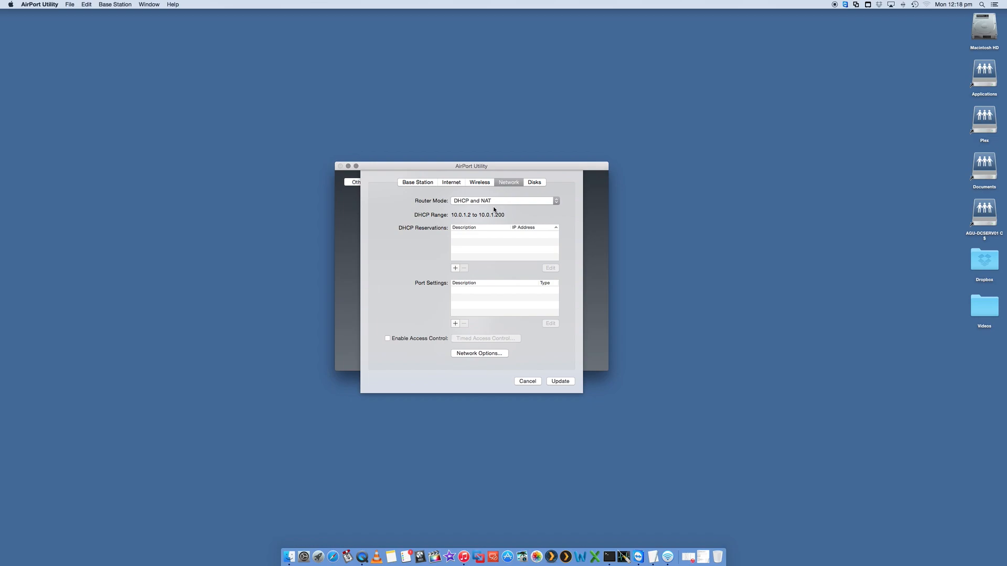
{"action": "mouse_move", "coordinate": [456, 206]}
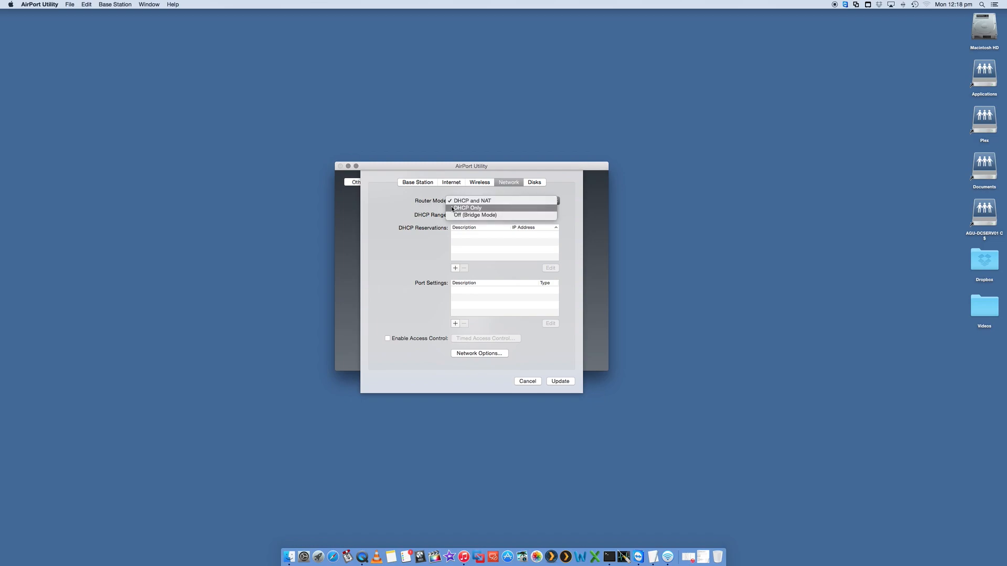
Set router mode to DHCP Only with range 172.16.1.20 to 172.16.1.29
{"action": "left_click", "coordinate": [467, 208]}
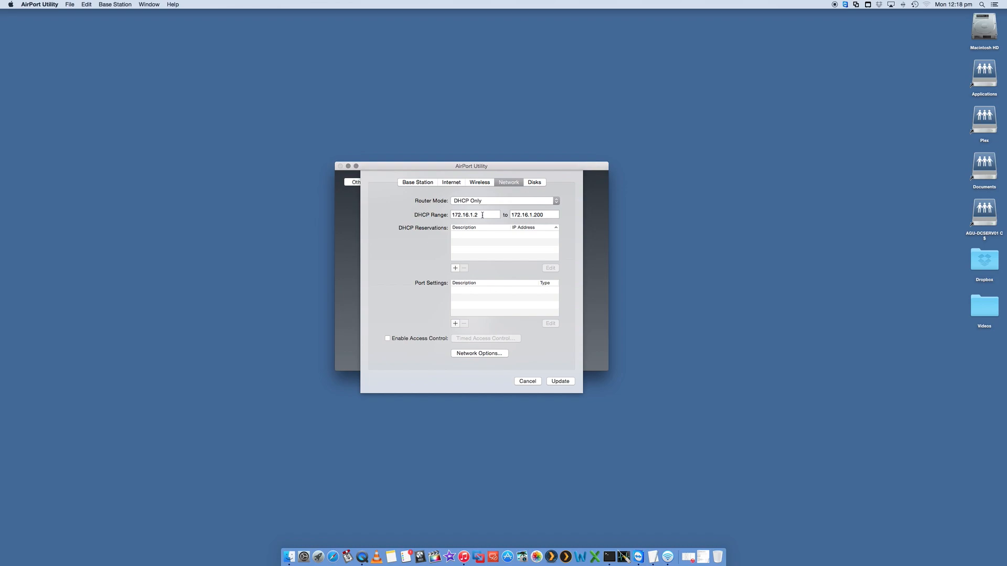
{"action": "type", "text": "0"}
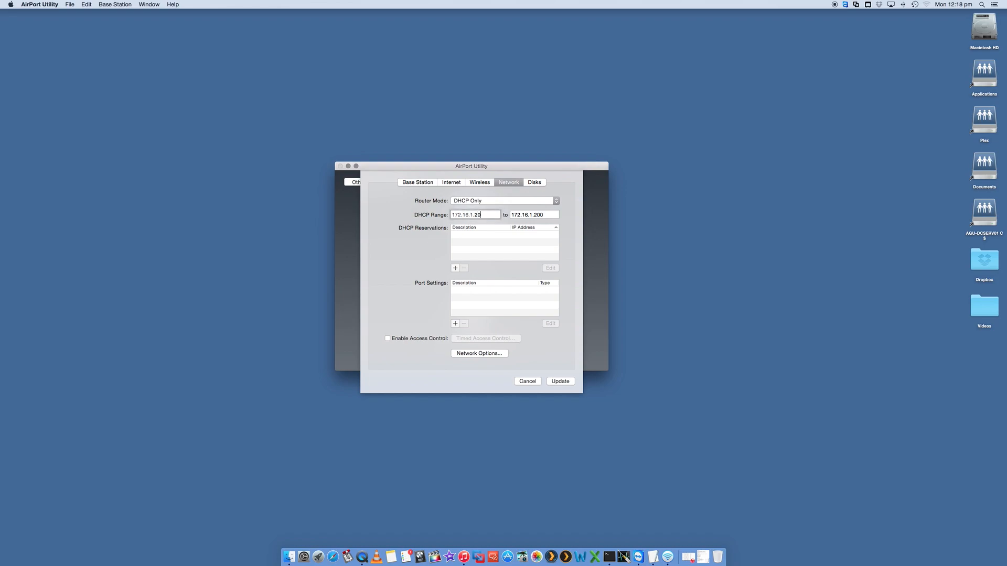
{"action": "double_click", "coordinate": [539, 213]}
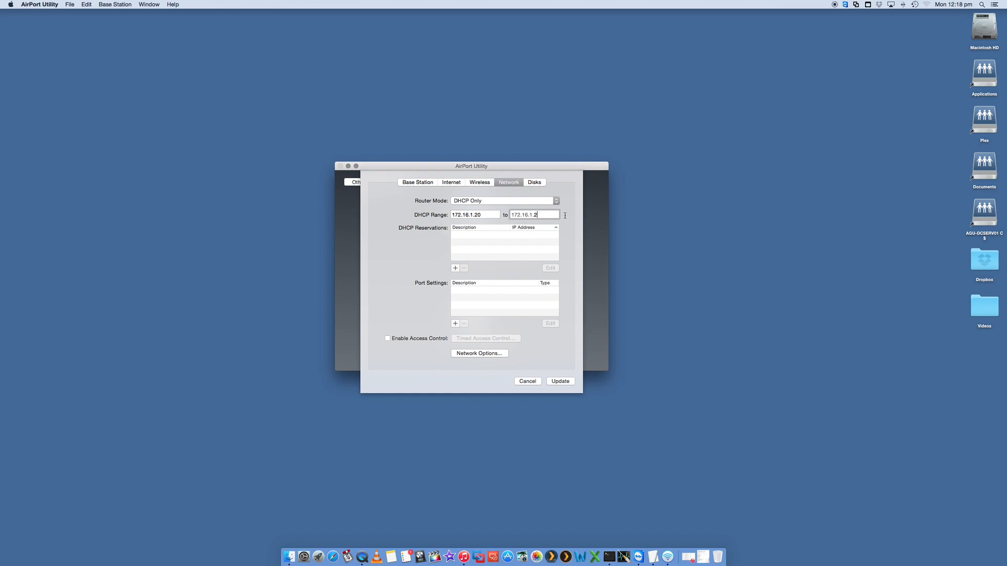
{"action": "type", "text": "9"}
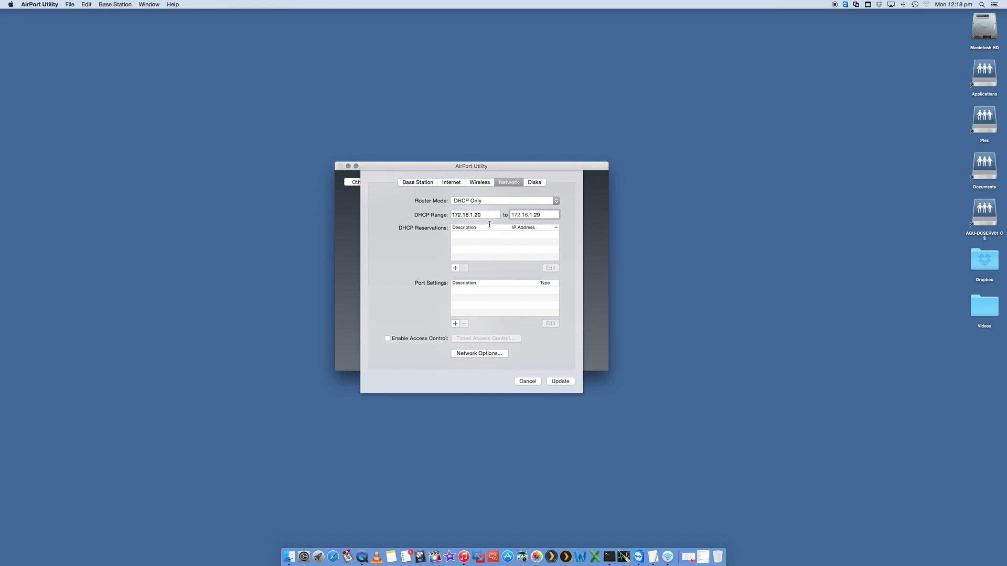
{"action": "left_click", "coordinate": [534, 214]}
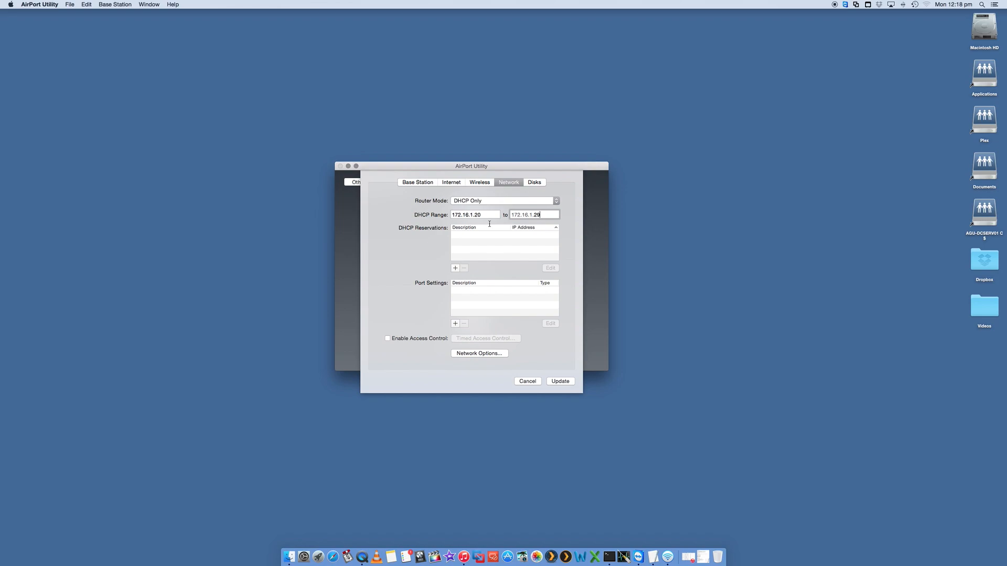
{"action": "mouse_move", "coordinate": [431, 275]}
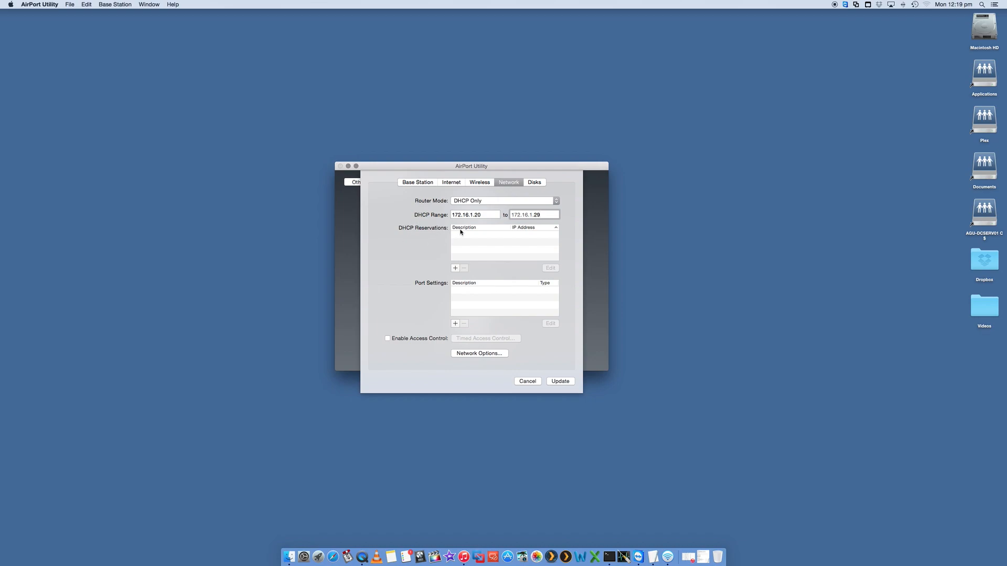
{"action": "mouse_move", "coordinate": [471, 265]}
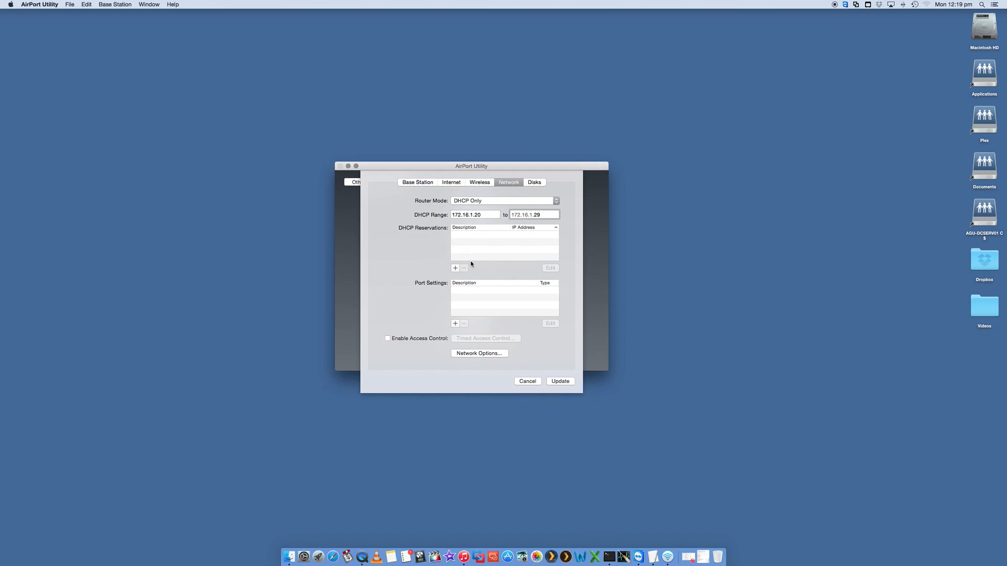
{"action": "left_click", "coordinate": [455, 268]}
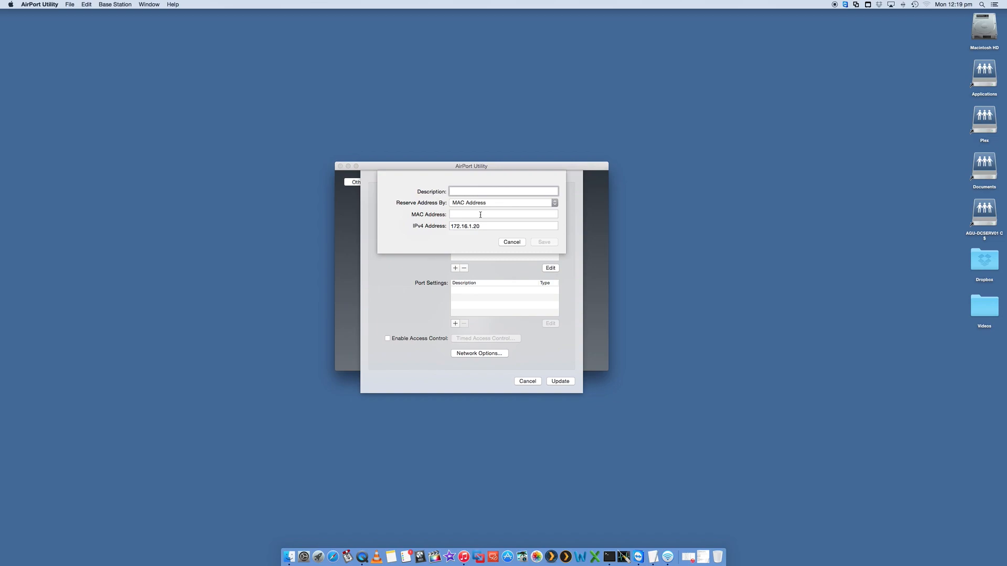
{"action": "type", "text": "appletv"}
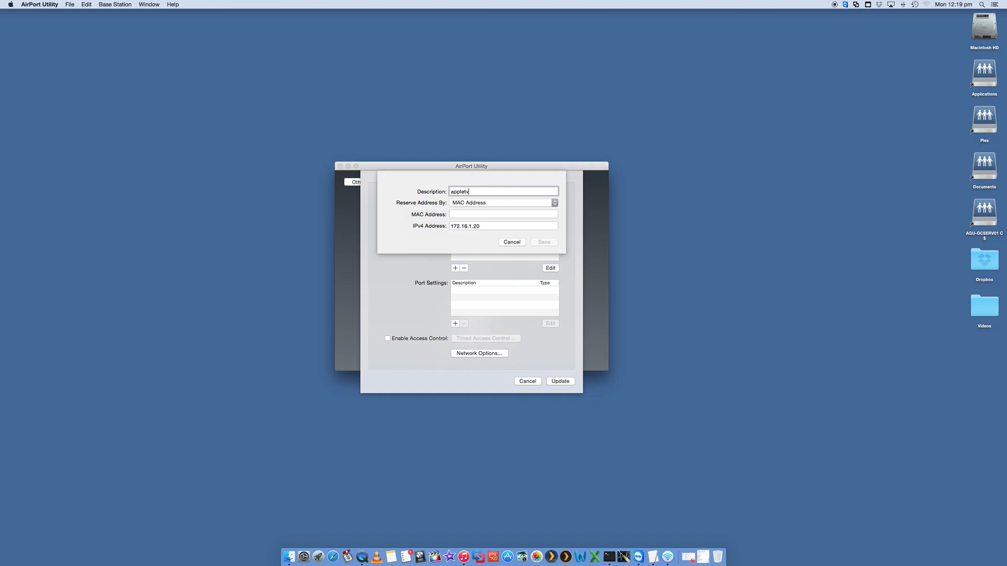
{"action": "left_click", "coordinate": [503, 214]}
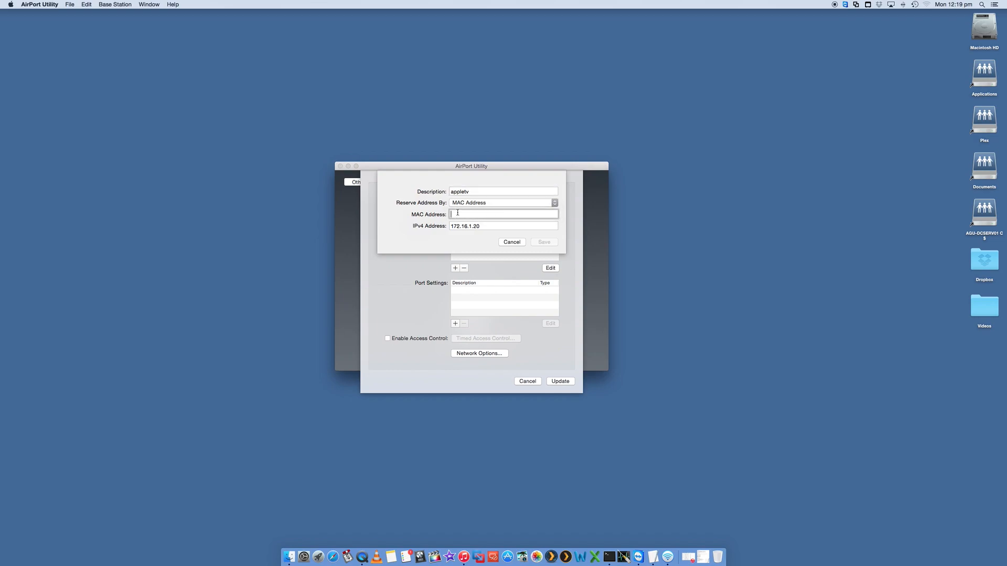
{"action": "type", "text": "22:03:3"}
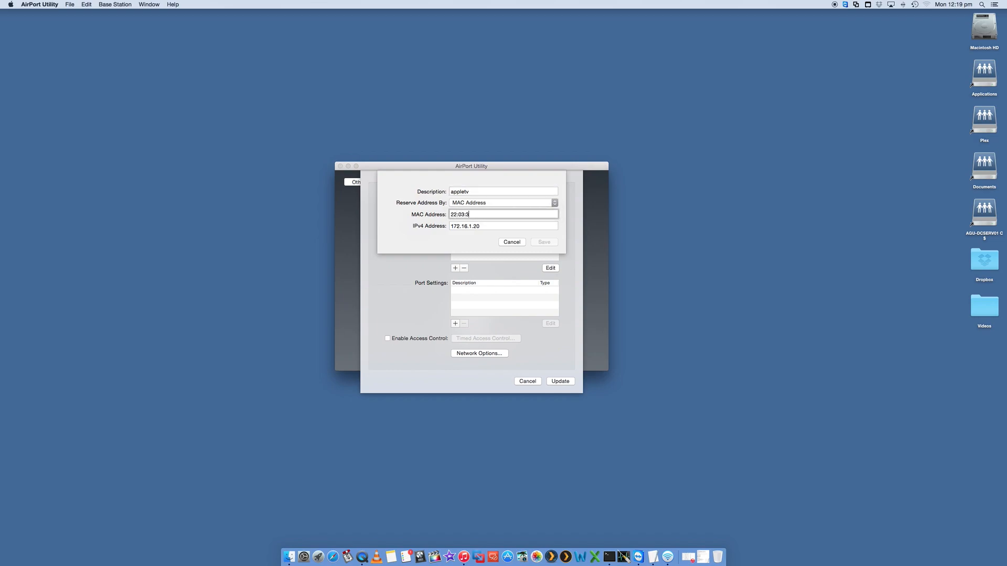
{"action": "type", "text": "33:3"}
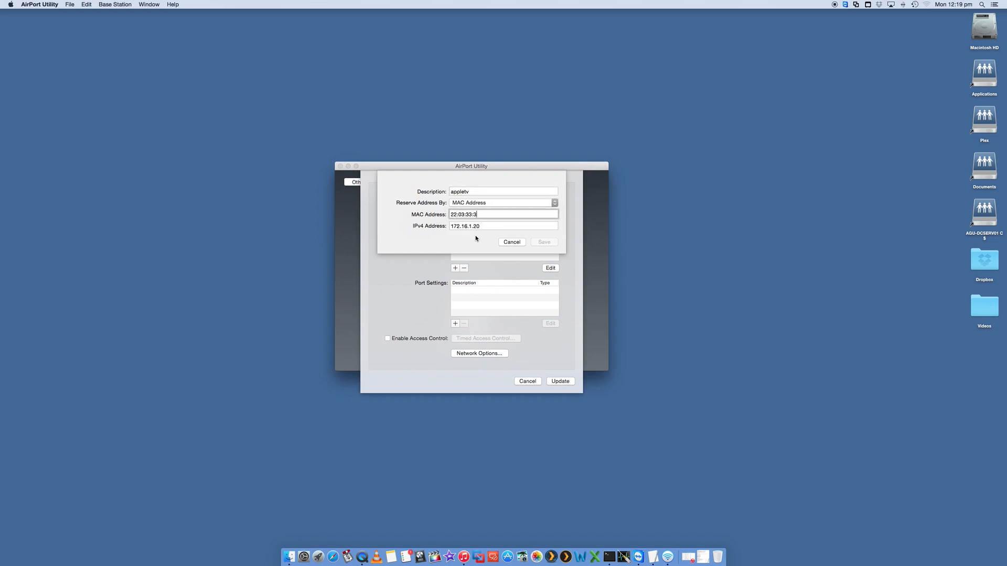
{"action": "left_click", "coordinate": [502, 191]}
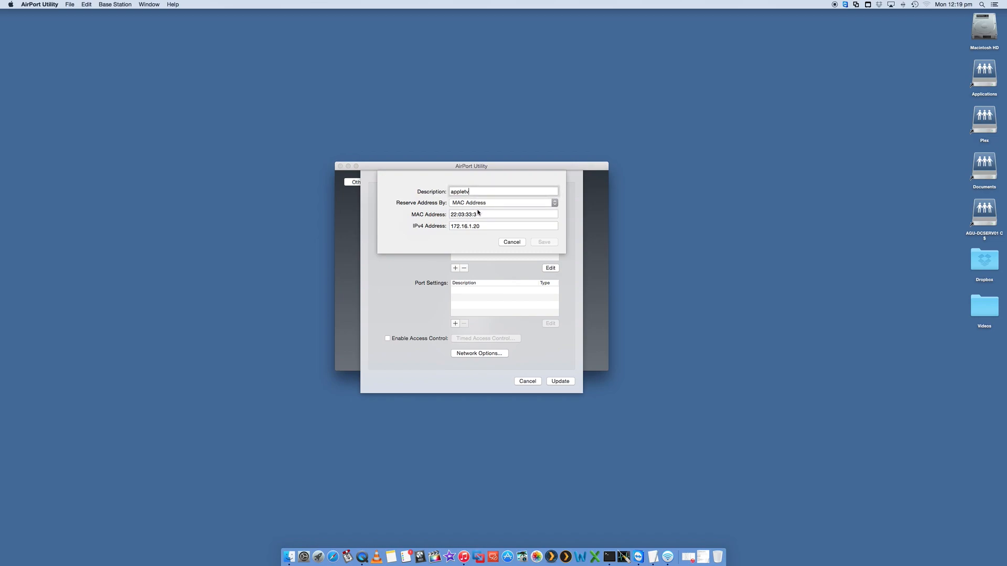
{"action": "left_click", "coordinate": [503, 226]}
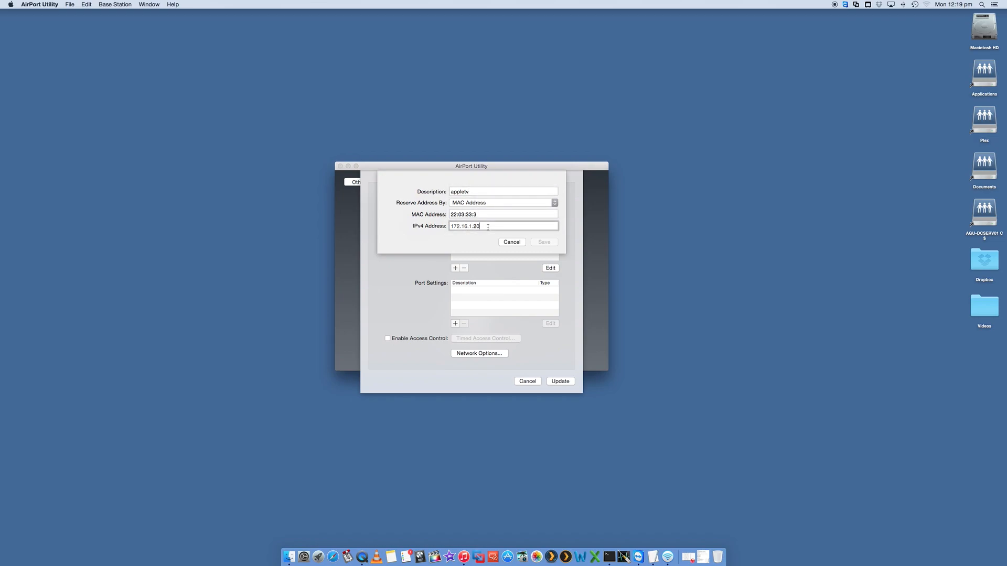
{"action": "type", "text": "3"}
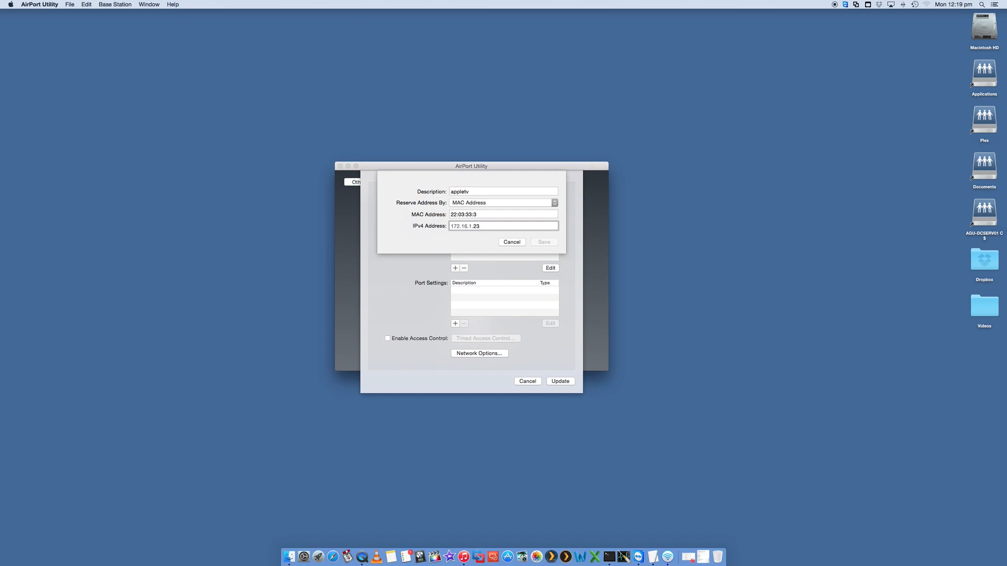
{"action": "left_click", "coordinate": [505, 226]}
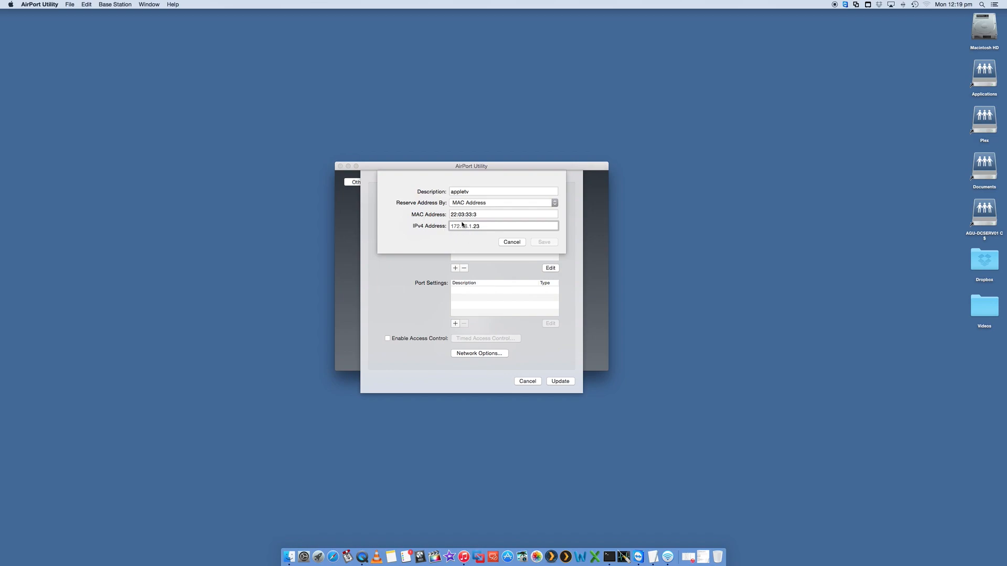
{"action": "left_click", "coordinate": [512, 243]}
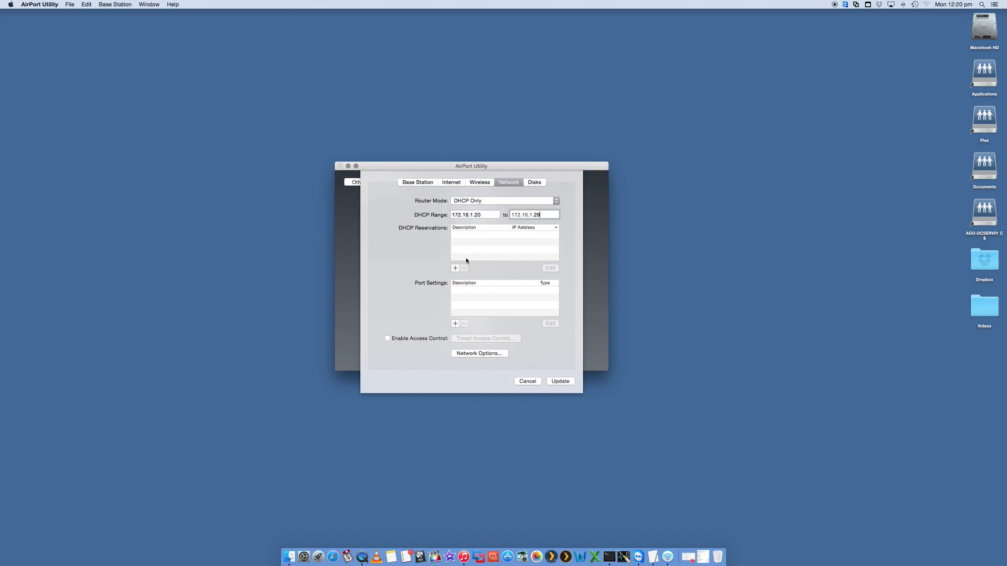
{"action": "mouse_move", "coordinate": [458, 293]}
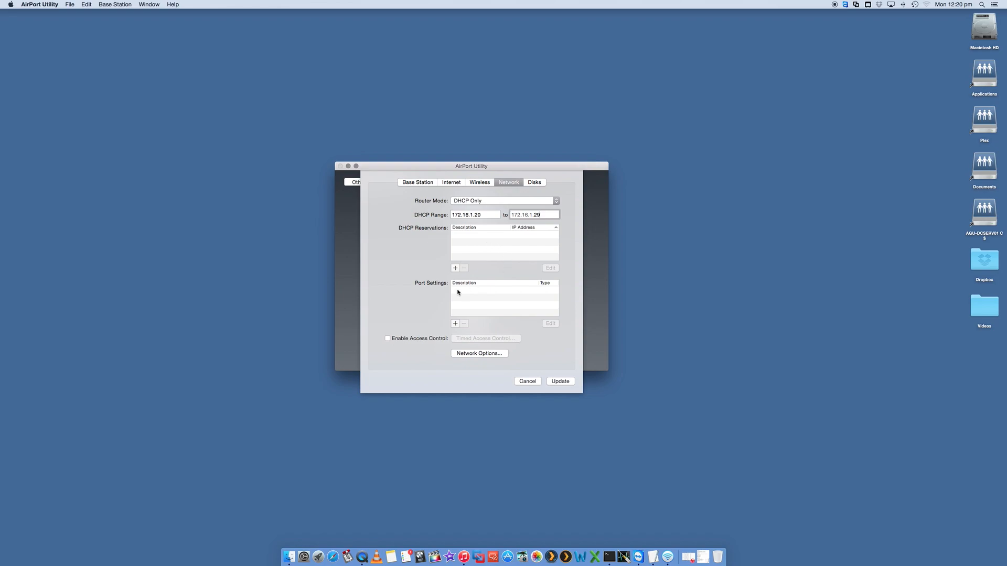
Cancel an empty firewall port entry and enable access control
{"action": "left_click", "coordinate": [455, 323]}
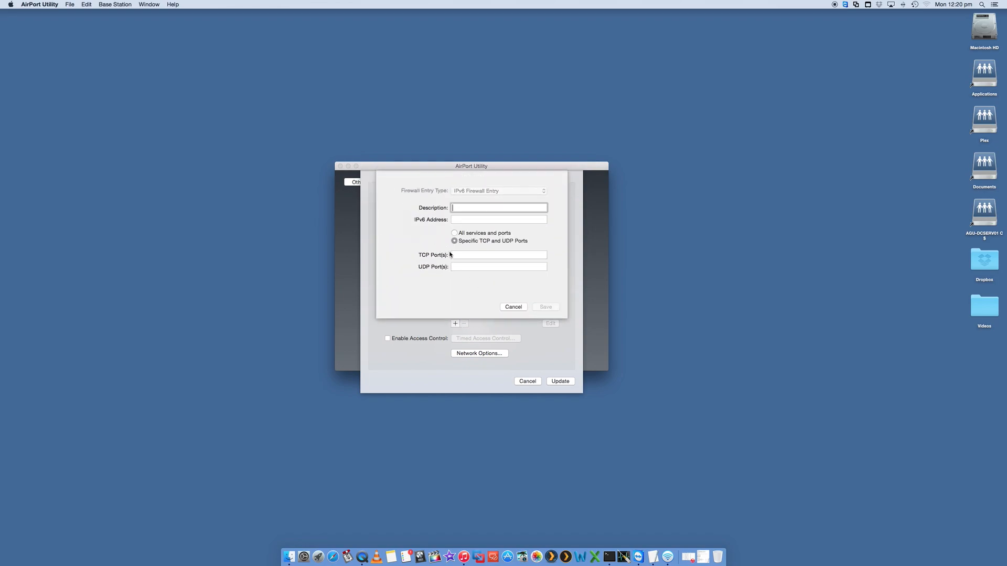
{"action": "mouse_move", "coordinate": [459, 252]}
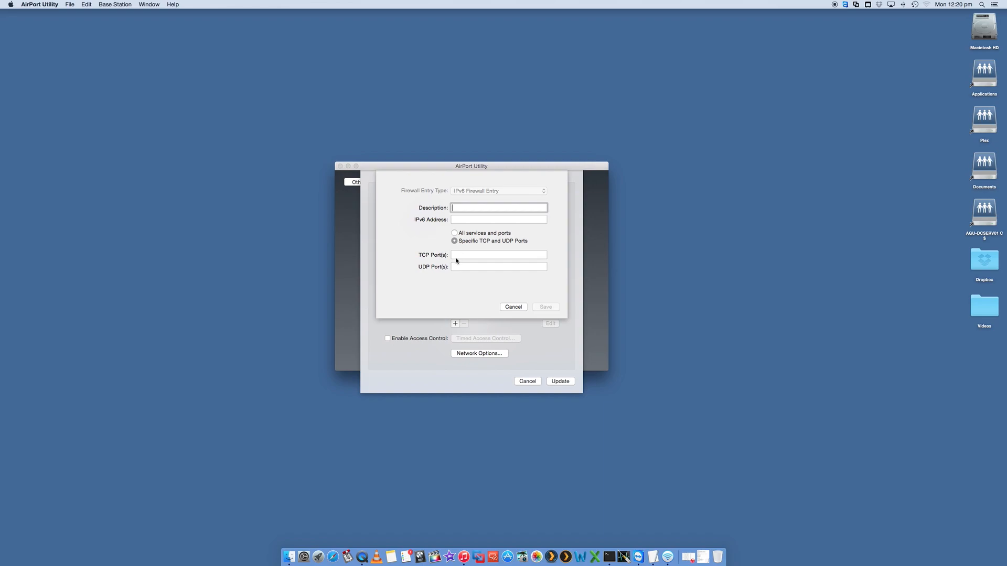
{"action": "mouse_move", "coordinate": [452, 223]}
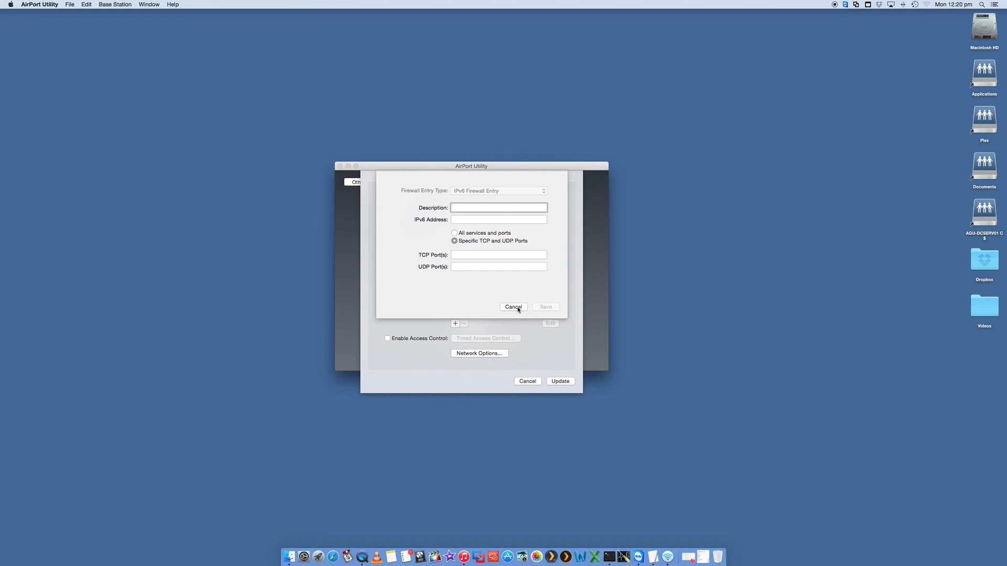
{"action": "left_click", "coordinate": [514, 307]}
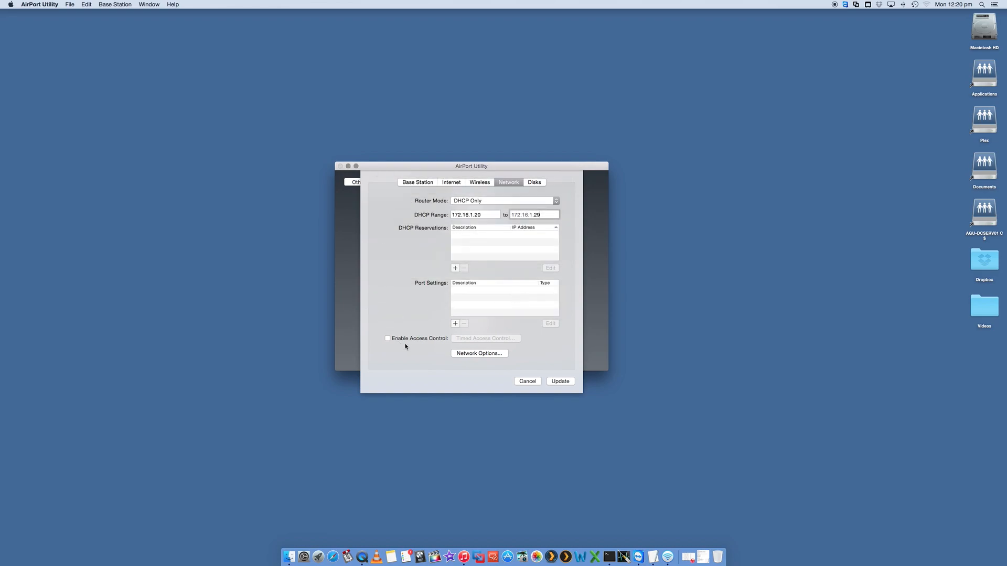
{"action": "left_click", "coordinate": [387, 339]}
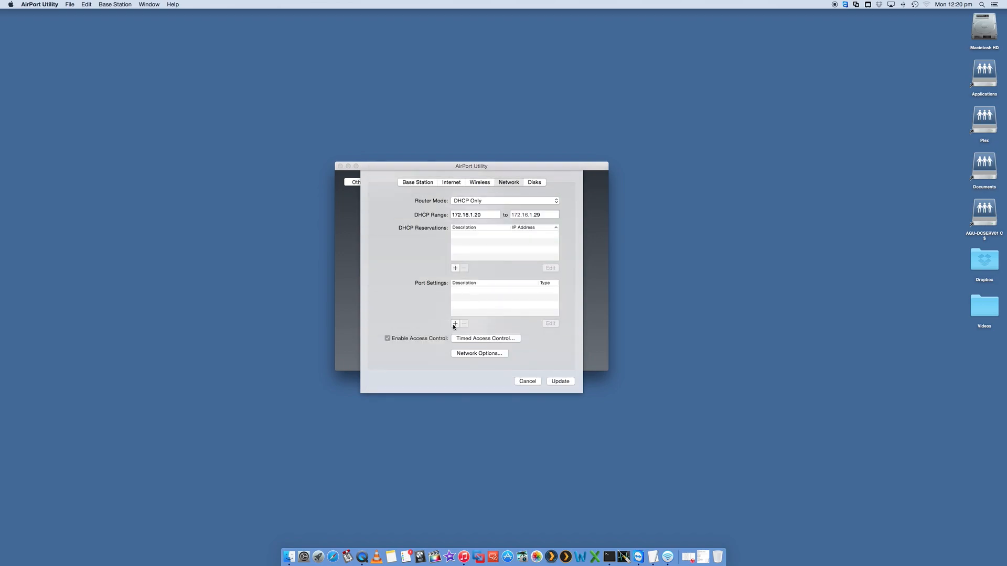
{"action": "left_click", "coordinate": [508, 183]}
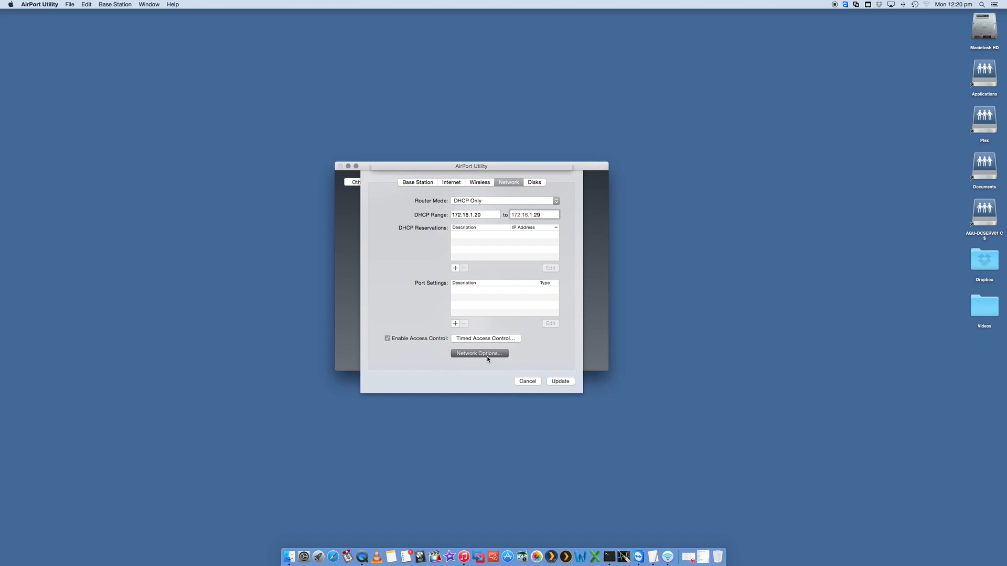
Set the DHCP lease in Network Options to 60 minutes
{"action": "left_click", "coordinate": [478, 354]}
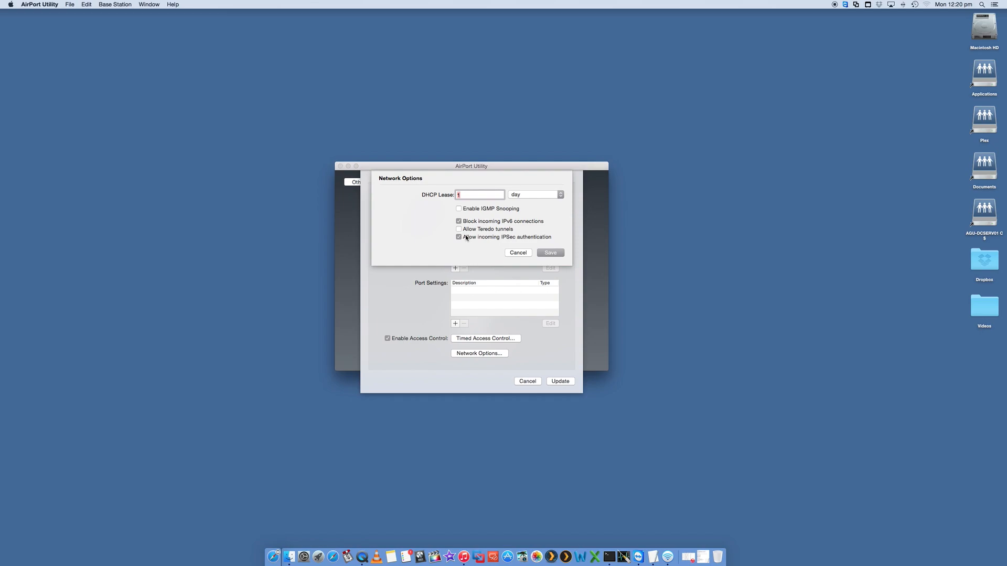
{"action": "left_click", "coordinate": [535, 194]}
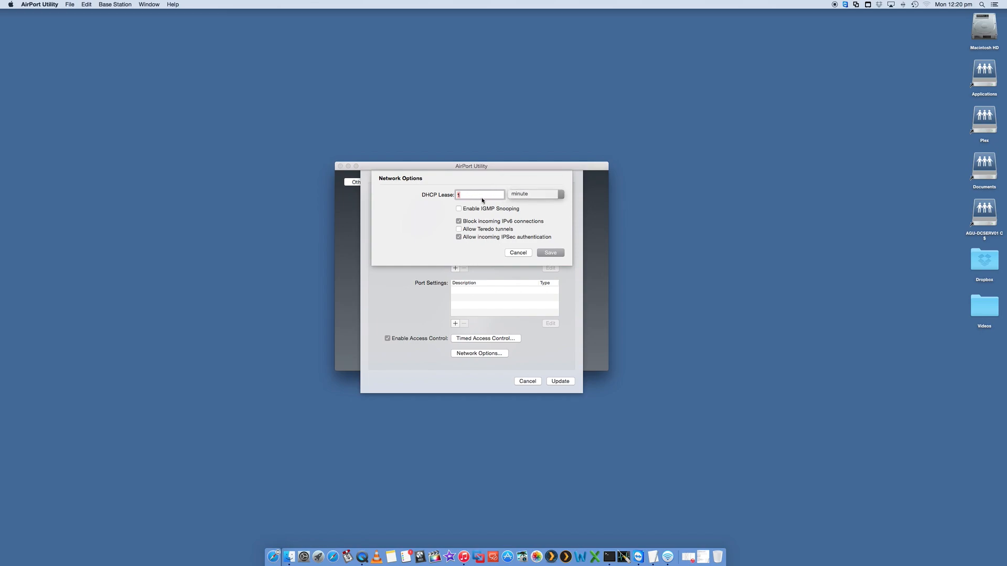
{"action": "type", "text": "60"}
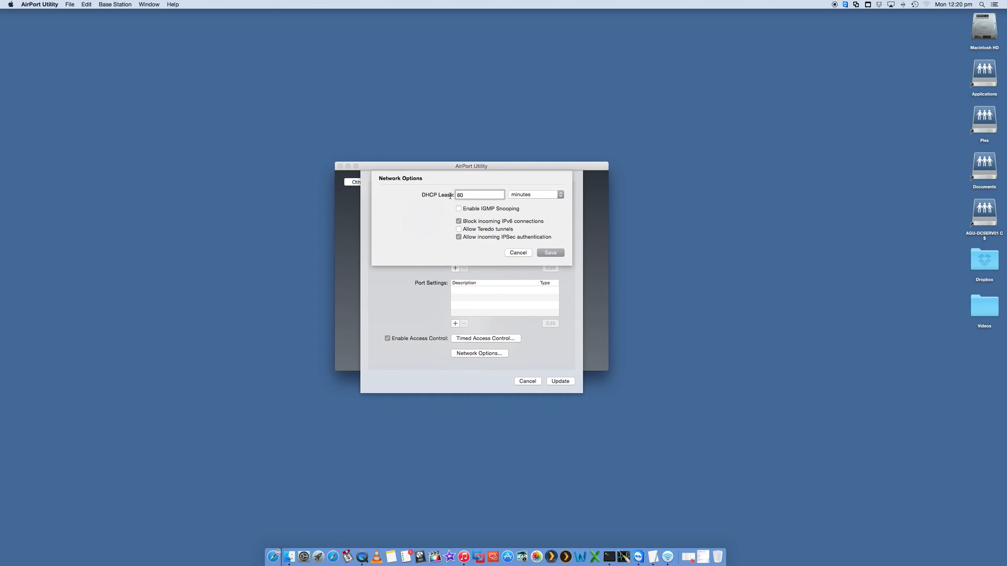
{"action": "mouse_move", "coordinate": [521, 211]}
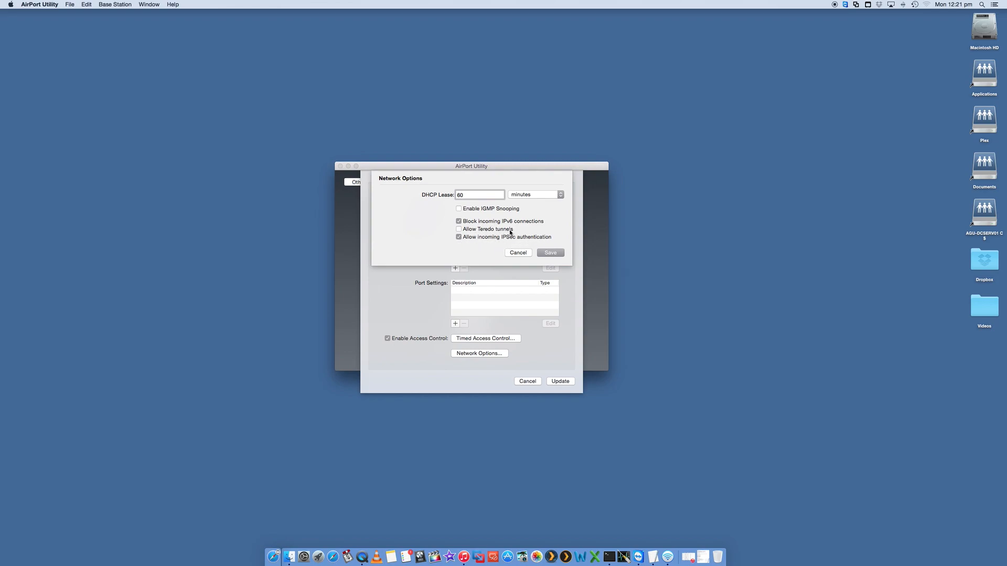
Set router mode to Off (Bridge Mode) and view the Disks sharing settings
{"action": "left_click", "coordinate": [517, 253]}
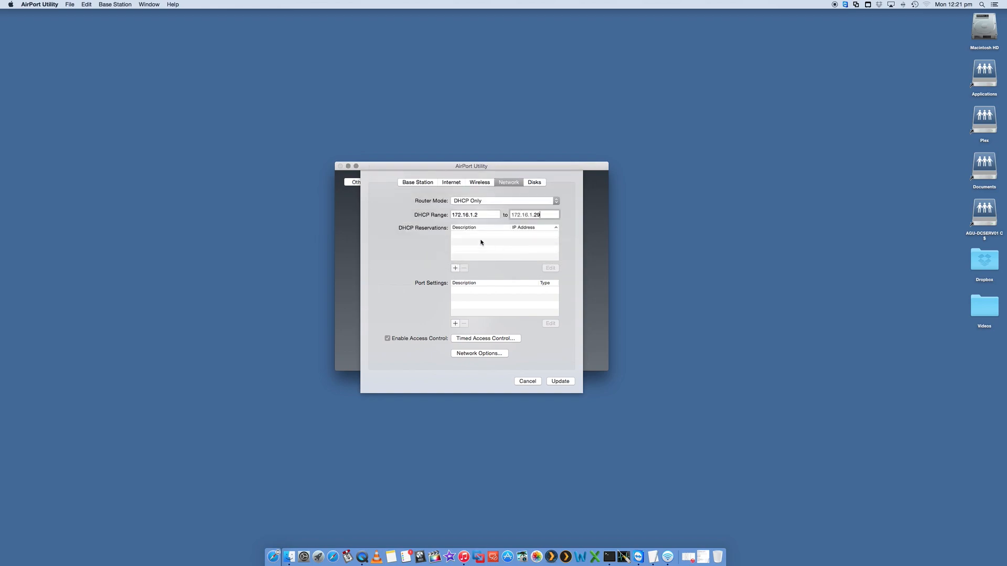
{"action": "mouse_move", "coordinate": [469, 202]}
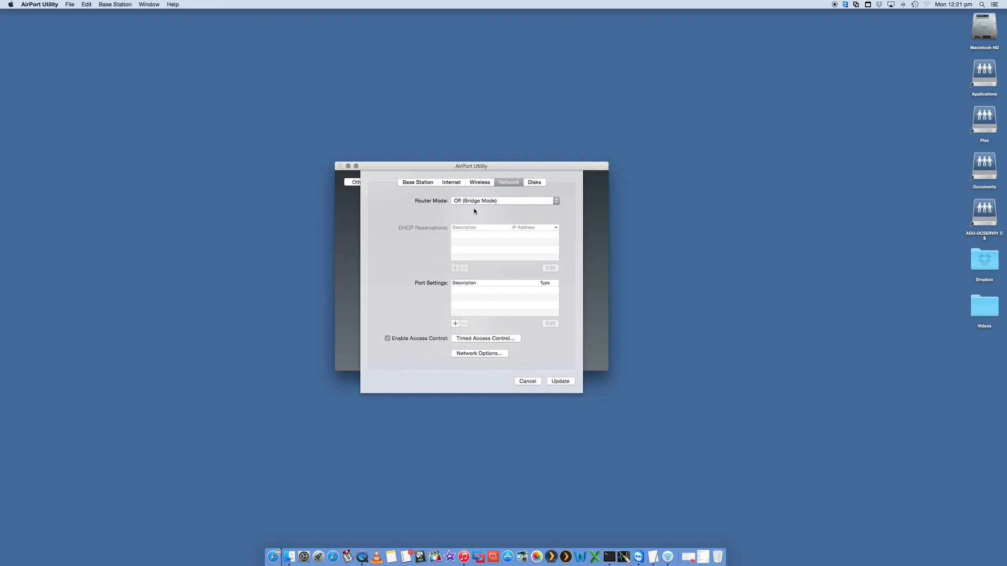
{"action": "left_click", "coordinate": [534, 183]}
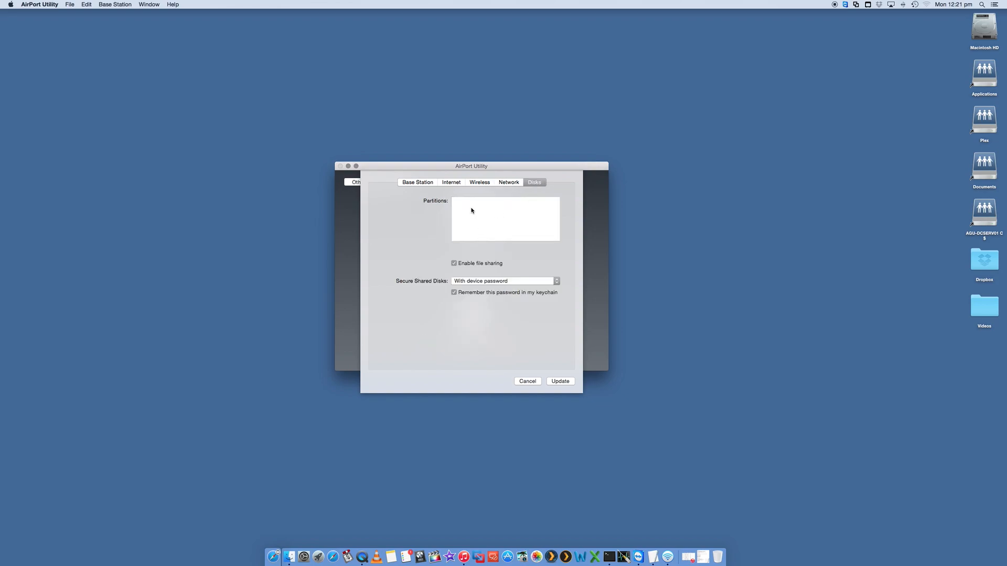
{"action": "mouse_move", "coordinate": [482, 213]}
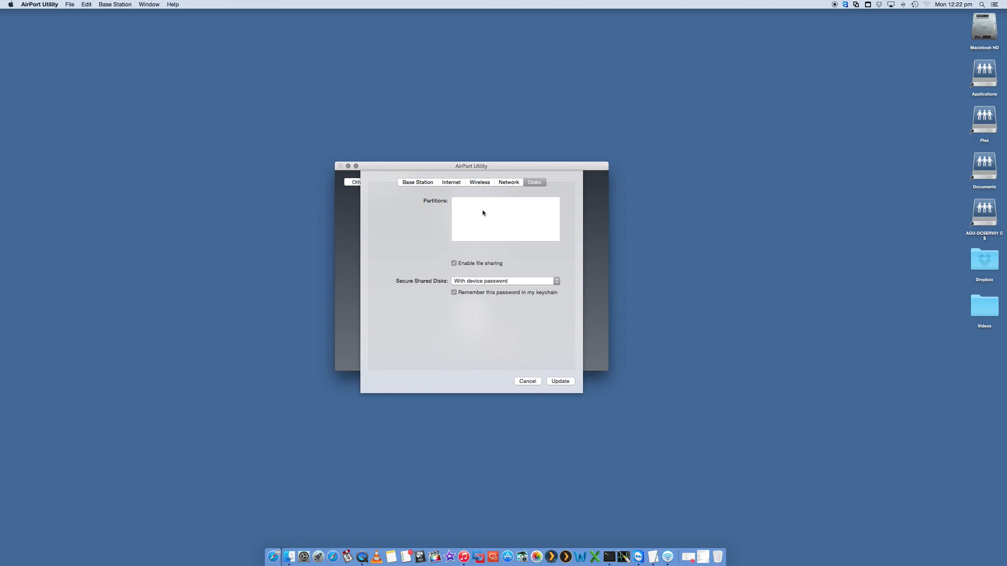
{"action": "mouse_move", "coordinate": [482, 219]}
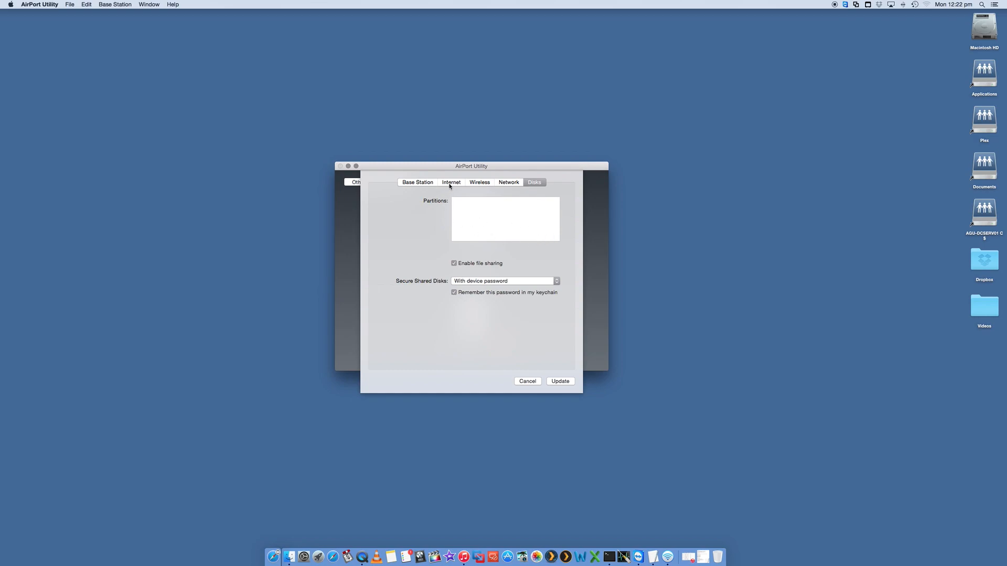
Return to the Base Station name and password settings for Airport_Extreme
{"action": "left_click", "coordinate": [508, 183]}
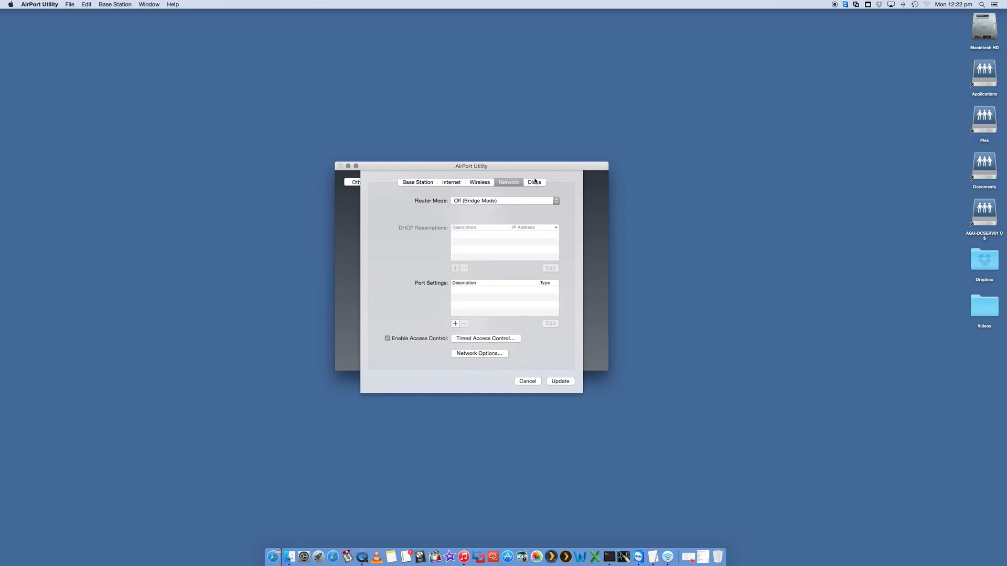
{"action": "left_click", "coordinate": [417, 181]}
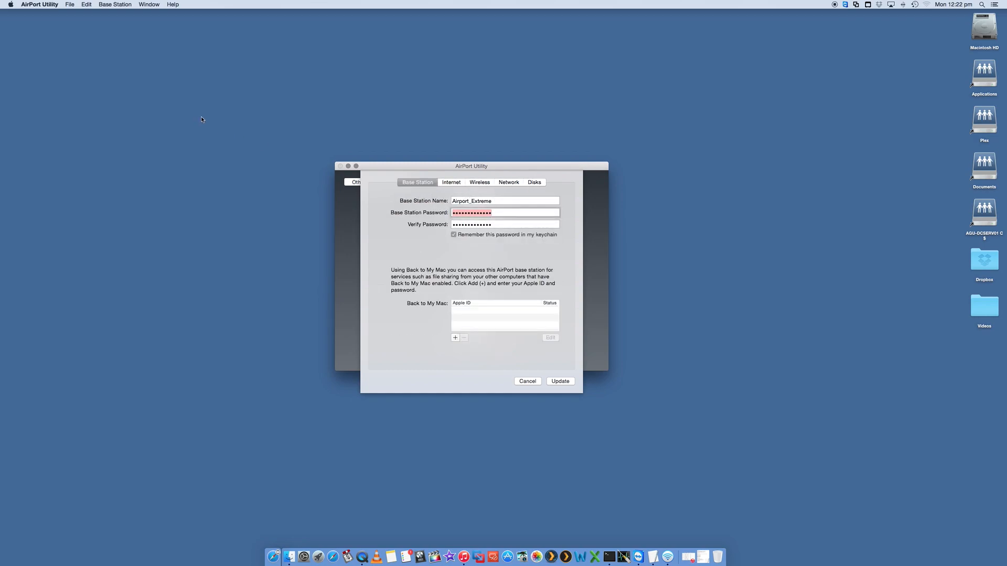
View the AirPort Utility Preferences window and close it unchanged
{"action": "left_click", "coordinate": [39, 4]}
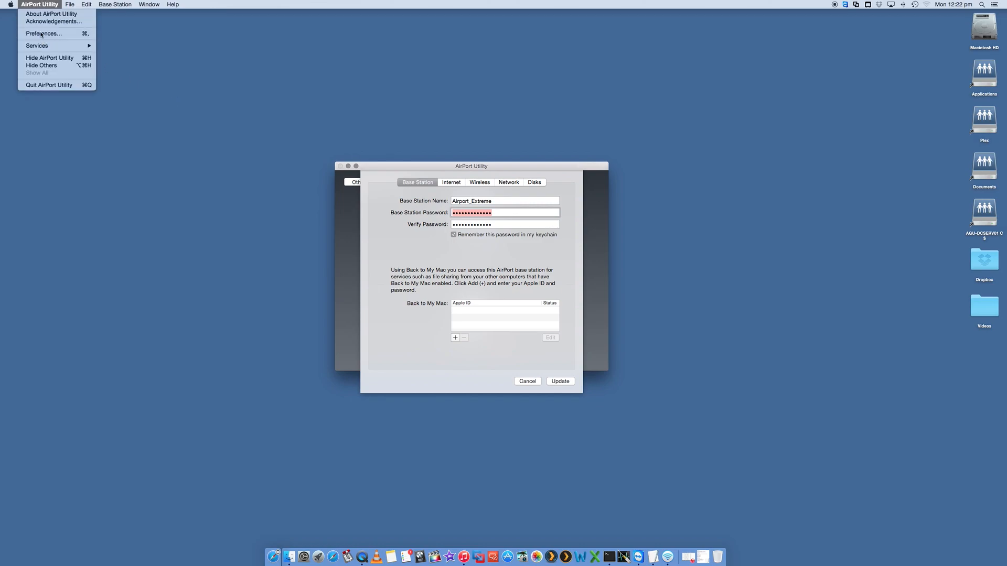
{"action": "left_click", "coordinate": [44, 33]}
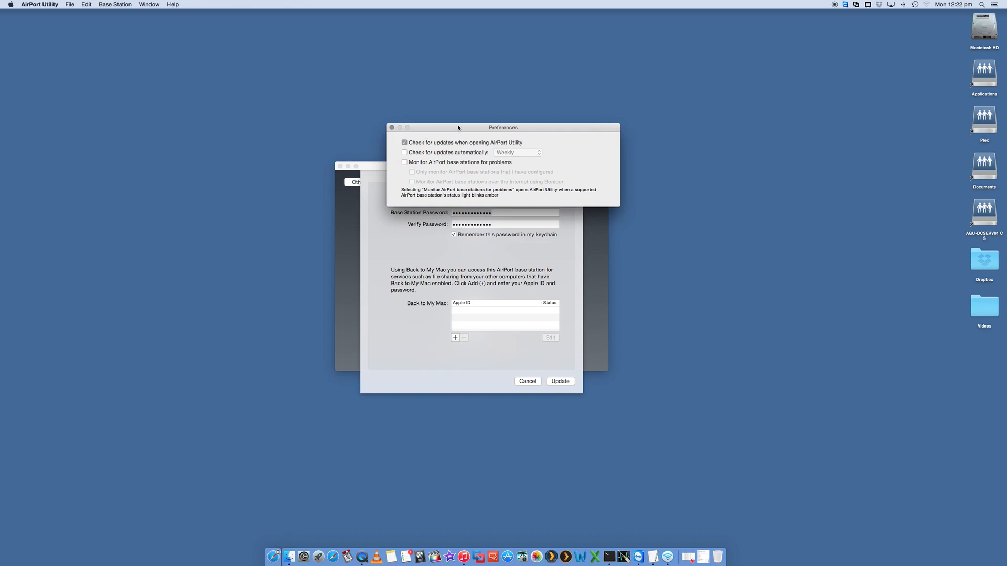
{"action": "mouse_move", "coordinate": [475, 148]}
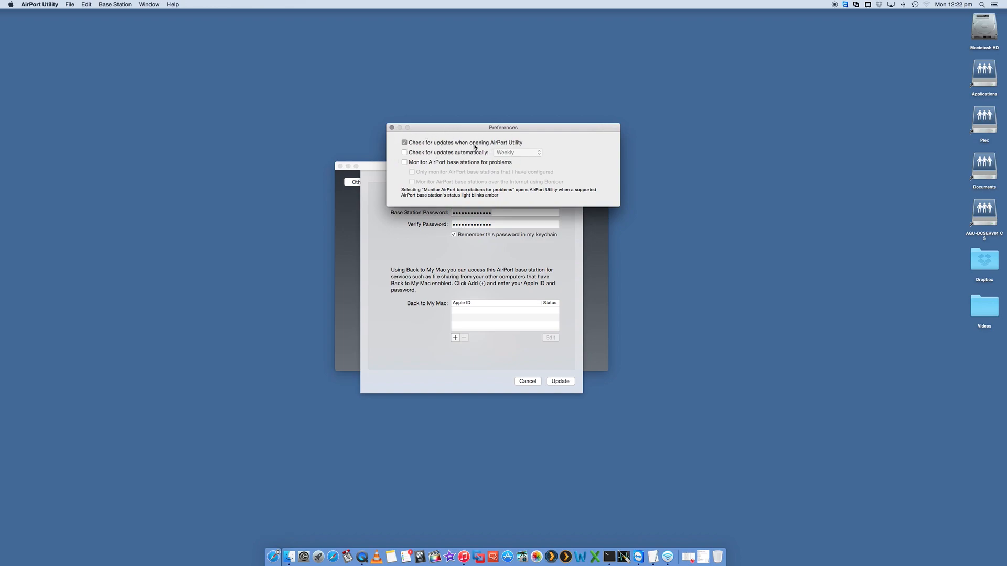
{"action": "mouse_move", "coordinate": [471, 171]}
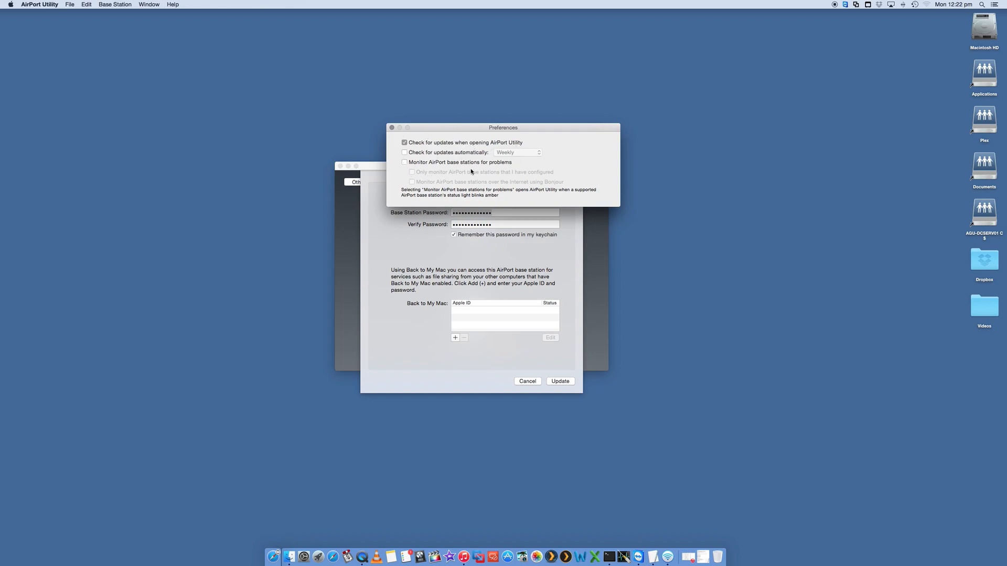
{"action": "mouse_move", "coordinate": [448, 172]}
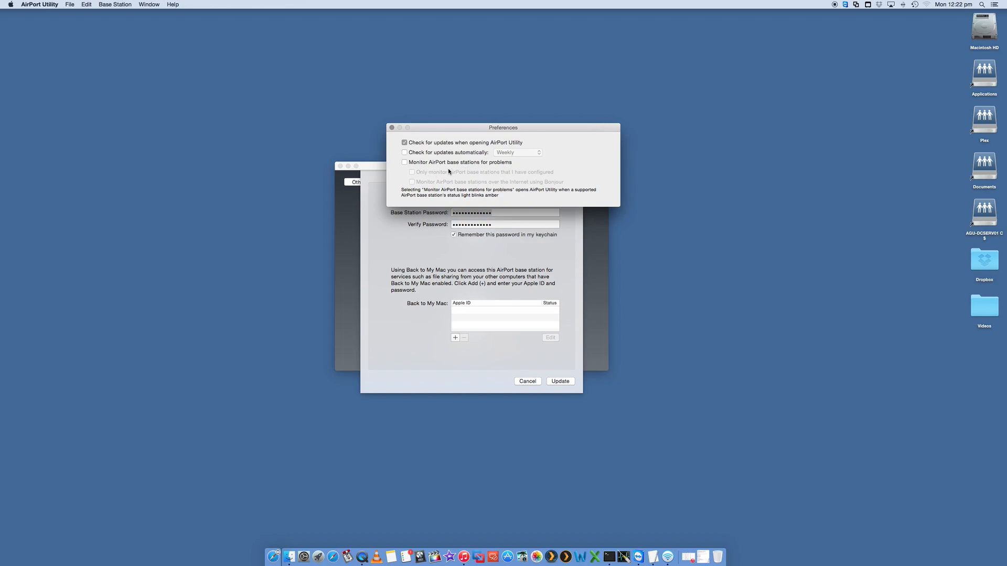
{"action": "left_click", "coordinate": [393, 127]}
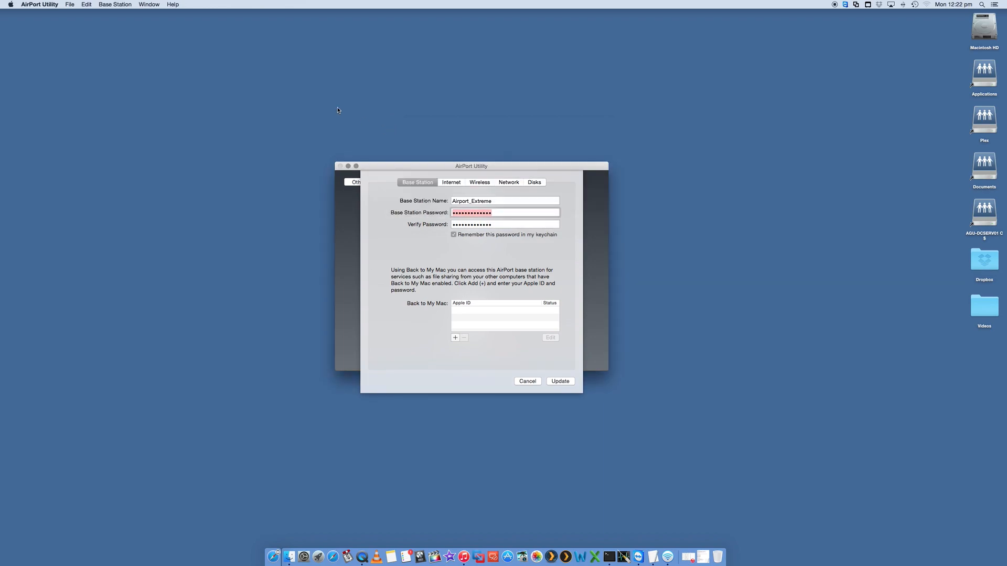
Browse the File commands, then the Base Station commands such as restart and diagnostics
{"action": "left_click", "coordinate": [69, 4]}
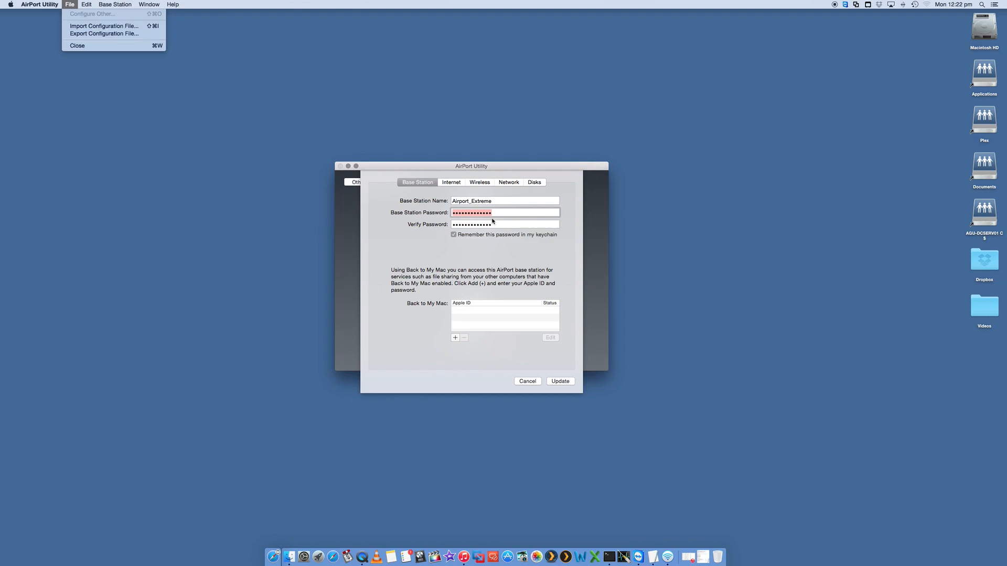
{"action": "mouse_move", "coordinate": [107, 40]}
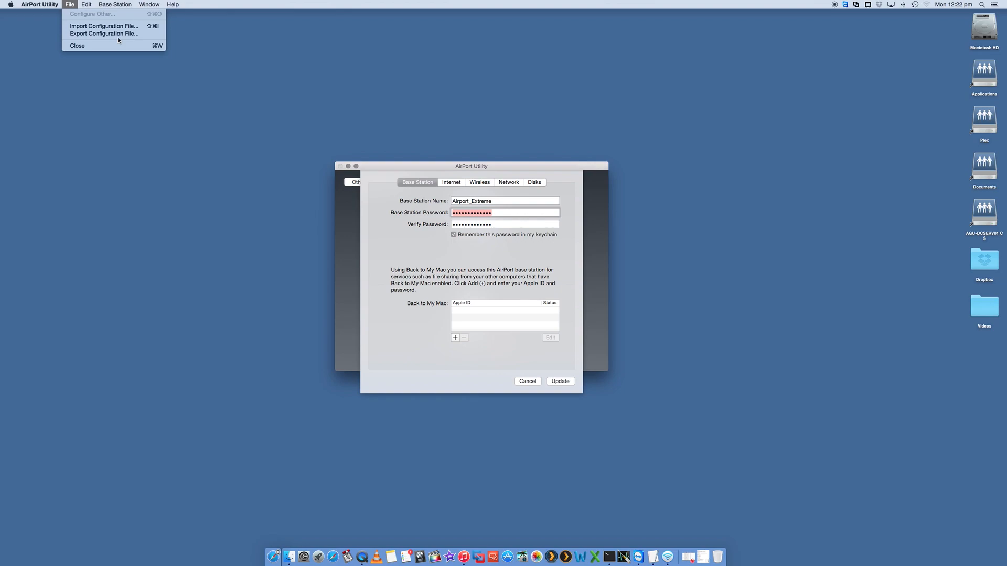
{"action": "mouse_move", "coordinate": [104, 33]}
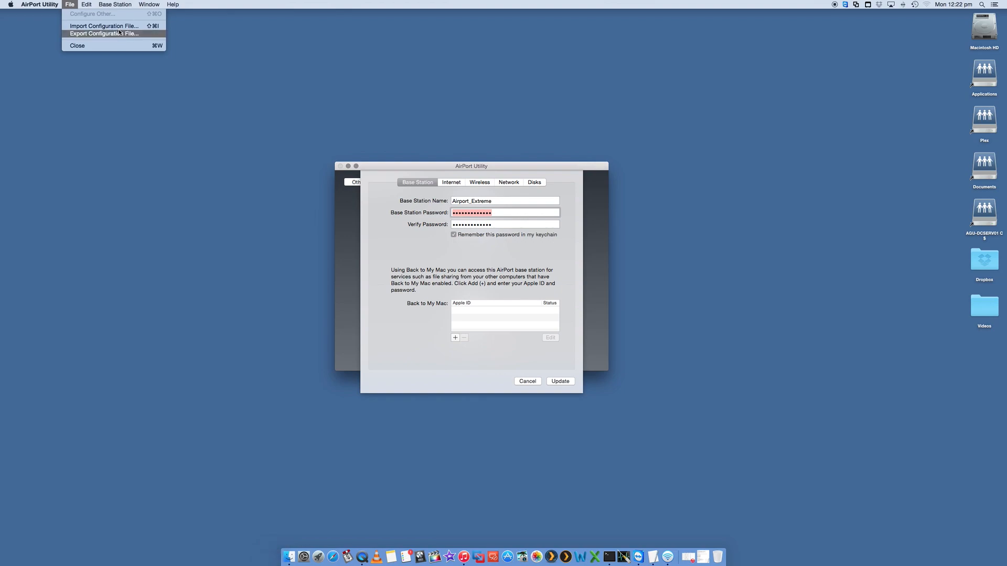
{"action": "mouse_move", "coordinate": [103, 25]}
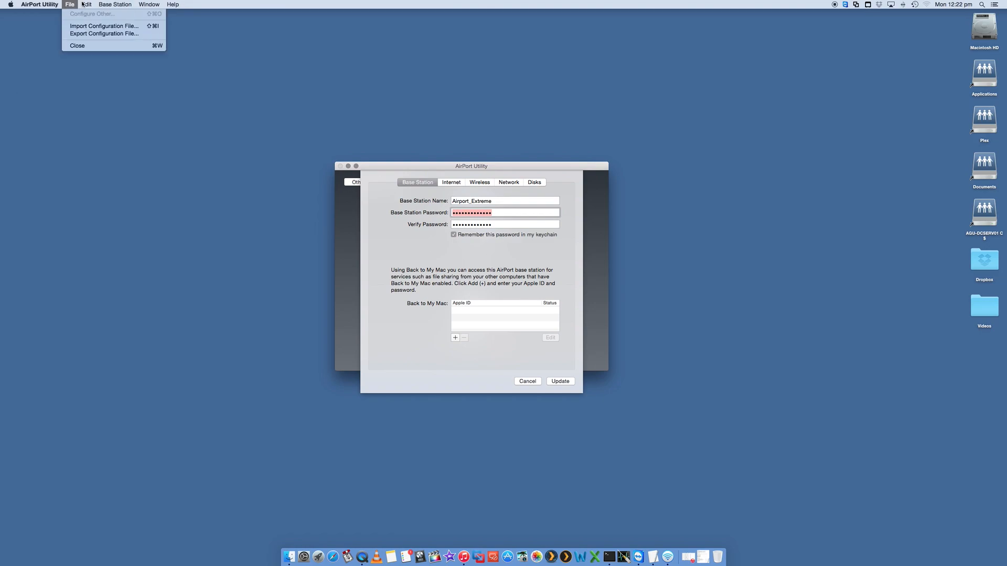
{"action": "left_click", "coordinate": [116, 4]}
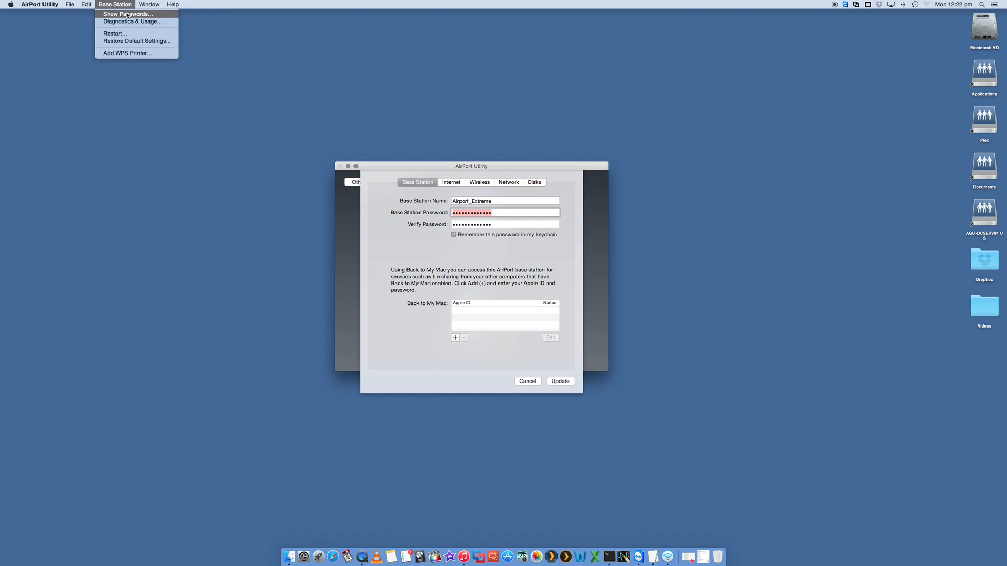
{"action": "mouse_move", "coordinate": [265, 171]}
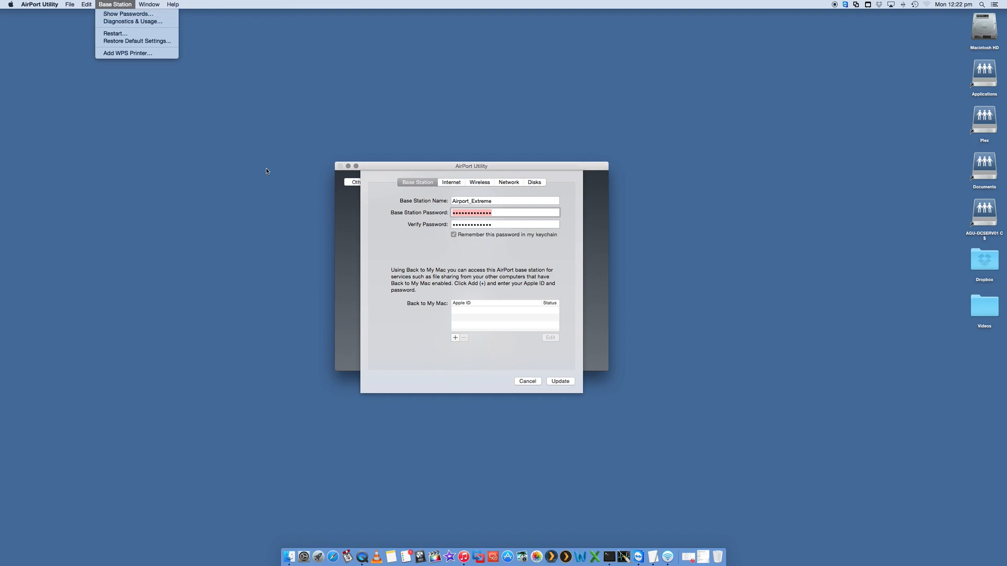
{"action": "mouse_move", "coordinate": [134, 21]}
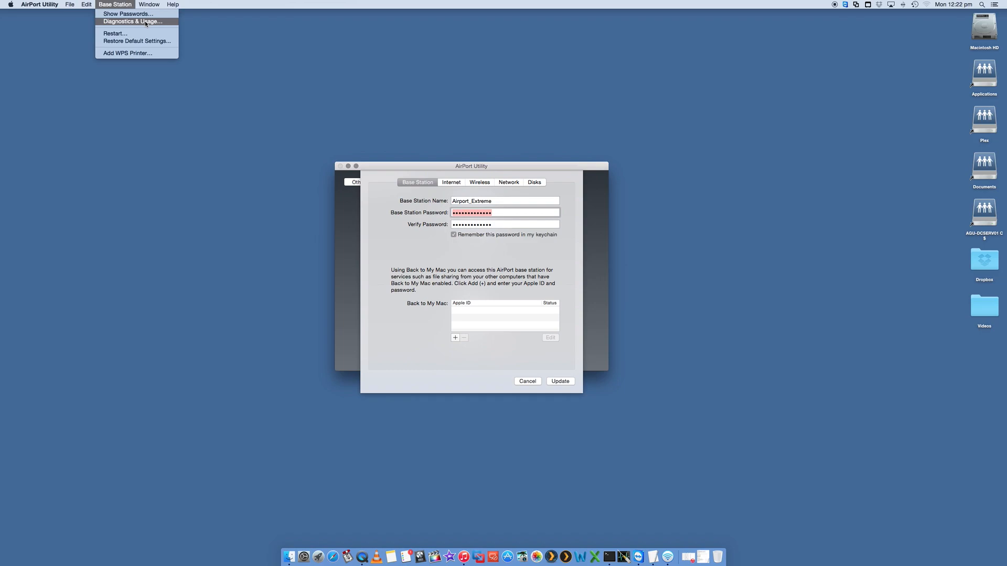
Review Diagnostics & Usage with the Configuration entry expanded, then cancel without saving
{"action": "left_click", "coordinate": [132, 21]}
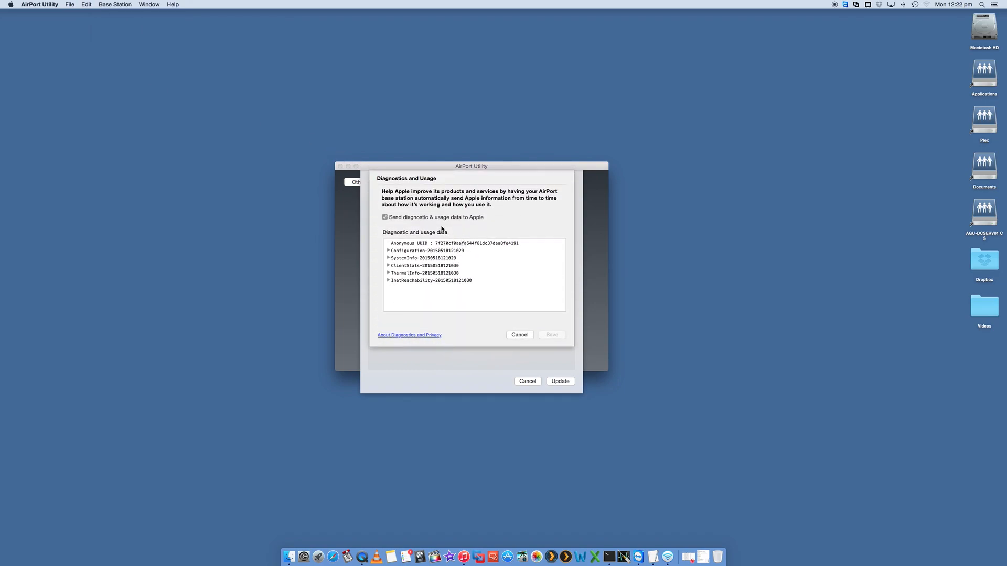
{"action": "left_click", "coordinate": [388, 250]}
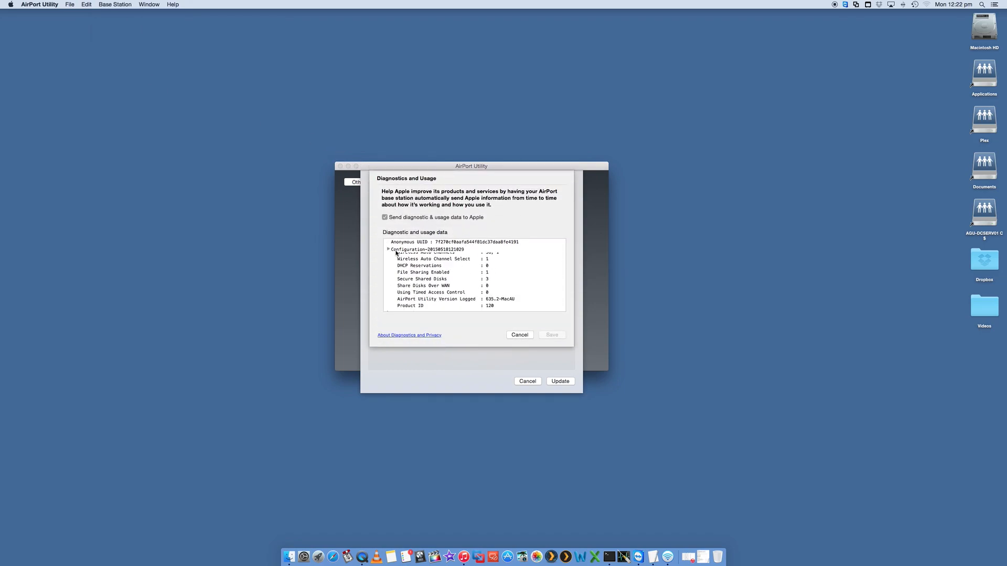
{"action": "left_click", "coordinate": [519, 335]}
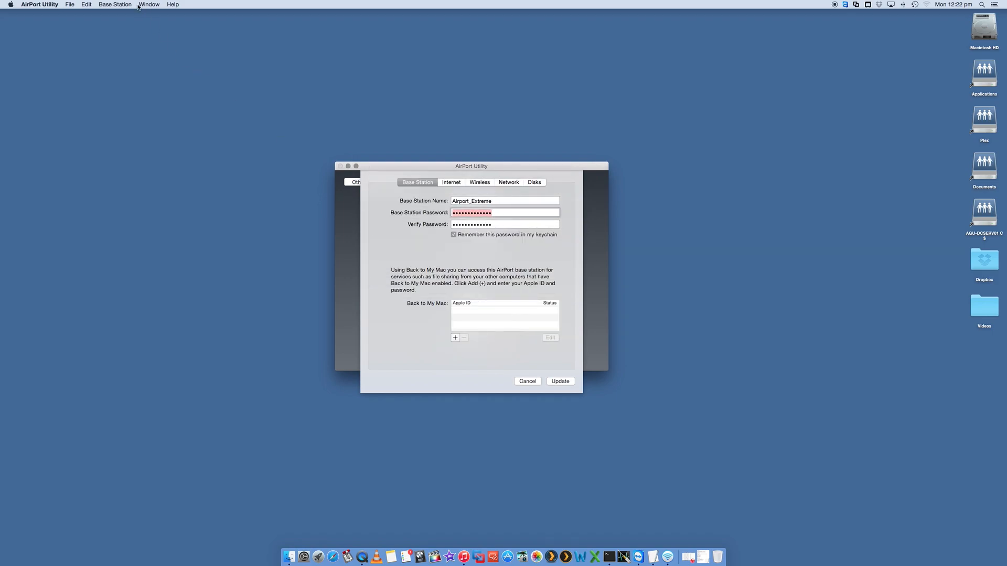
Revisit the Base Station commands, then bring up the Window commands
{"action": "left_click", "coordinate": [115, 5]}
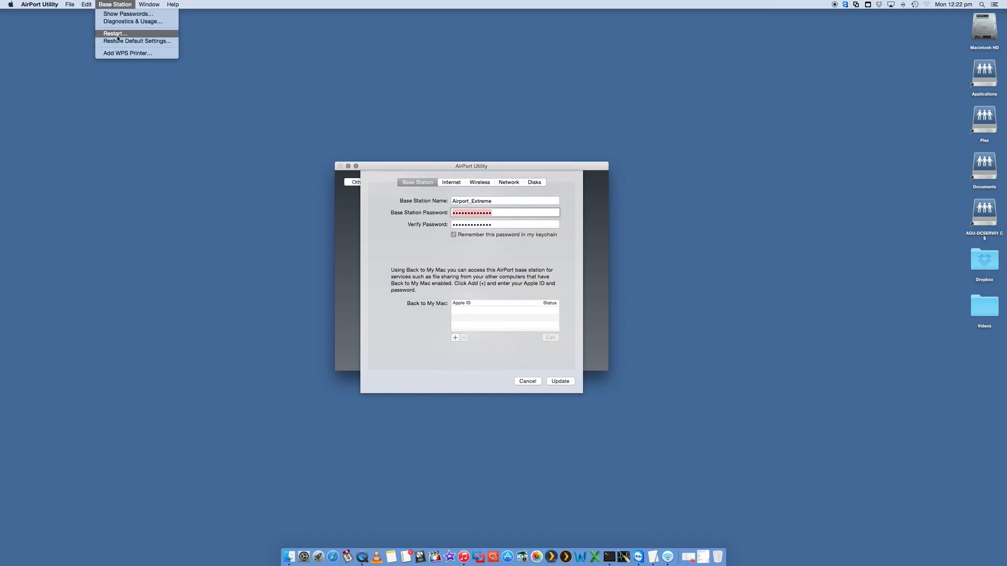
{"action": "mouse_move", "coordinate": [136, 41]}
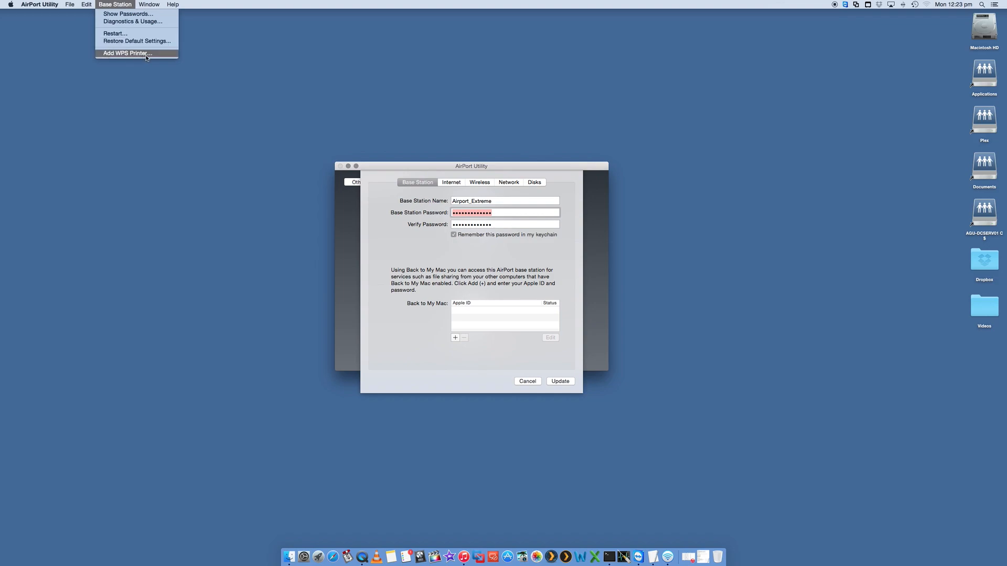
{"action": "left_click", "coordinate": [149, 4]}
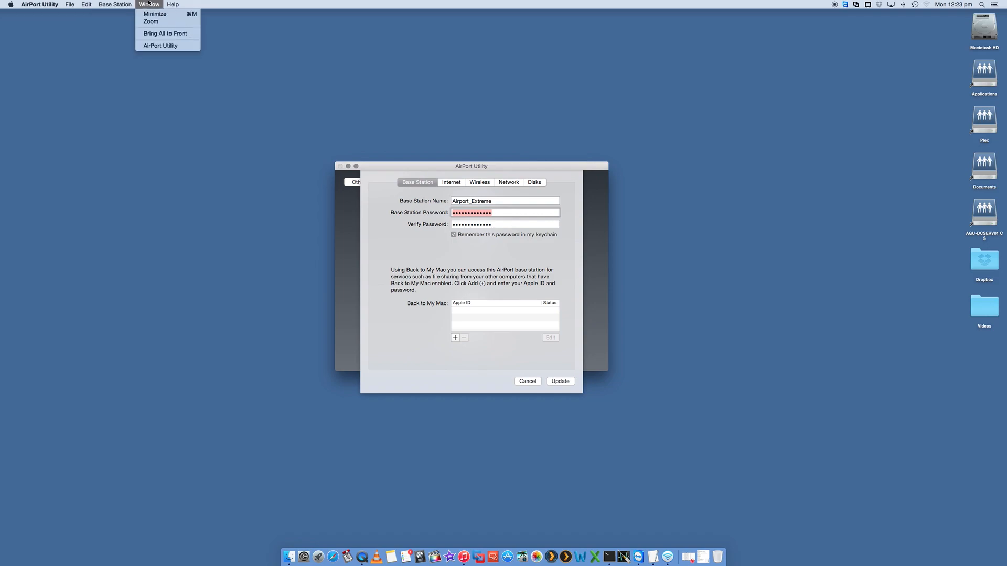
{"action": "mouse_move", "coordinate": [387, 193]}
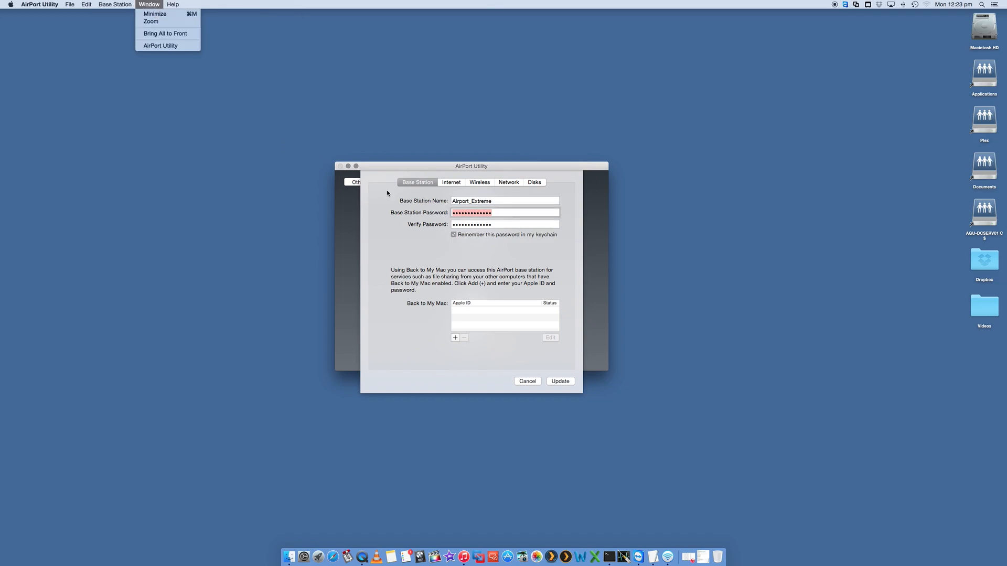
Cycle through Internet and Disks settings and return to the Base Station settings
{"action": "left_click", "coordinate": [451, 182]}
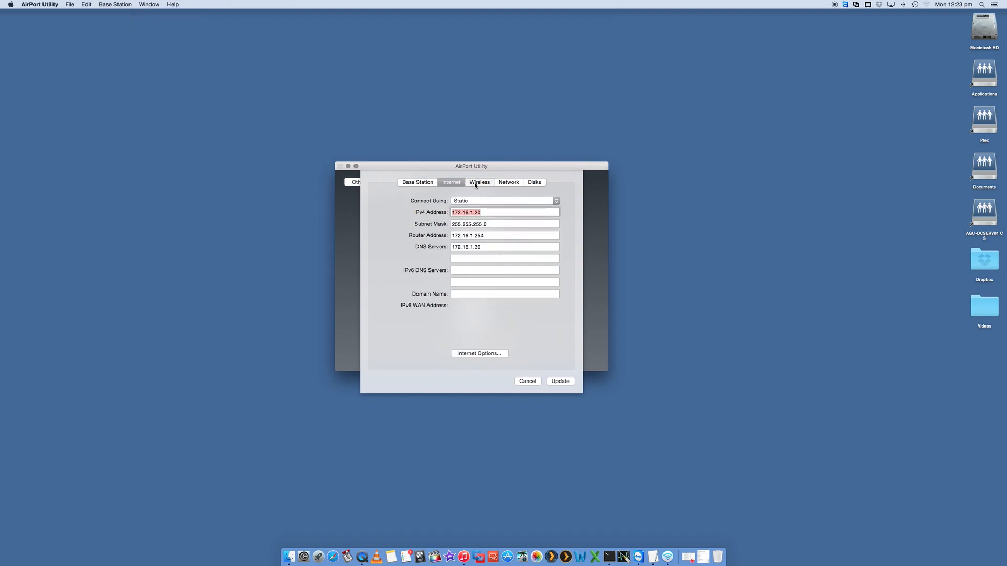
{"action": "left_click", "coordinate": [534, 182]}
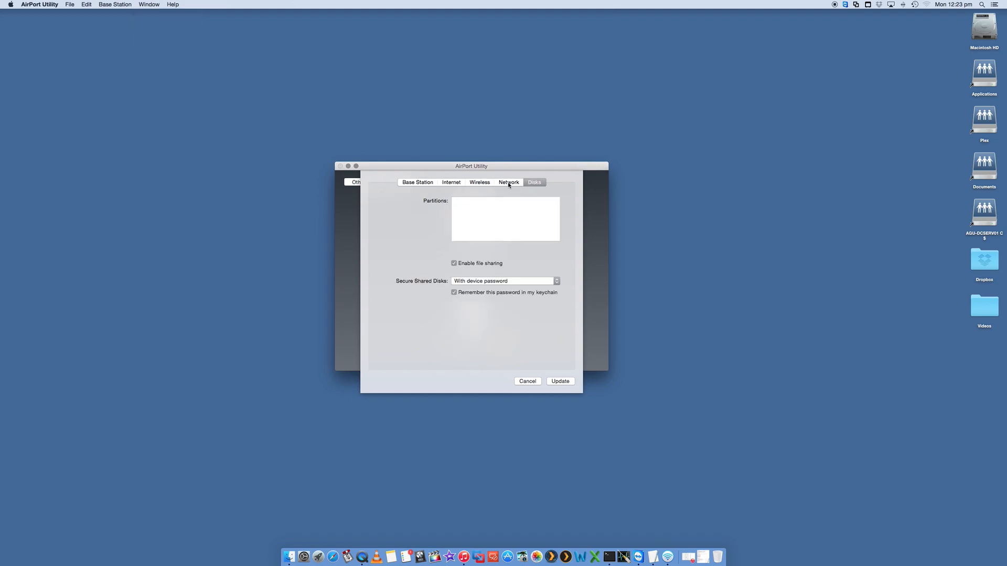
{"action": "left_click", "coordinate": [418, 182]}
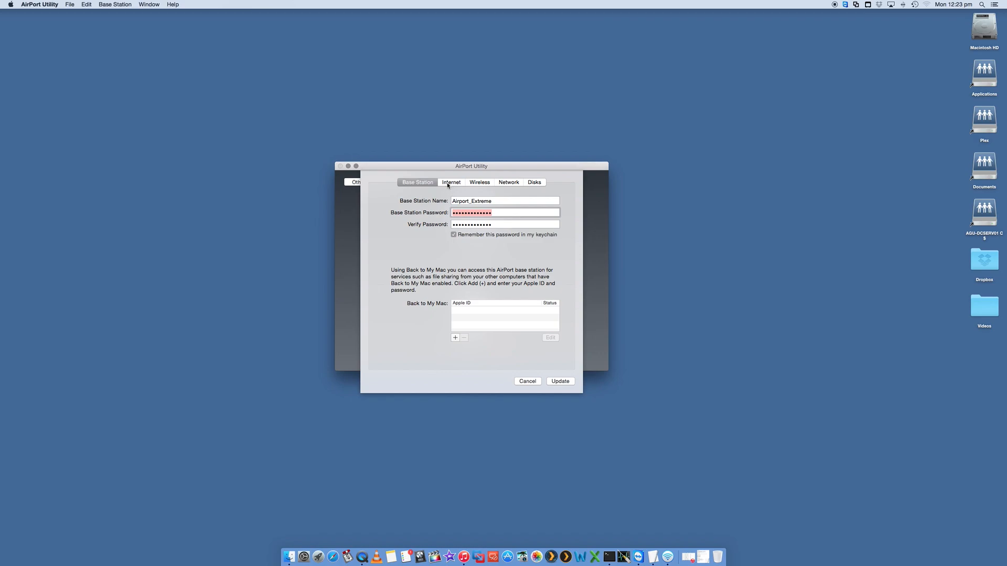
{"action": "mouse_move", "coordinate": [508, 257]}
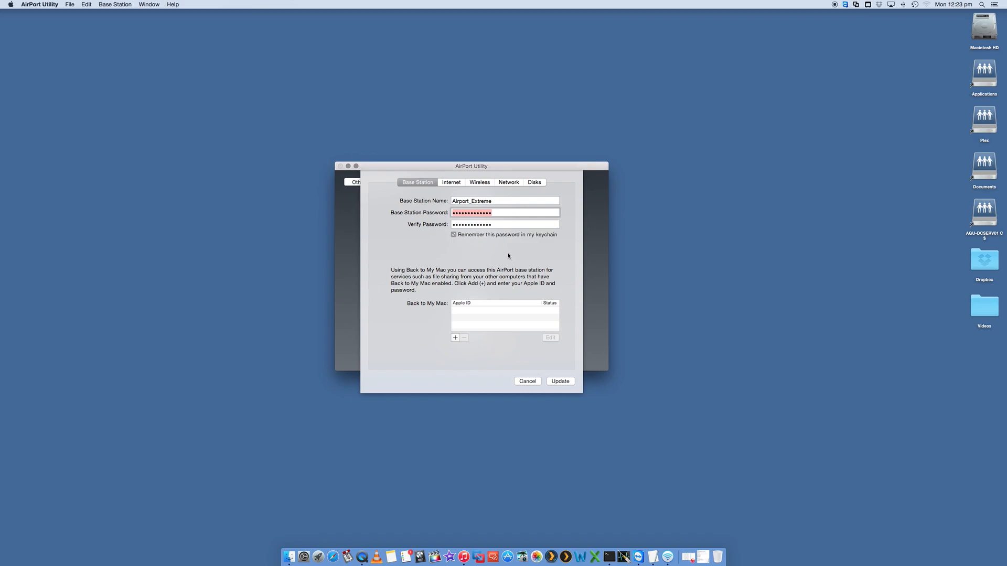
{"action": "mouse_move", "coordinate": [553, 341]}
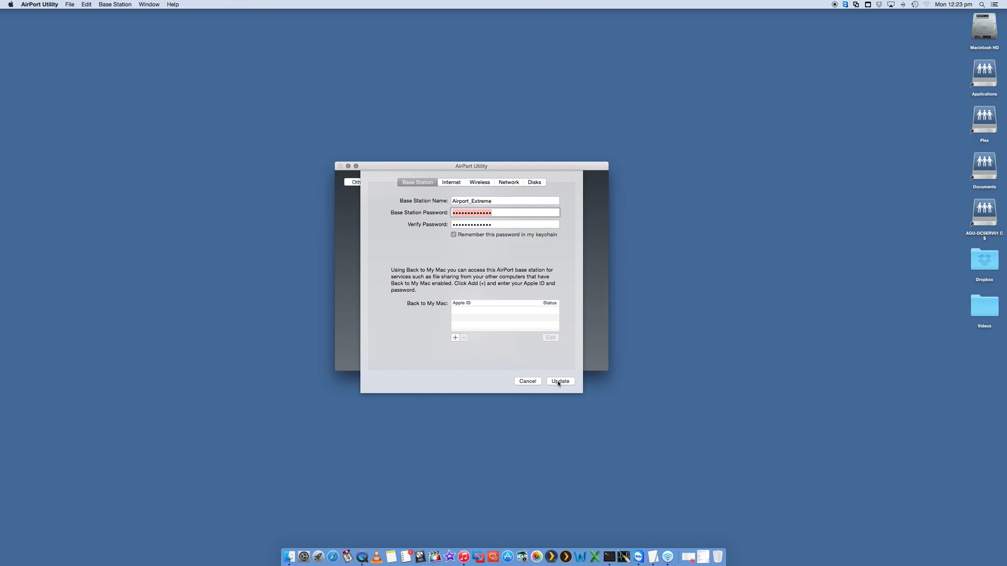
Update Airport_Extreme, accept the interruption warning, and wait for the green status
{"action": "left_click", "coordinate": [559, 381]}
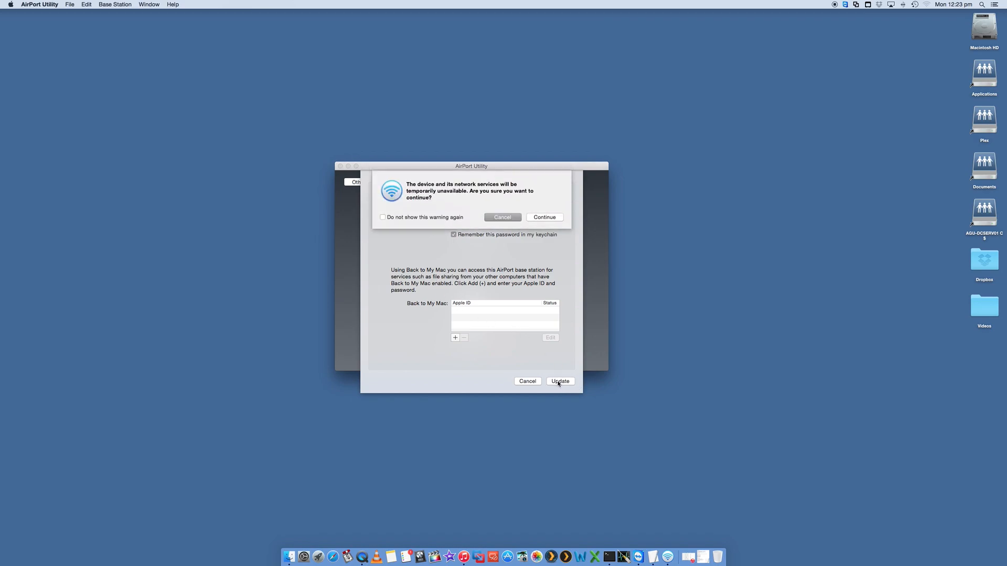
{"action": "left_click", "coordinate": [543, 217]}
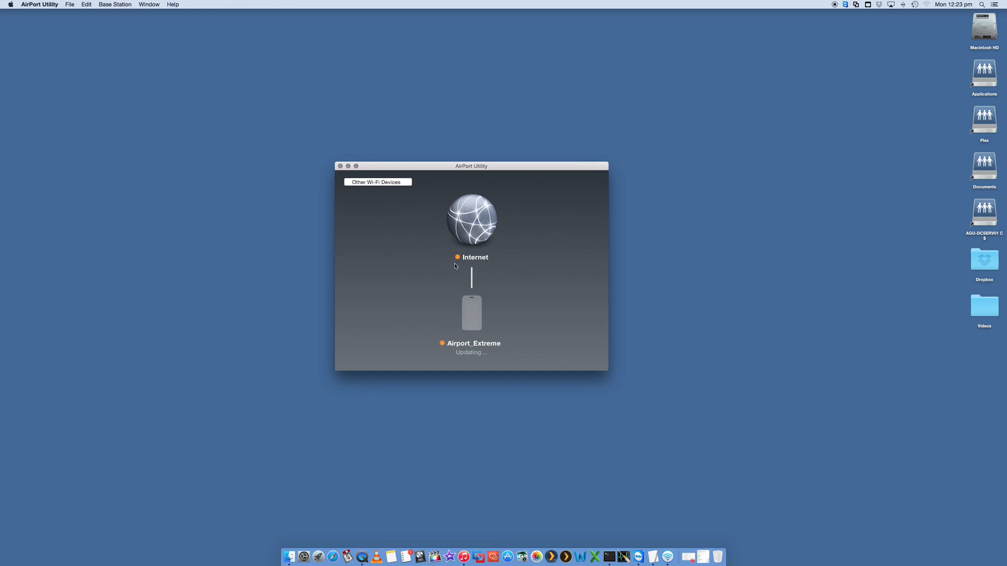
{"action": "mouse_move", "coordinate": [500, 175]}
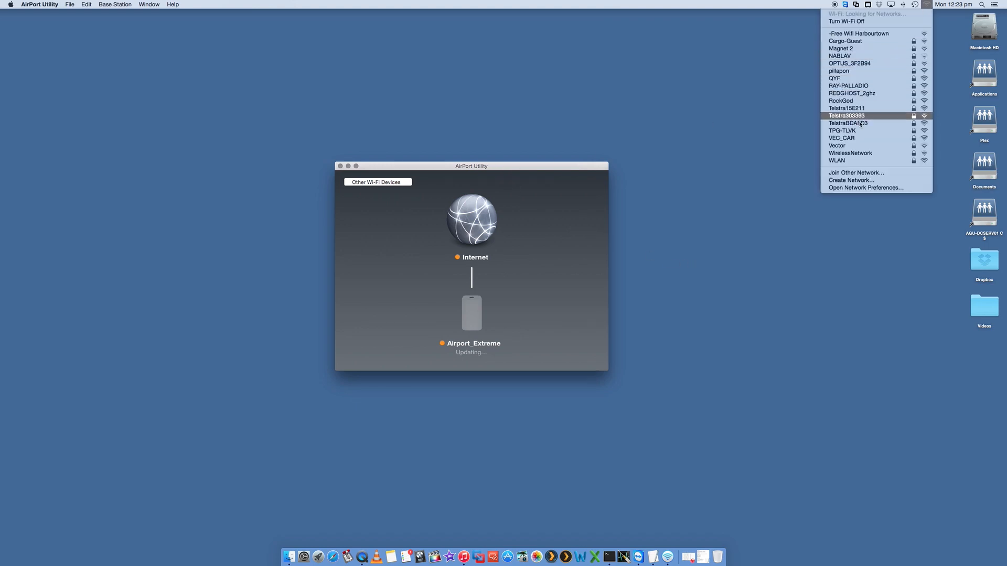
{"action": "mouse_move", "coordinate": [860, 93]}
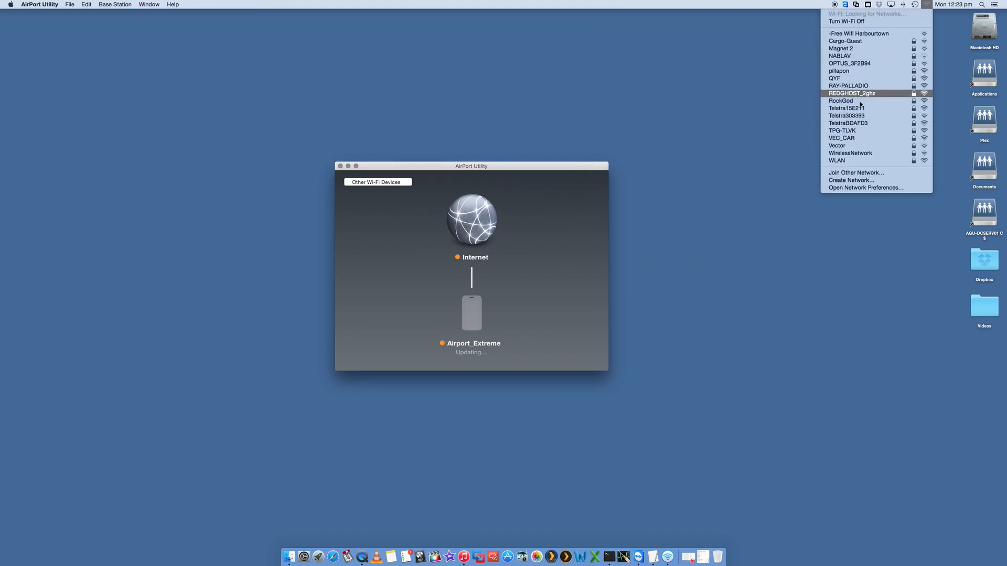
{"action": "left_click", "coordinate": [518, 216]}
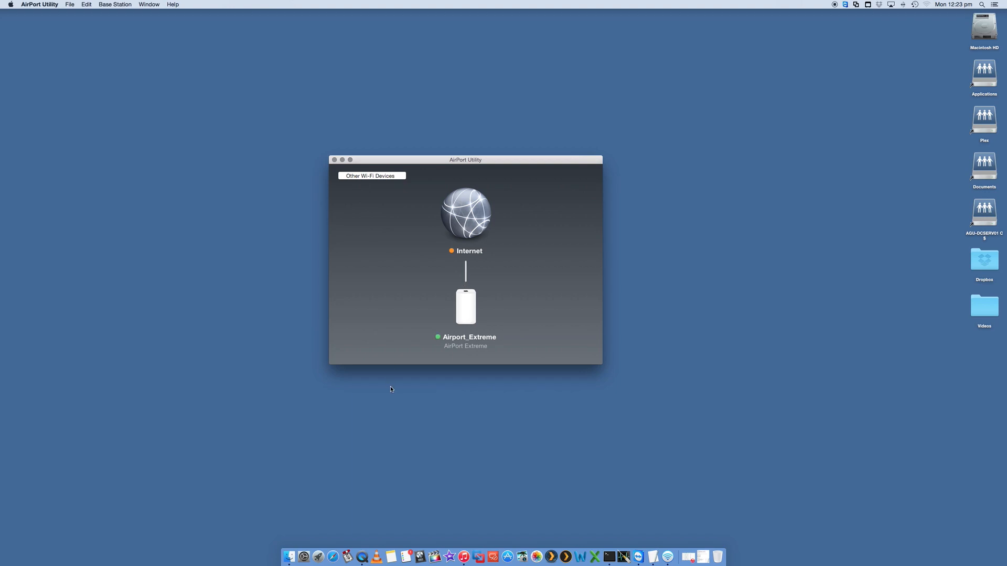
{"action": "mouse_move", "coordinate": [451, 338]}
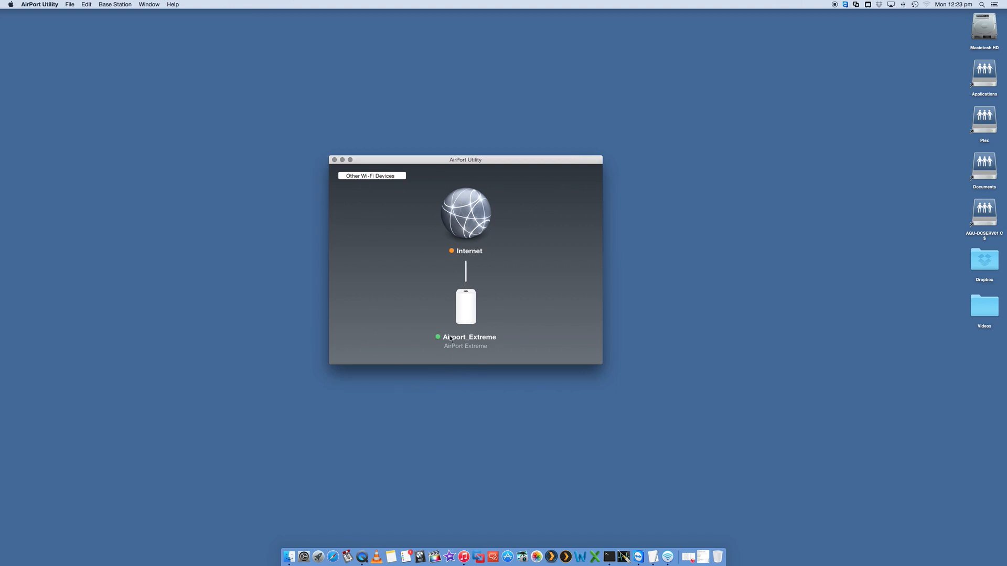